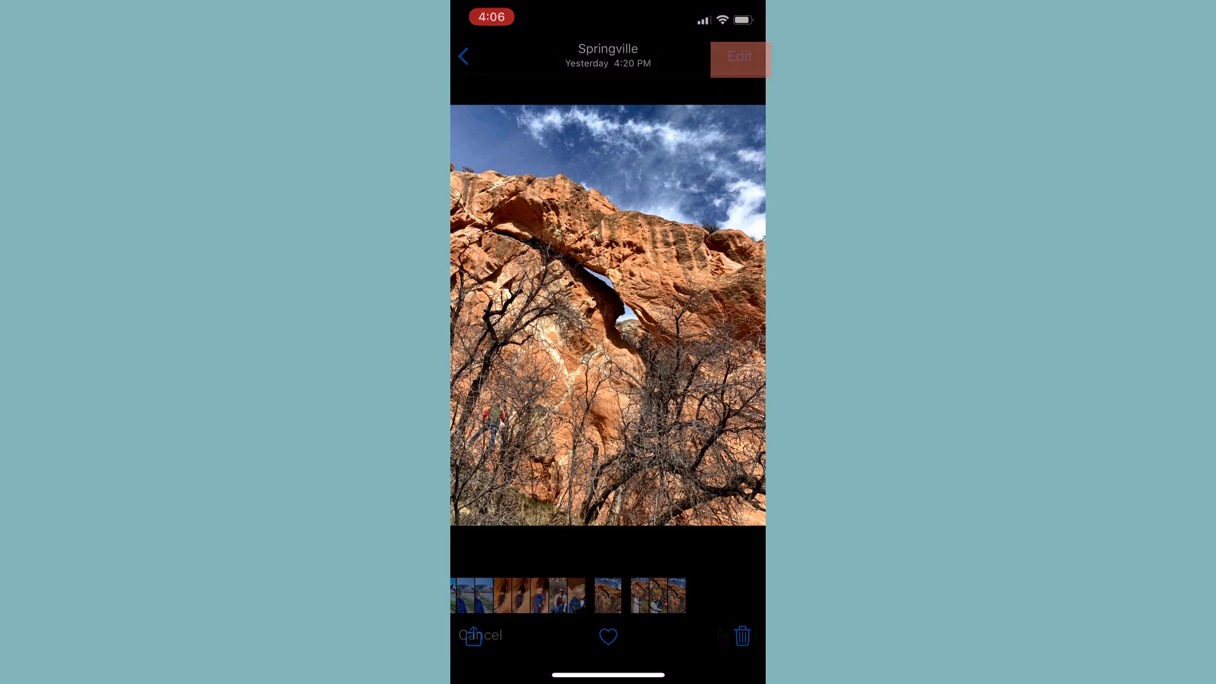
Step: Enter edit mode on the arch photo and switch the Auto enhancement wand off
left_click(740, 57)
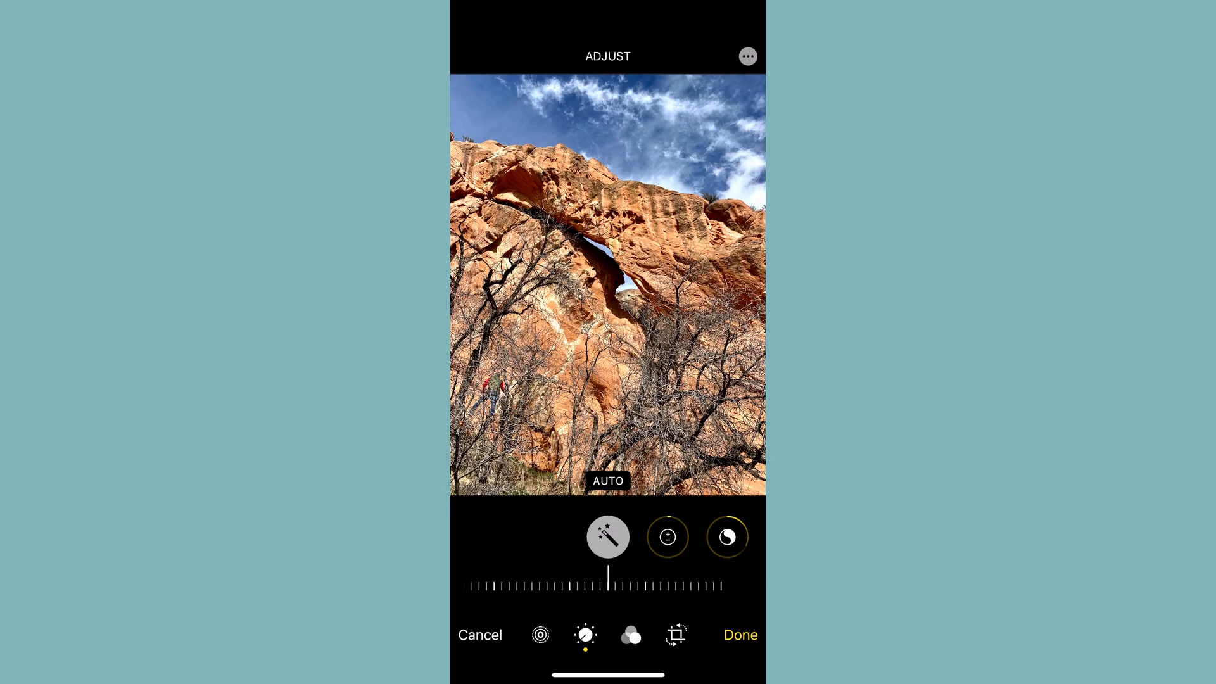
left_click(608, 536)
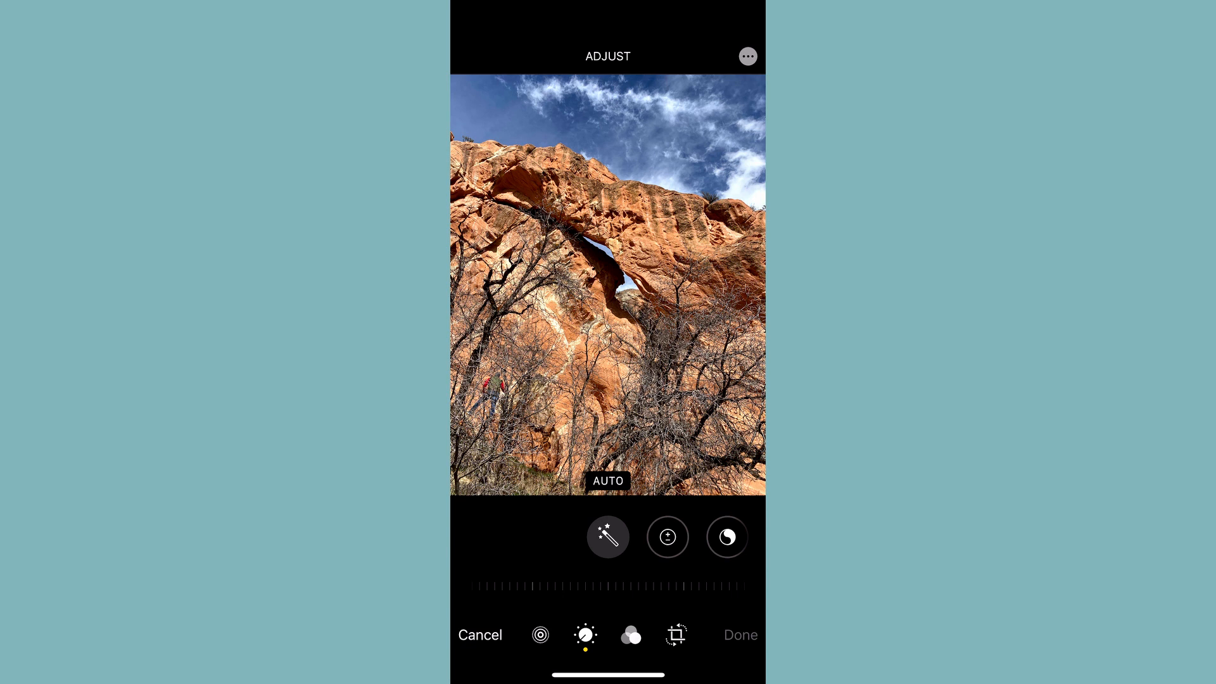
Step: Raise Contrast to about 18, then move past Vibrance toward Black Point
left_click(668, 537)
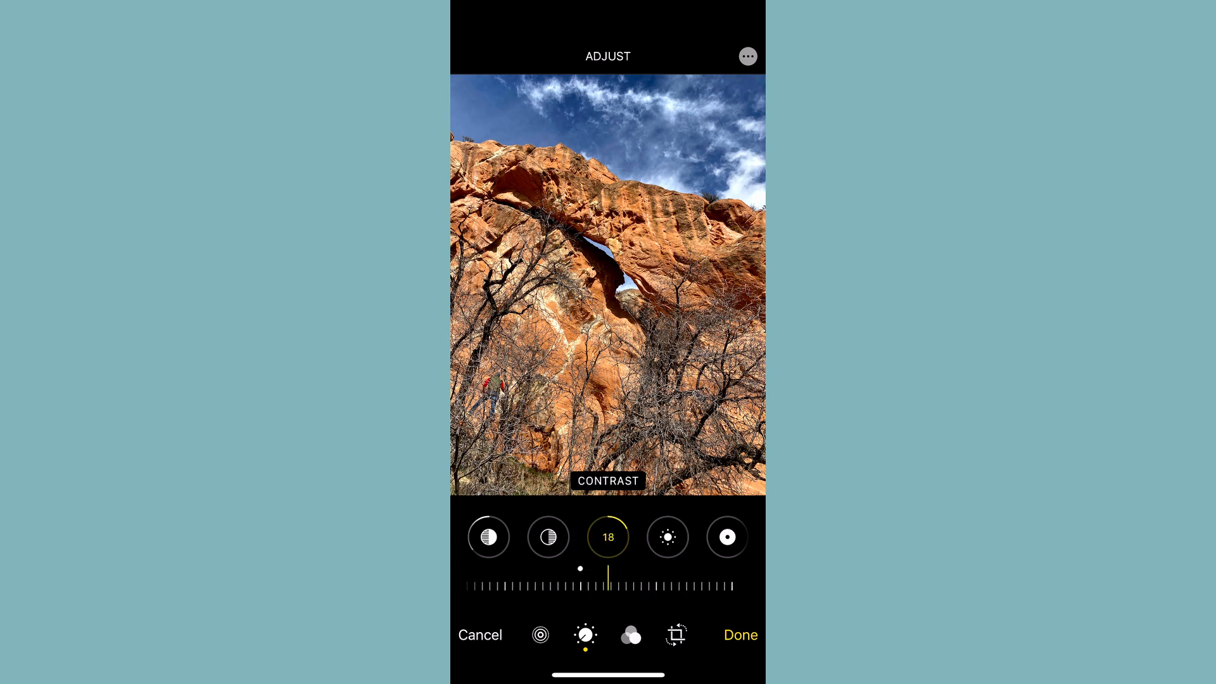
left_click_drag(609, 585, 616, 585)
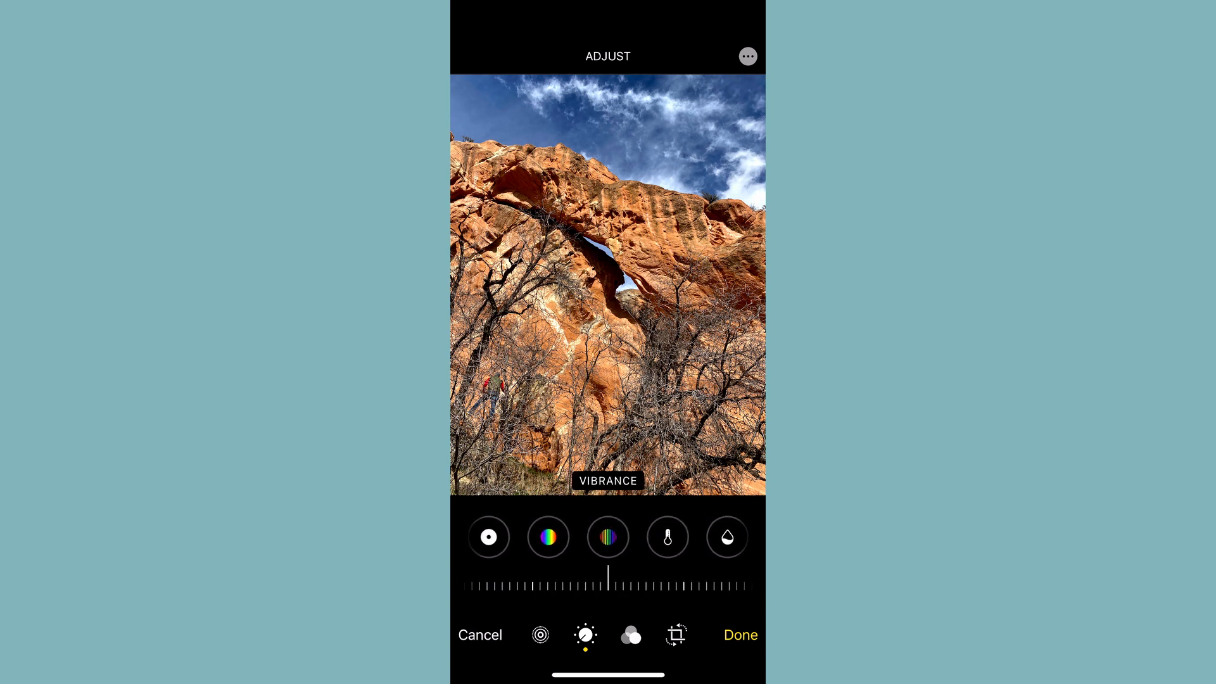
left_click_drag(609, 577, 577, 578)
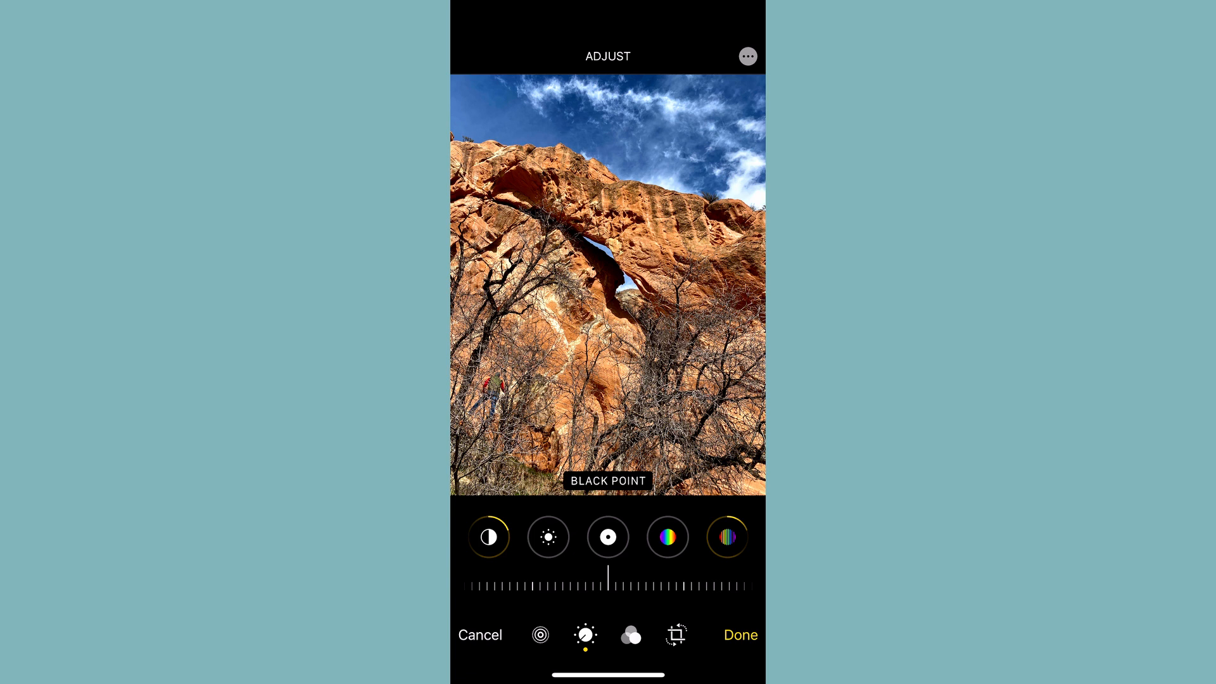
Step: Pull Black Point to a negative value and add a Vignette of about 41
left_click_drag(608, 577, 571, 578)
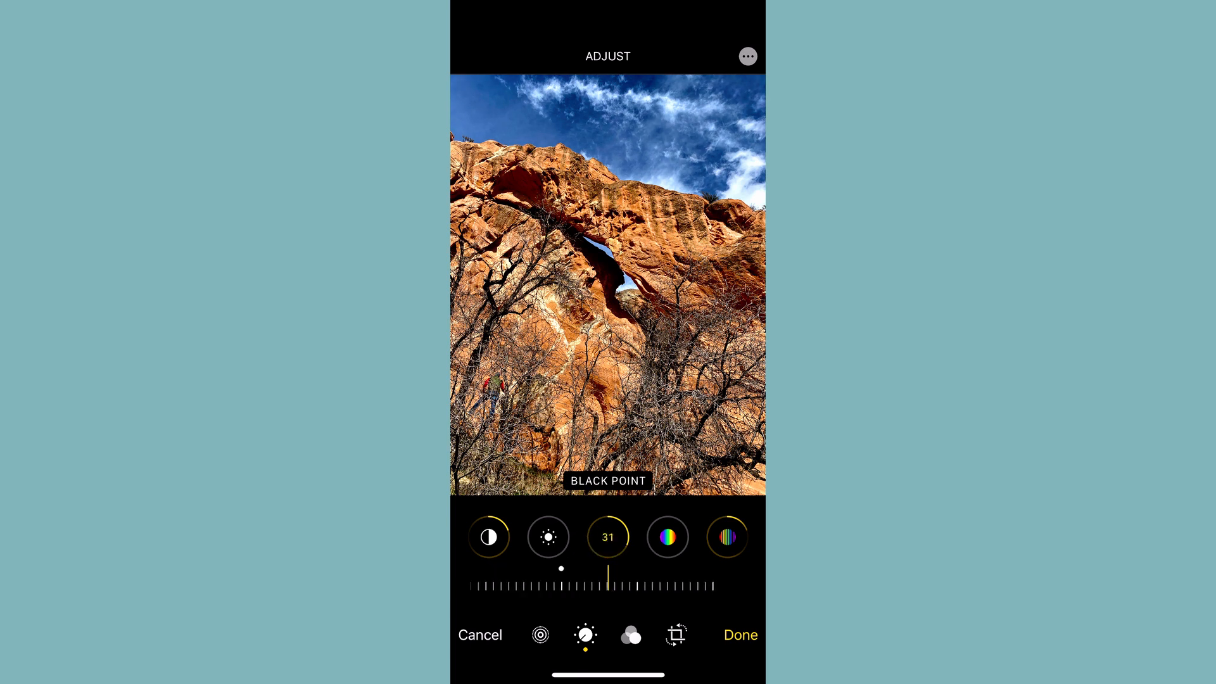
left_click_drag(609, 585, 603, 585)
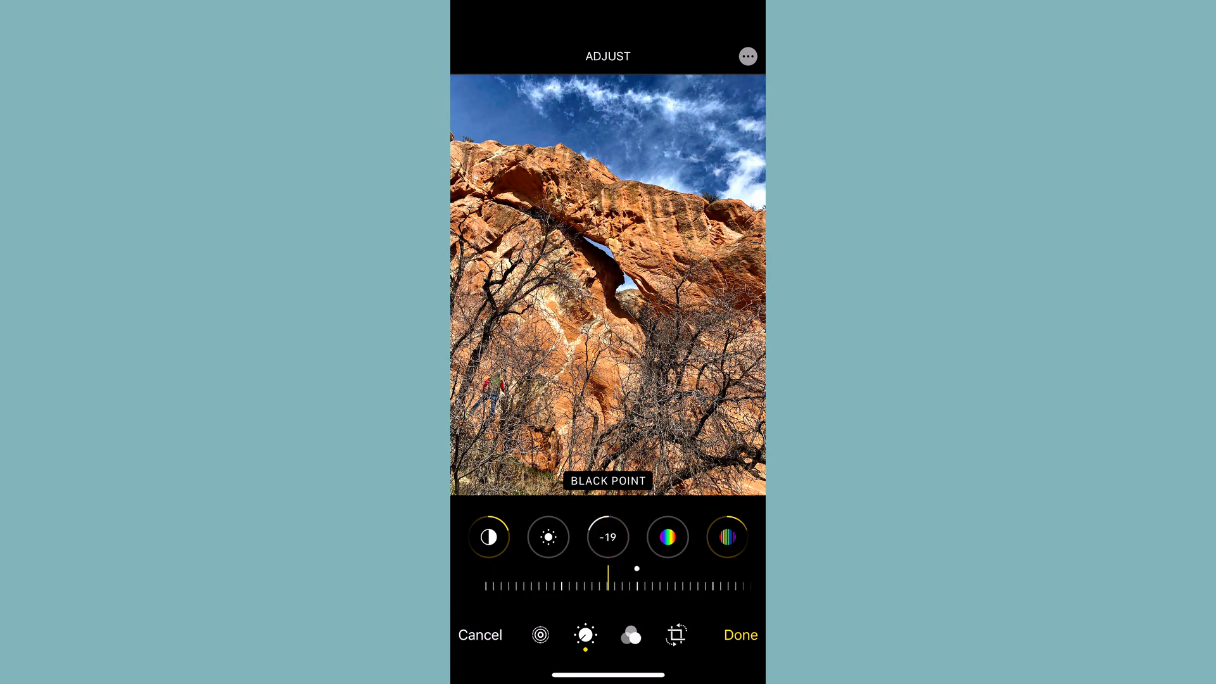
left_click_drag(608, 581, 638, 581)
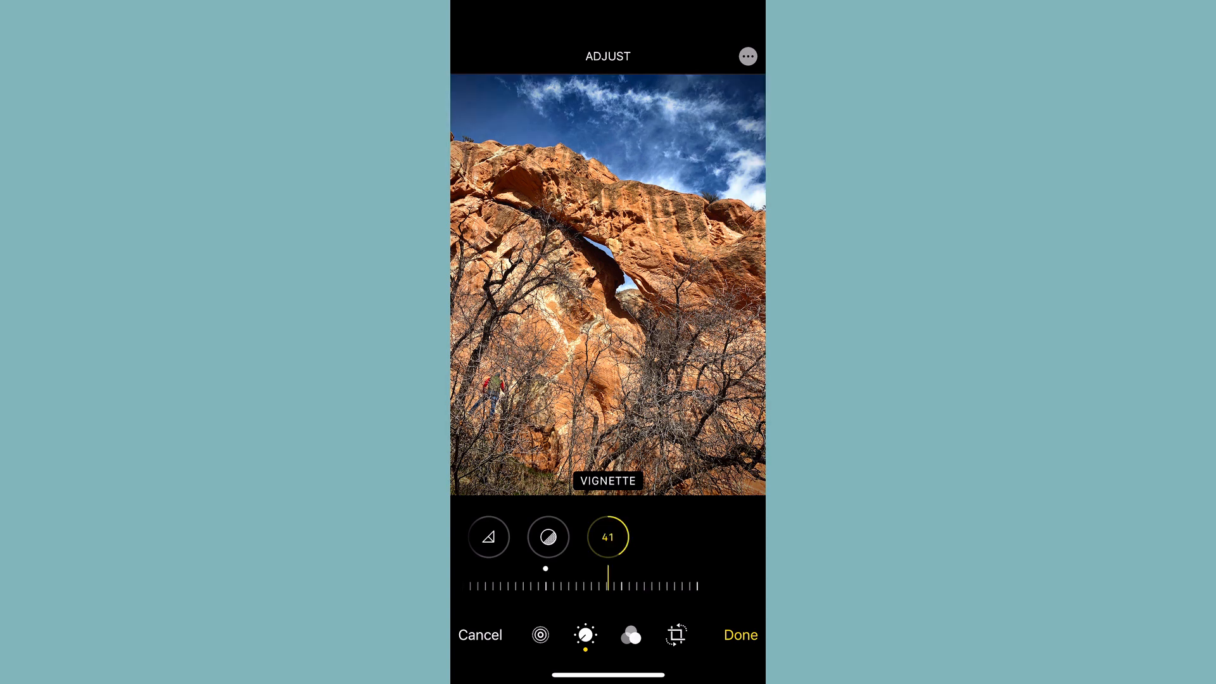
left_click_drag(609, 585, 617, 568)
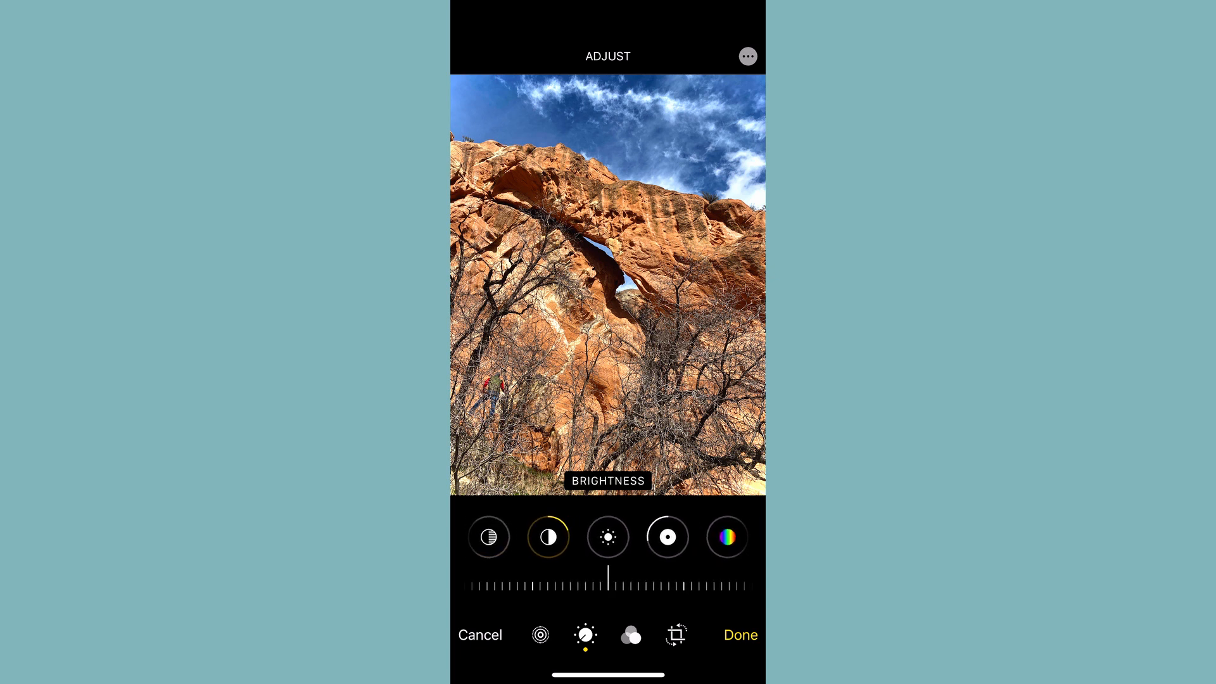
Step: Lower Brightness to about -14 and raise Saturation to 11
left_click_drag(609, 578, 628, 578)
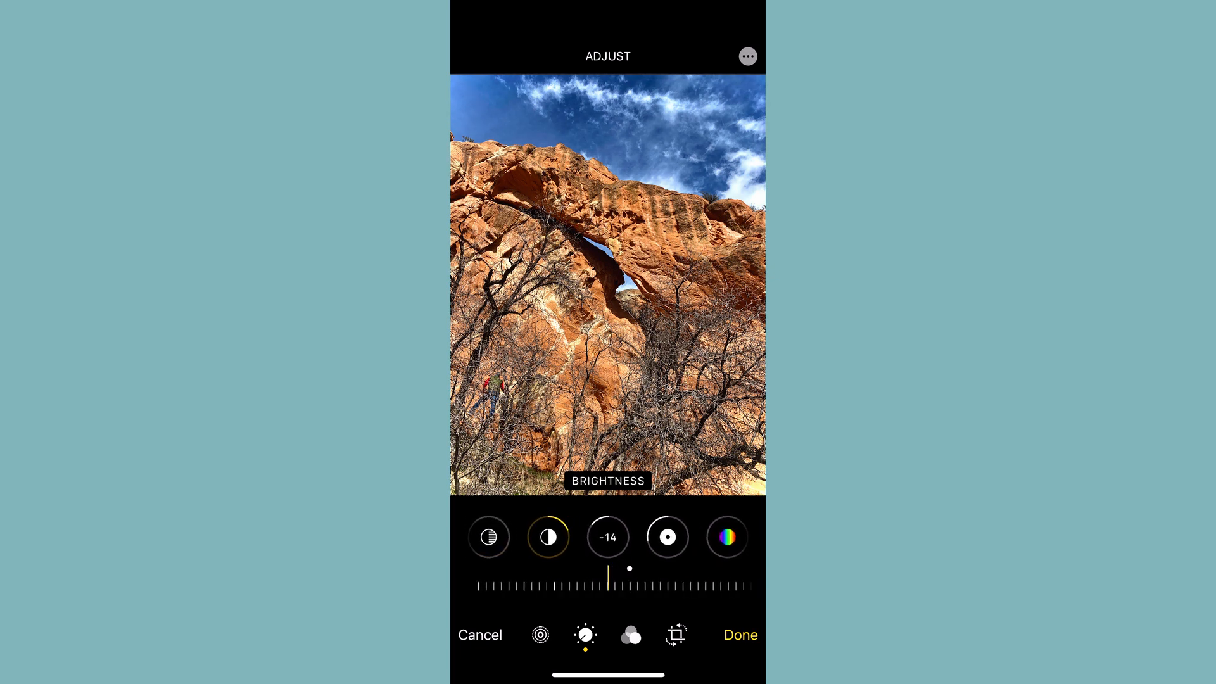
left_click_drag(613, 569, 639, 568)
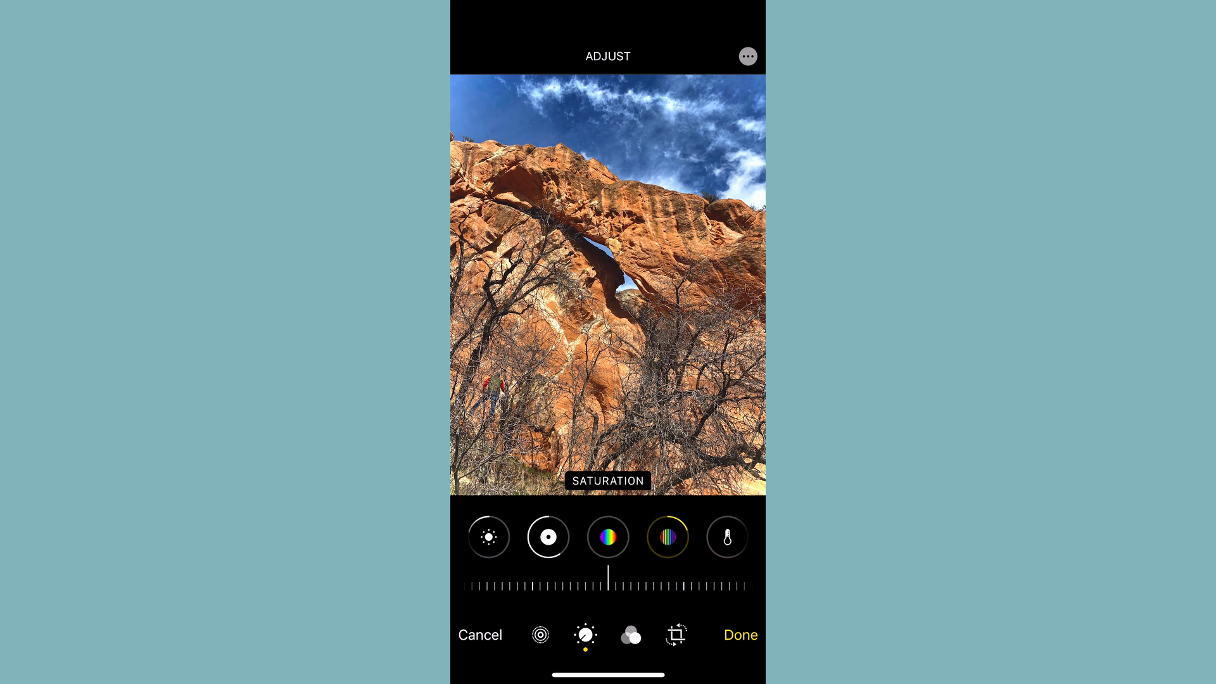
left_click_drag(609, 580, 589, 580)
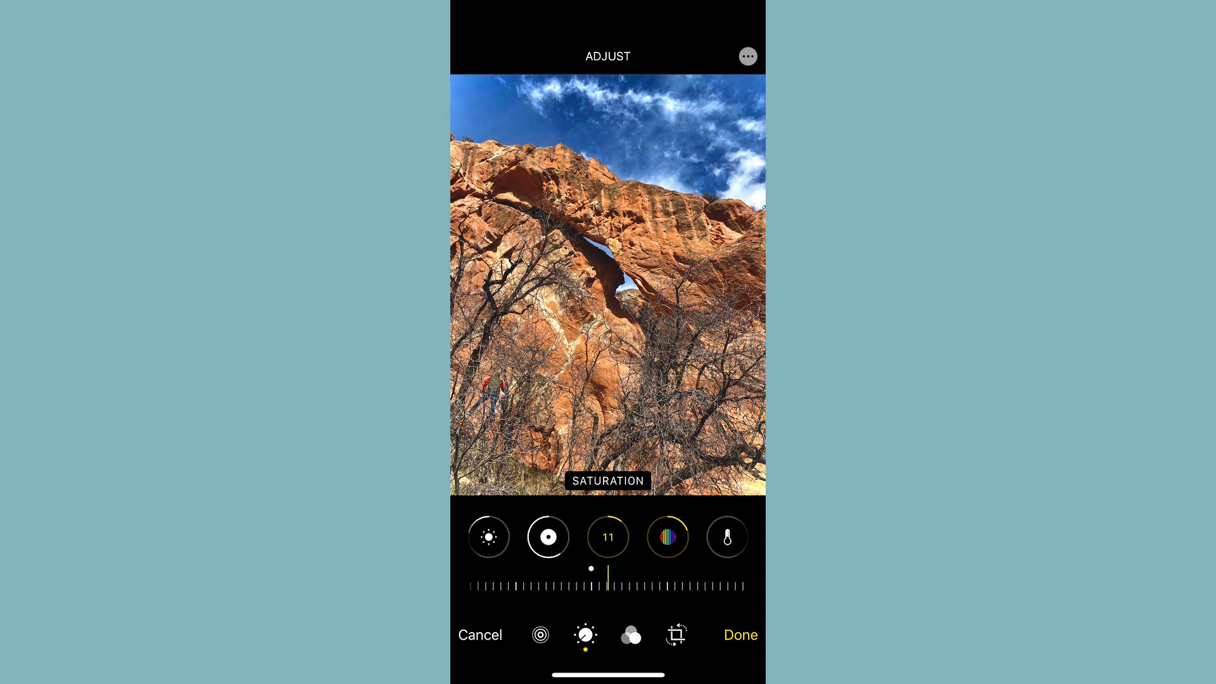
left_click_drag(608, 570, 619, 570)
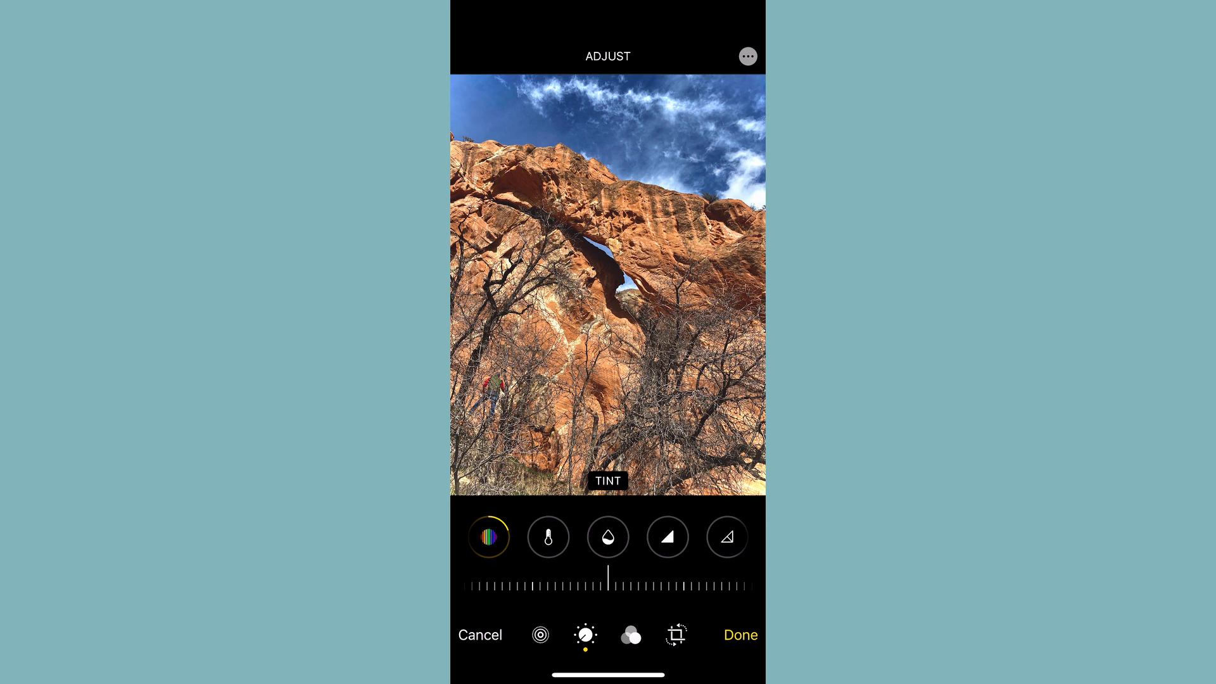
Step: Shift the Tint and set Warmth to 19 to warm the colours
left_click_drag(608, 577, 628, 577)
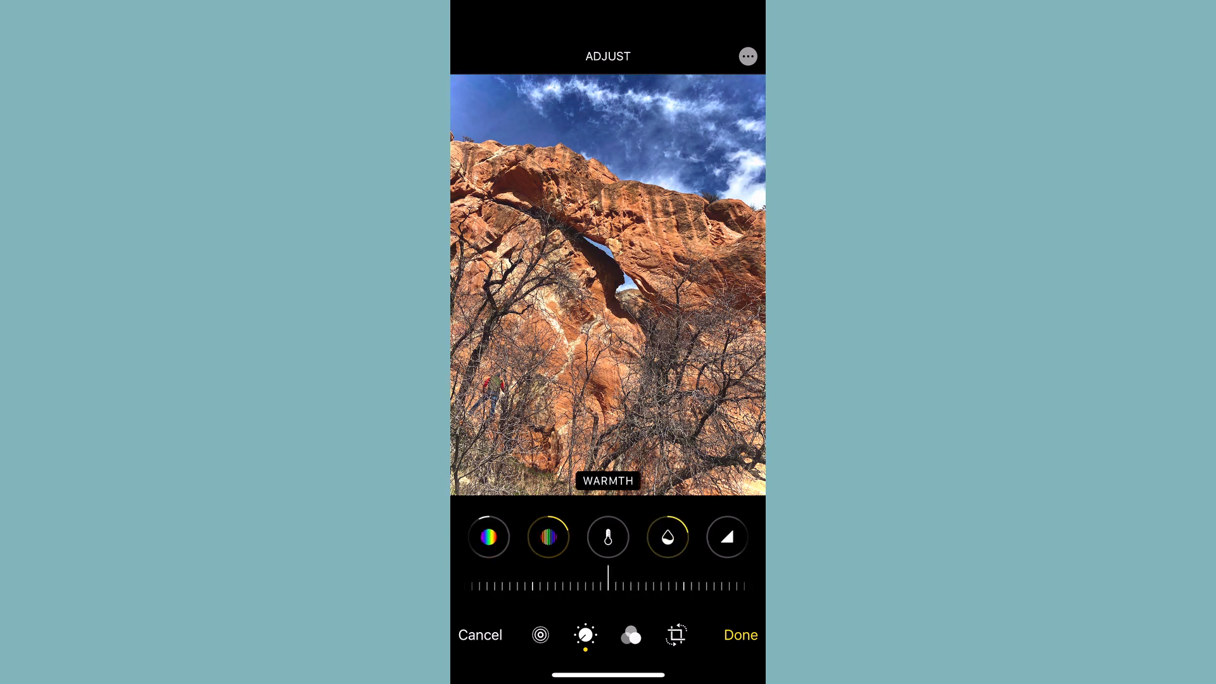
left_click_drag(609, 577, 619, 577)
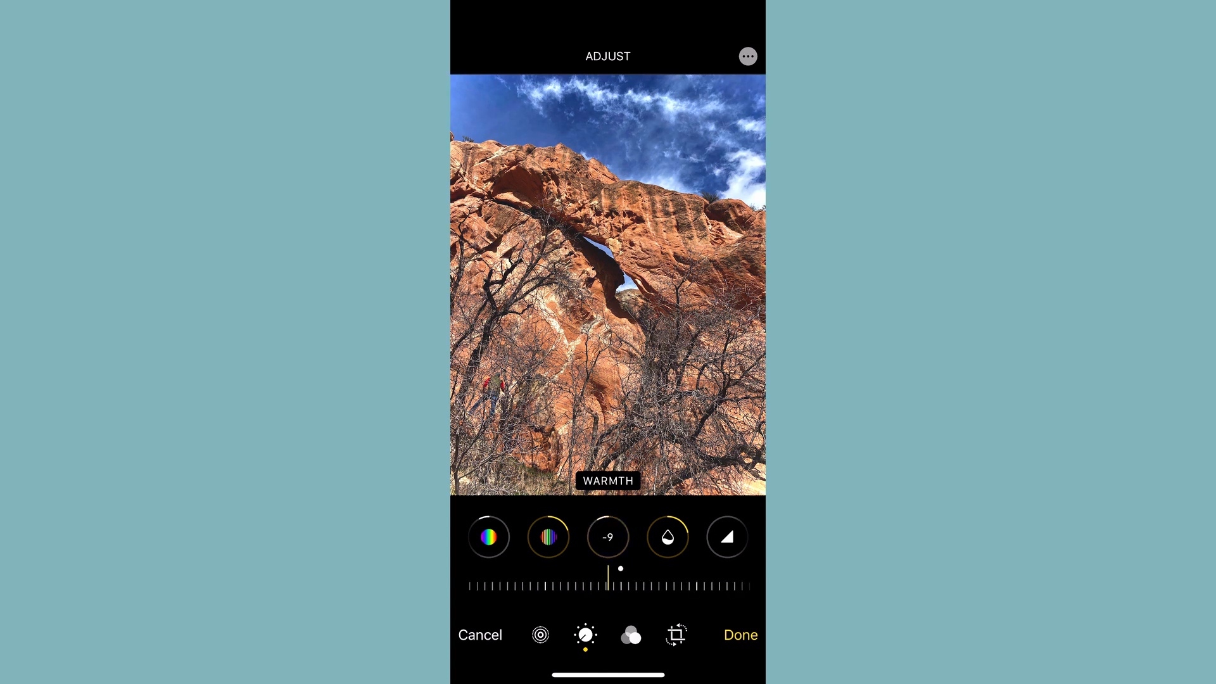
left_click_drag(607, 569, 610, 569)
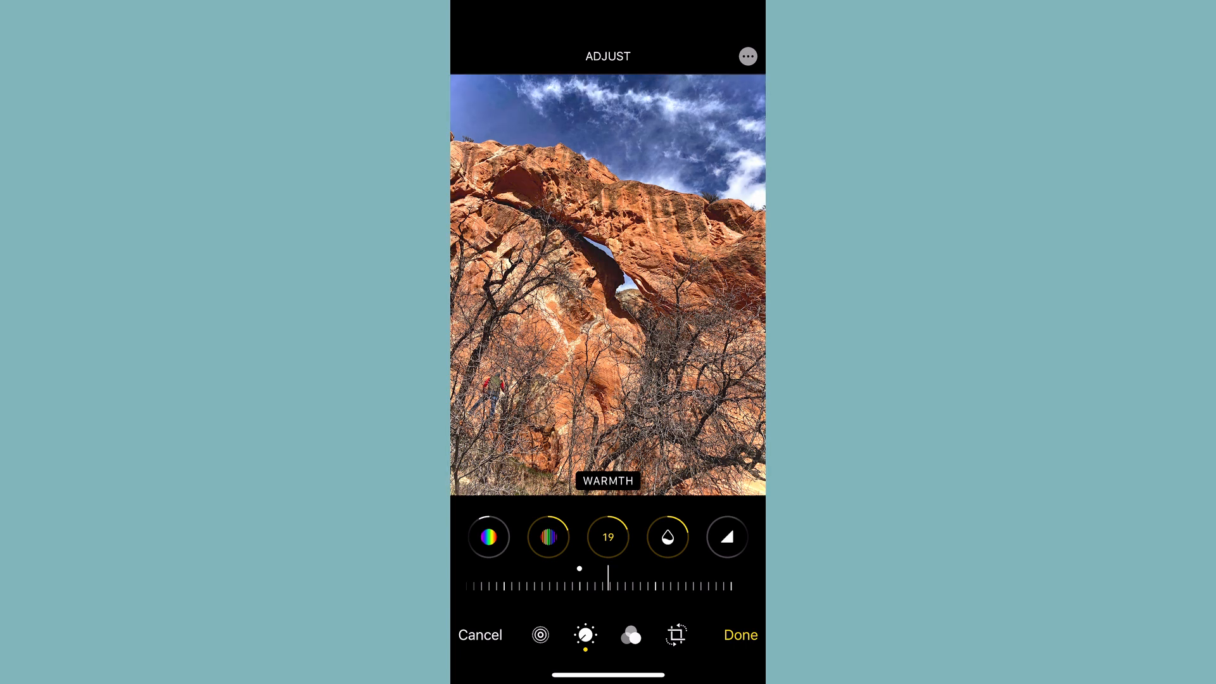
Step: Lift Black Point to about -64 for a faded look and nudge the Tint again
scroll("left", 3)
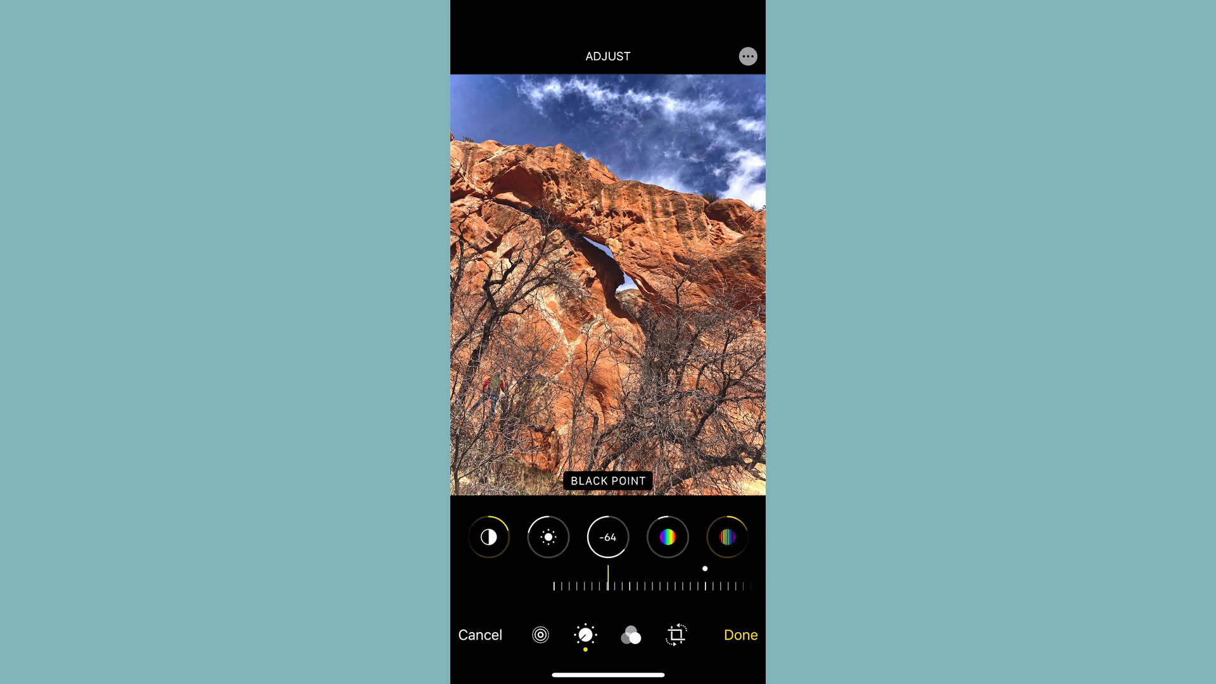
left_click_drag(610, 585, 615, 585)
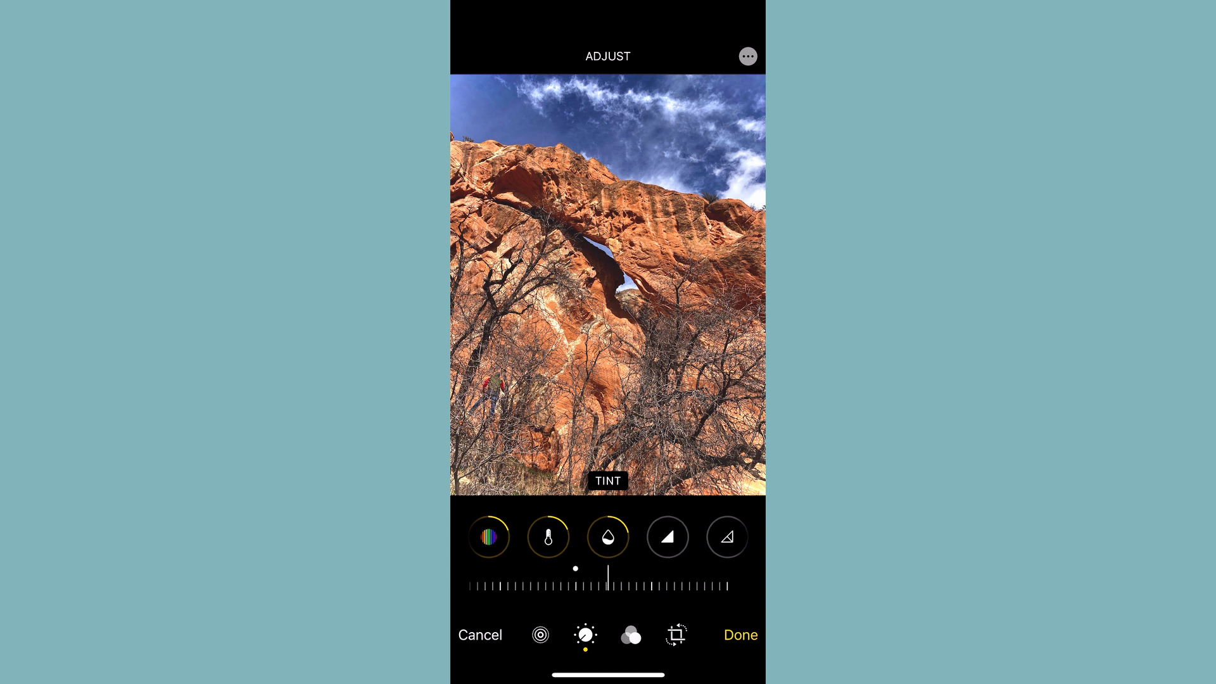
Step: Save the edits with Done and leave Photos to continue in Snapseed
left_click(740, 634)
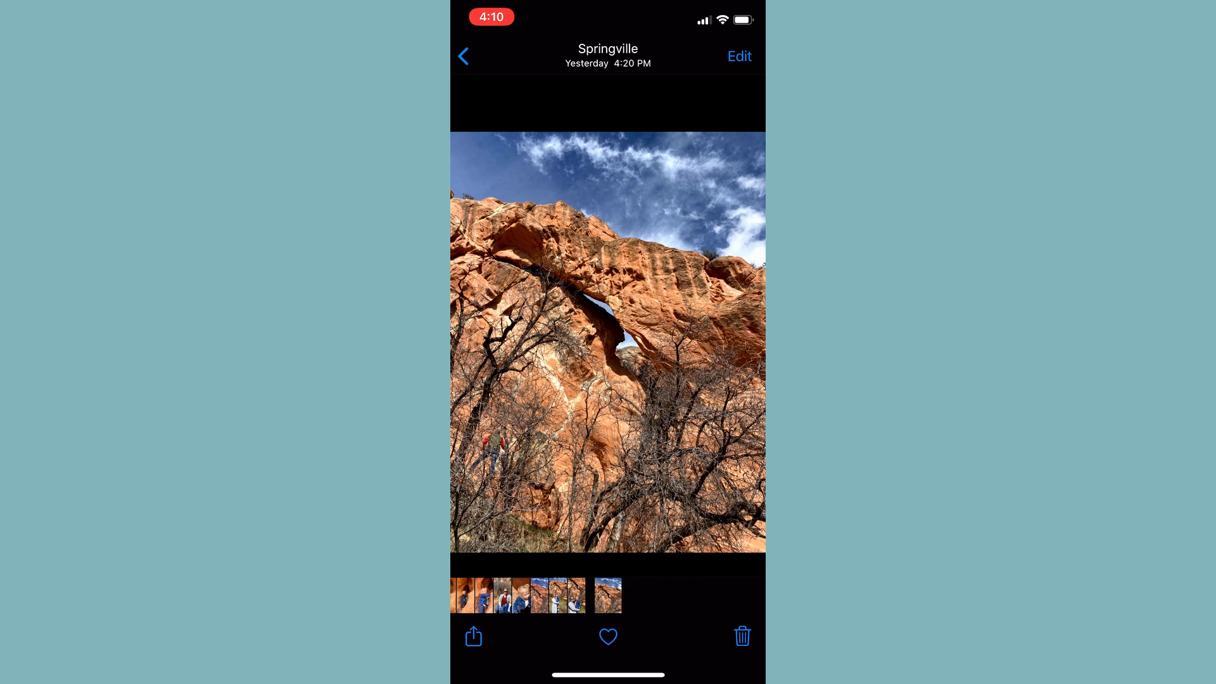
left_click(474, 635)
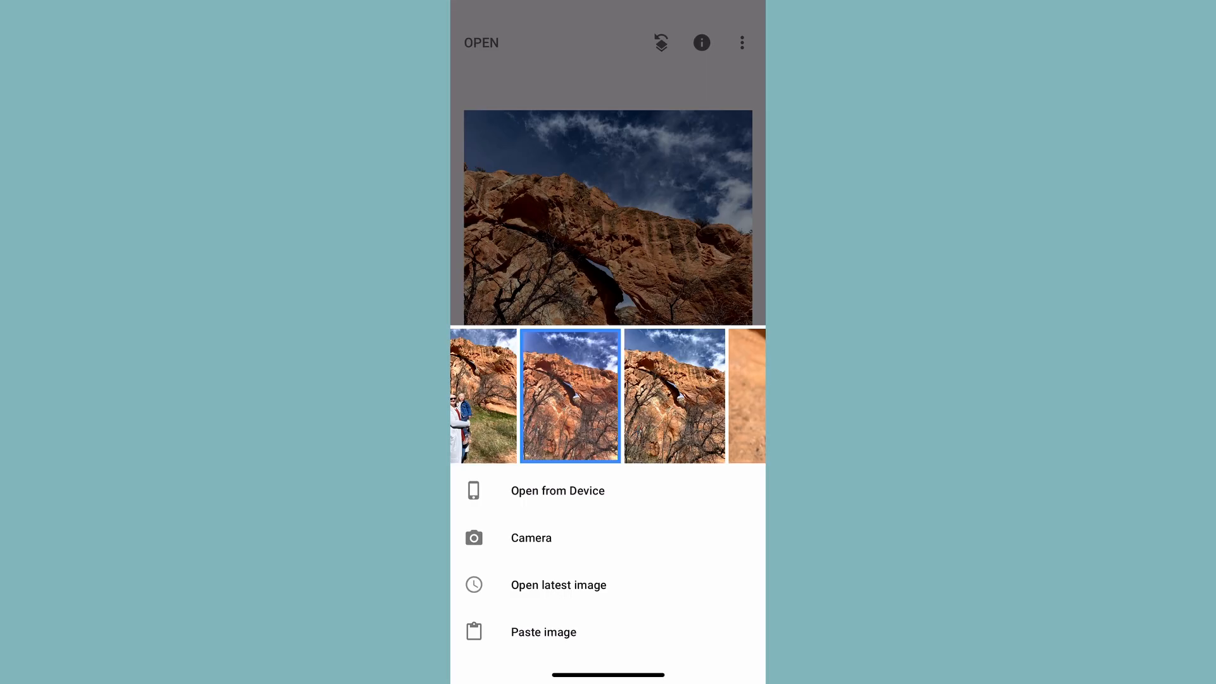
Step: Open the edited arch photo in Snapseed and bring up its tools list
left_click(570, 395)
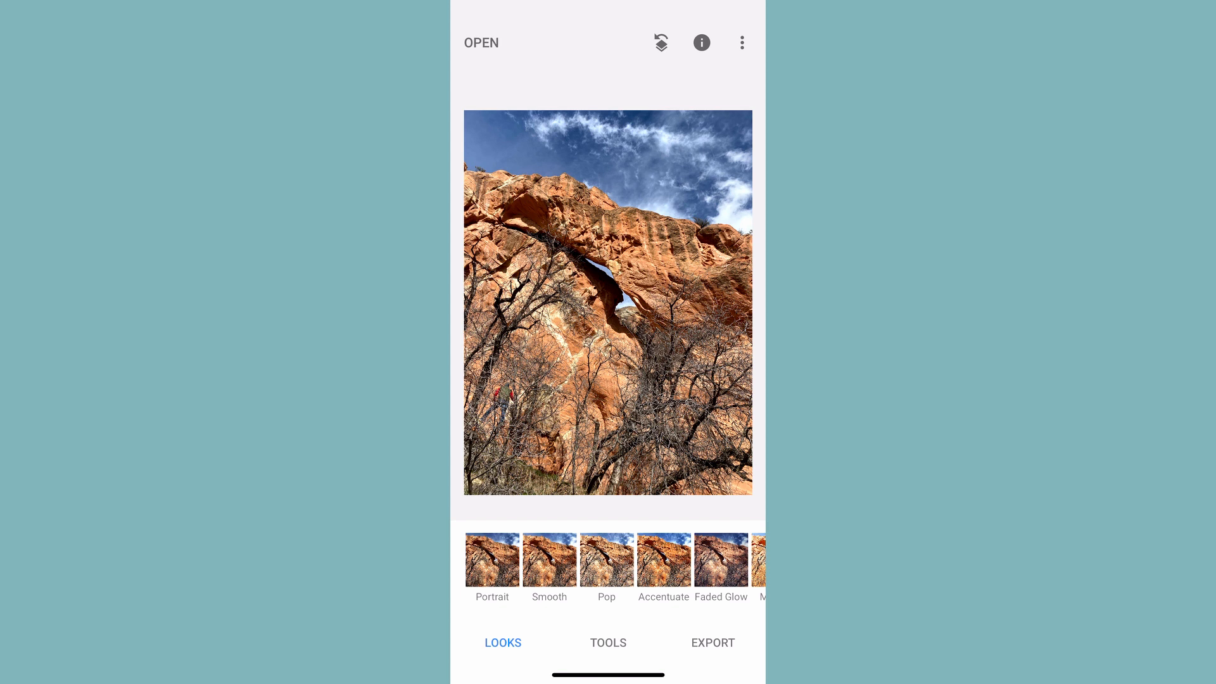
left_click(607, 643)
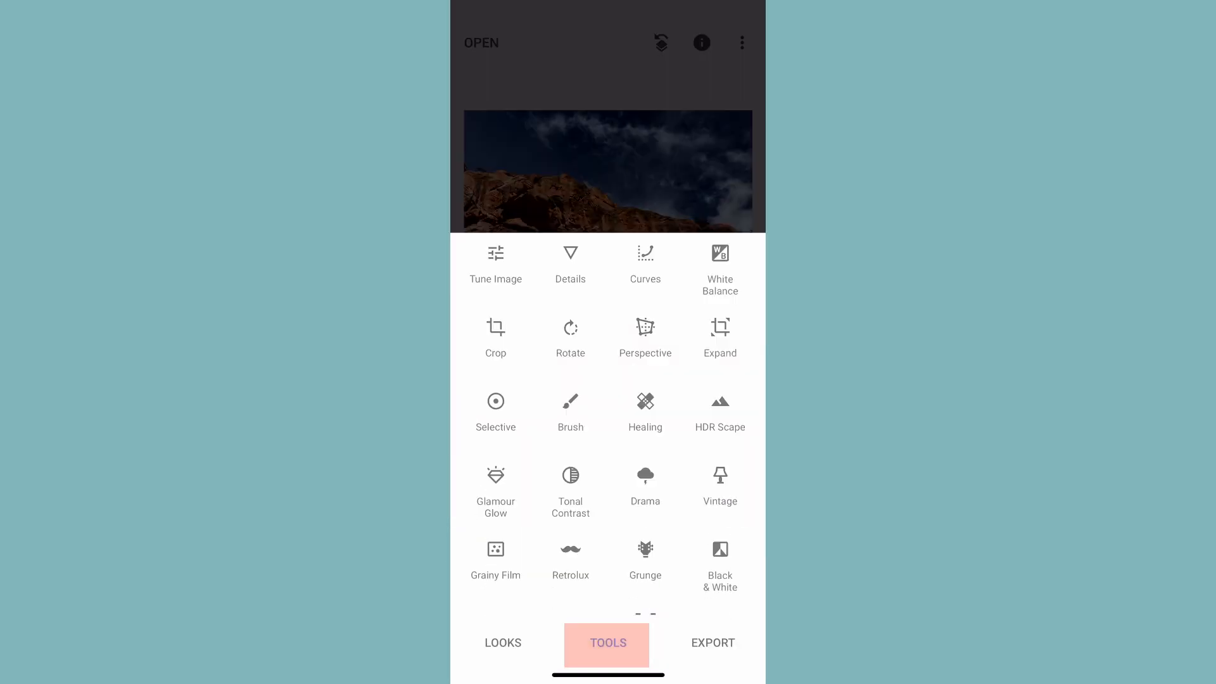
Step: In Tune Image, set brightness +9, contrast +10 and saturation +6, comparing with the original
left_click(495, 261)
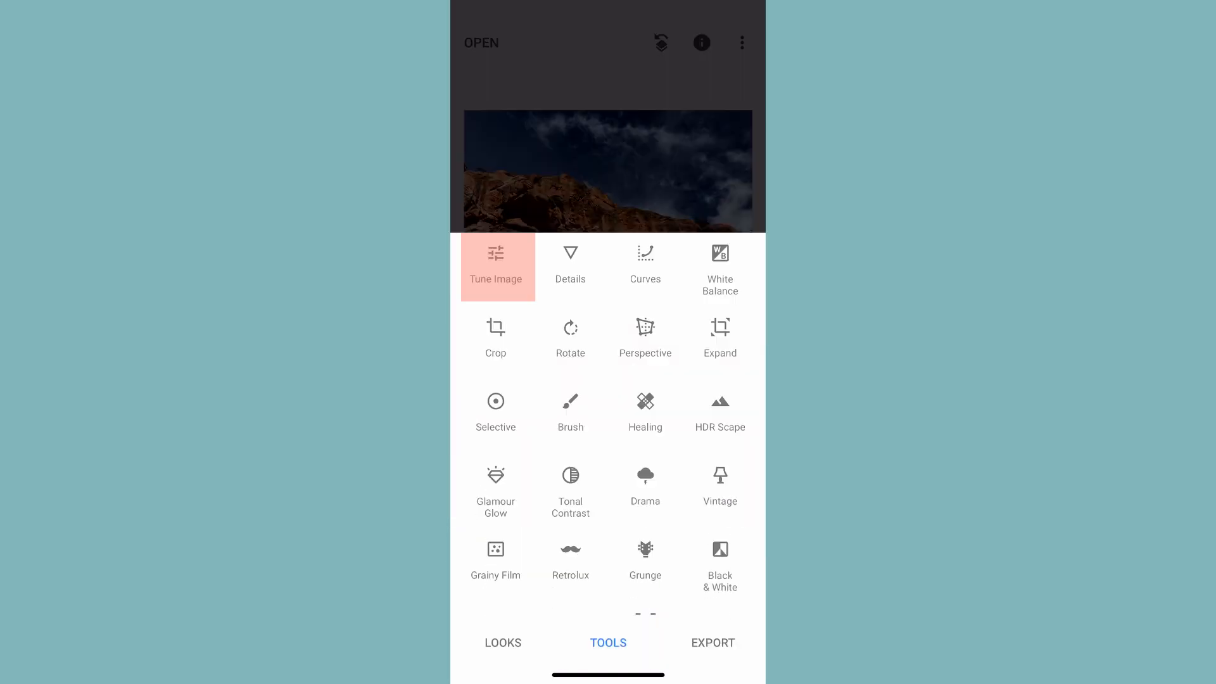
left_click(495, 266)
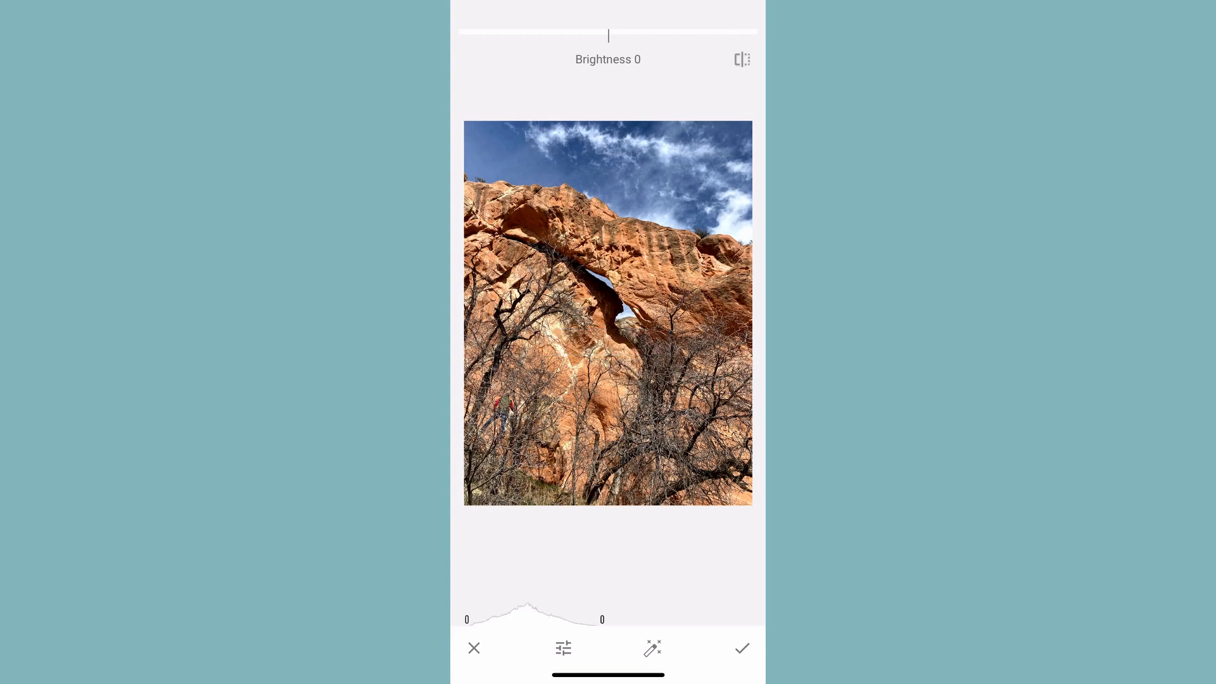
left_click(652, 648)
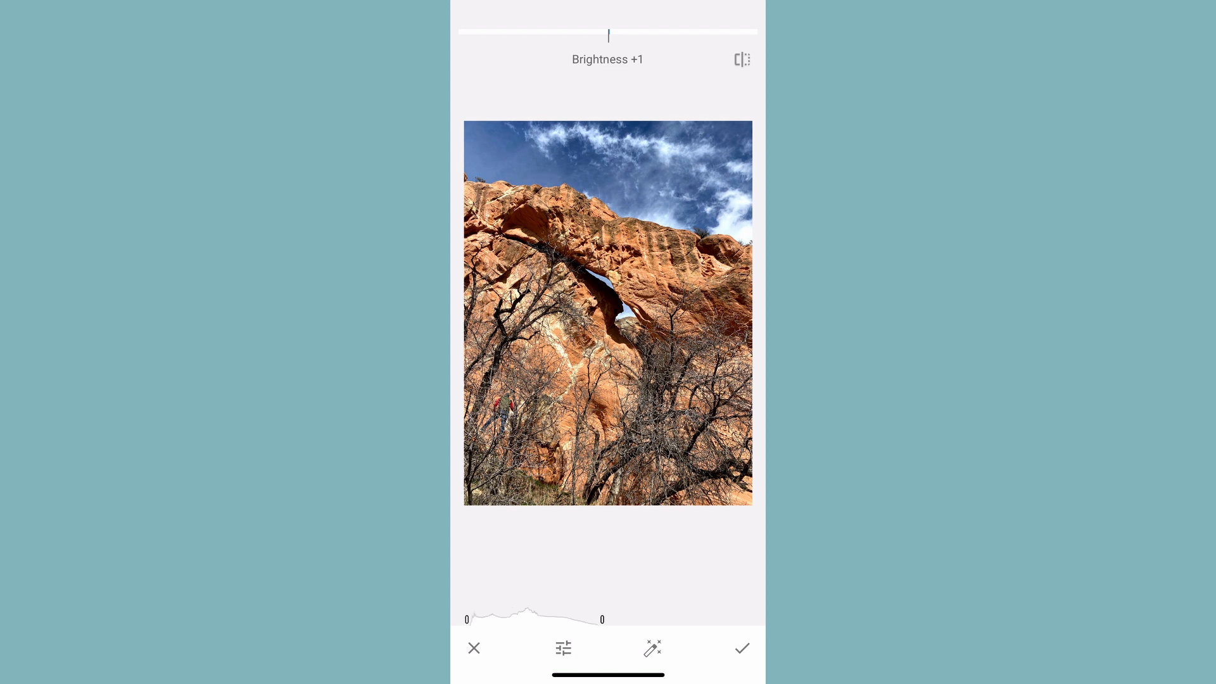
left_click(741, 58)
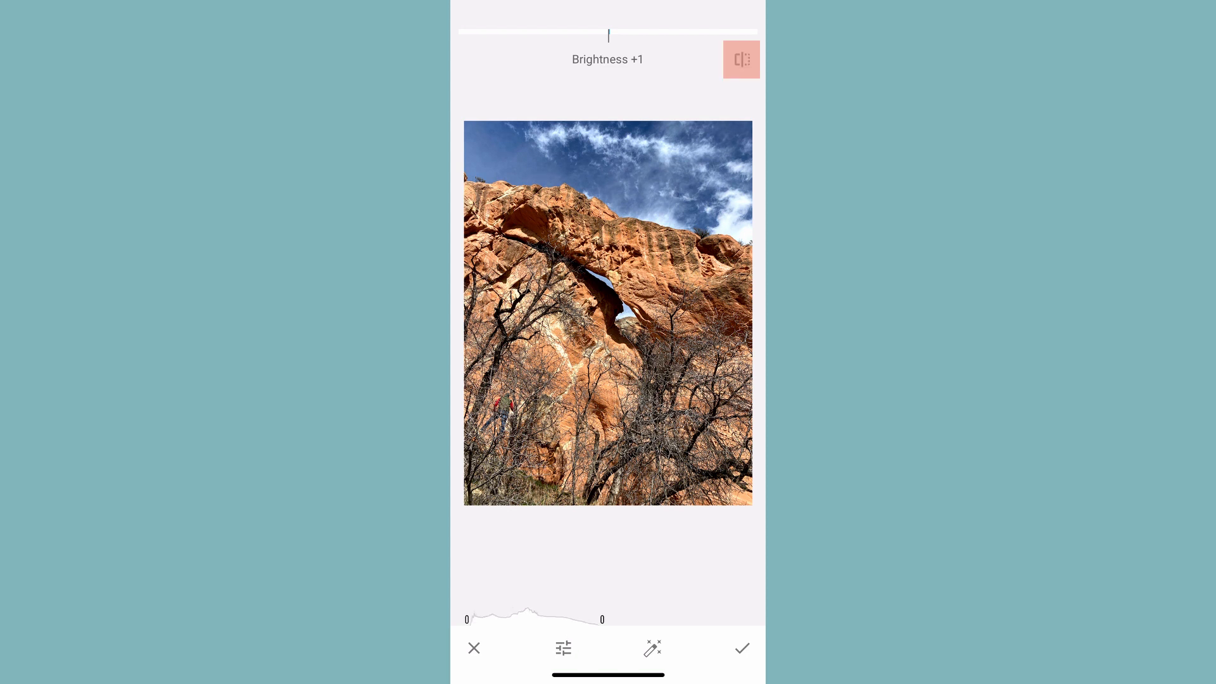
left_click(563, 648)
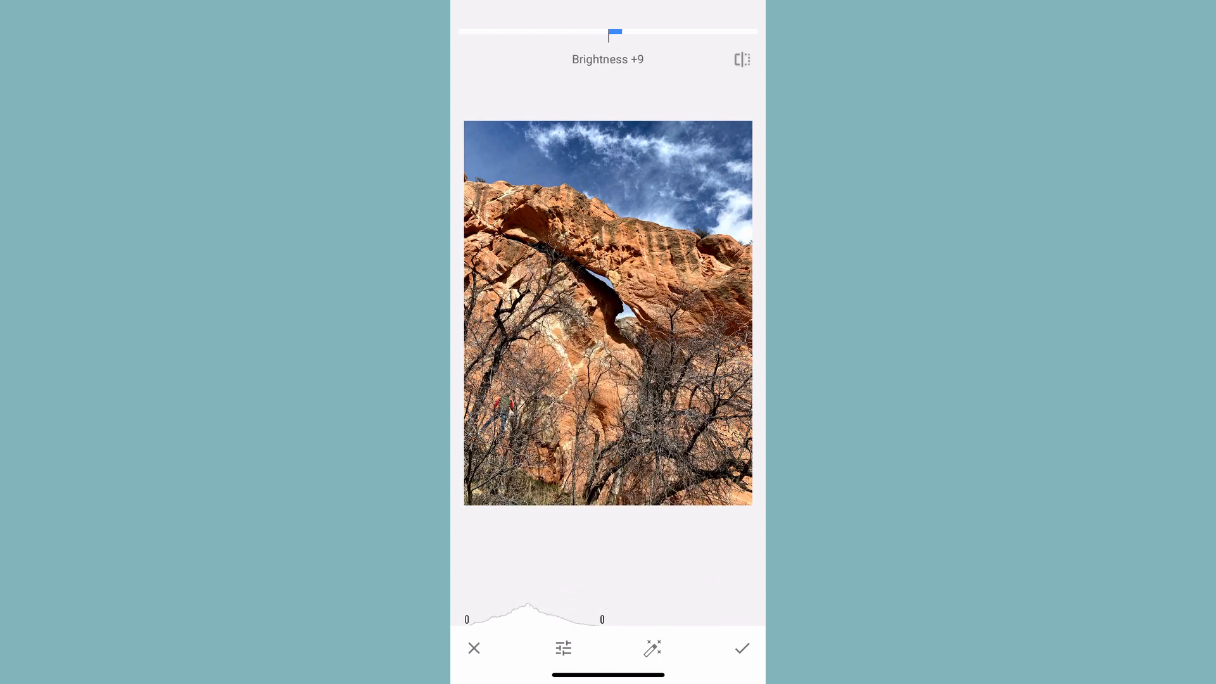
left_click_drag(615, 33, 598, 33)
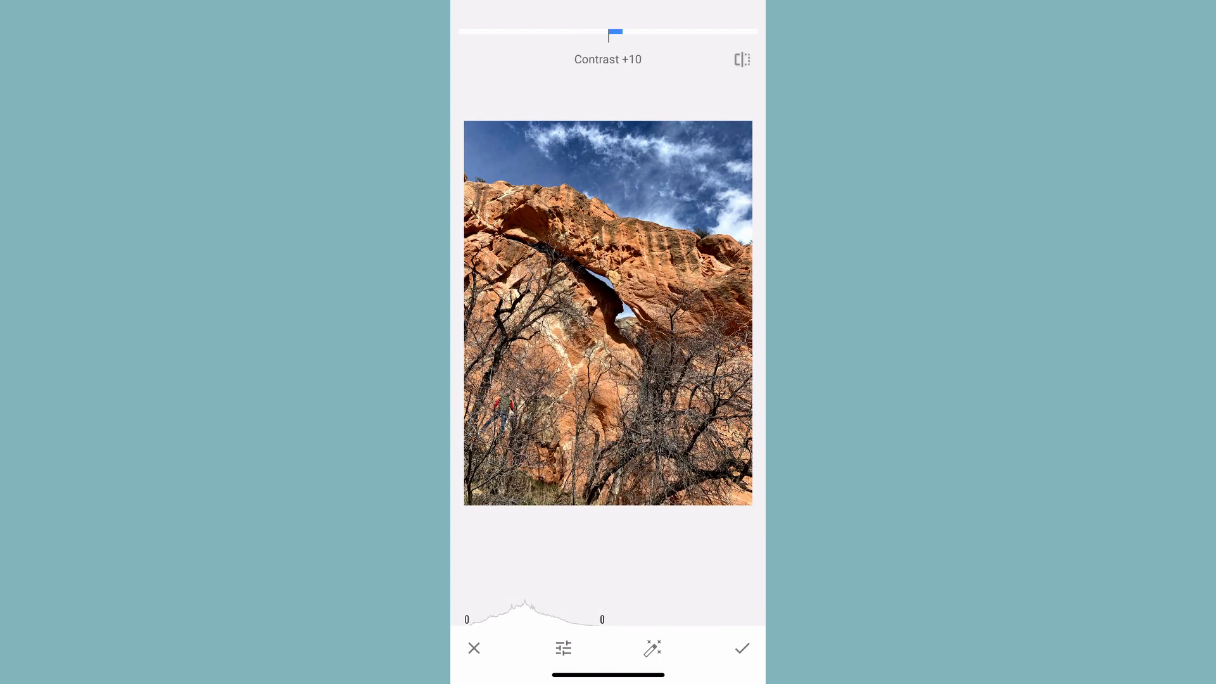
left_click(563, 648)
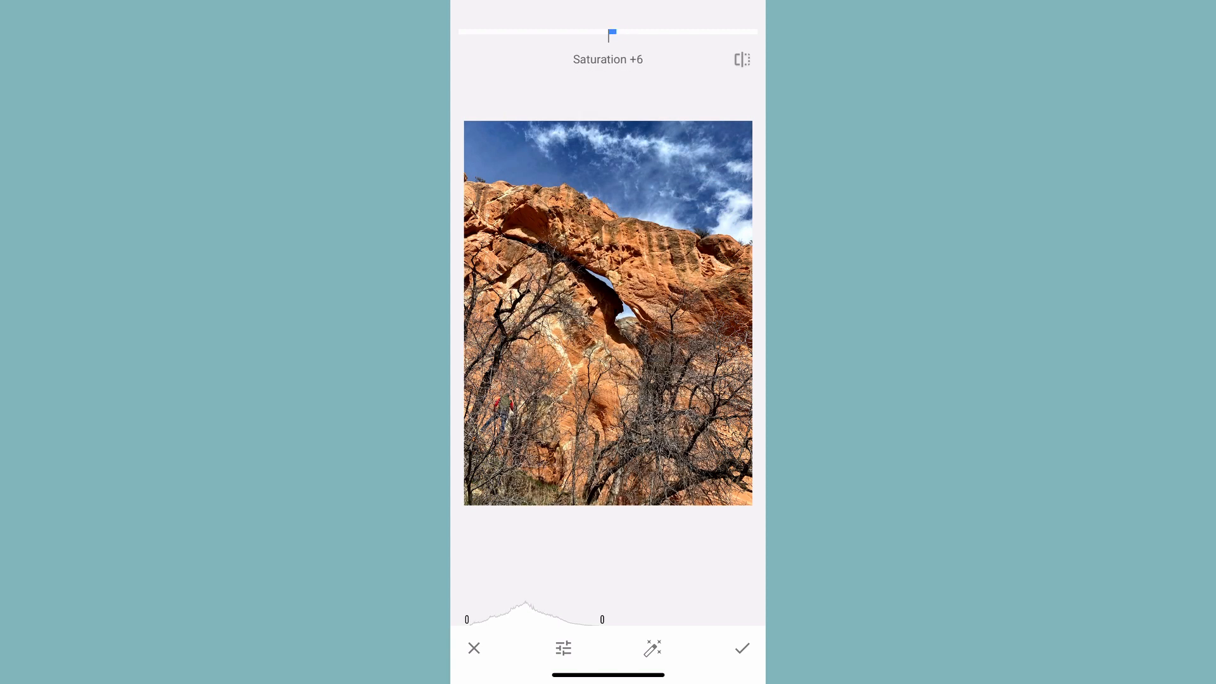
Step: Lower Highlights to -7 and apply the Tune Image adjustments
left_click_drag(610, 33, 615, 33)
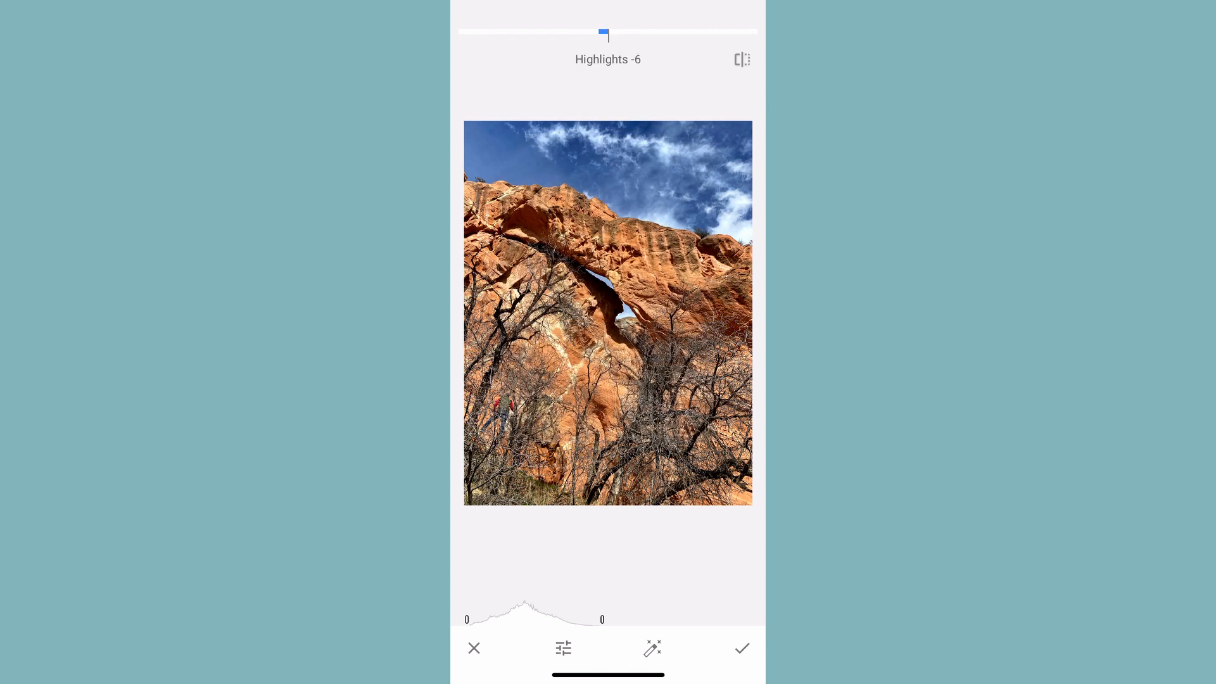
left_click_drag(603, 36, 599, 36)
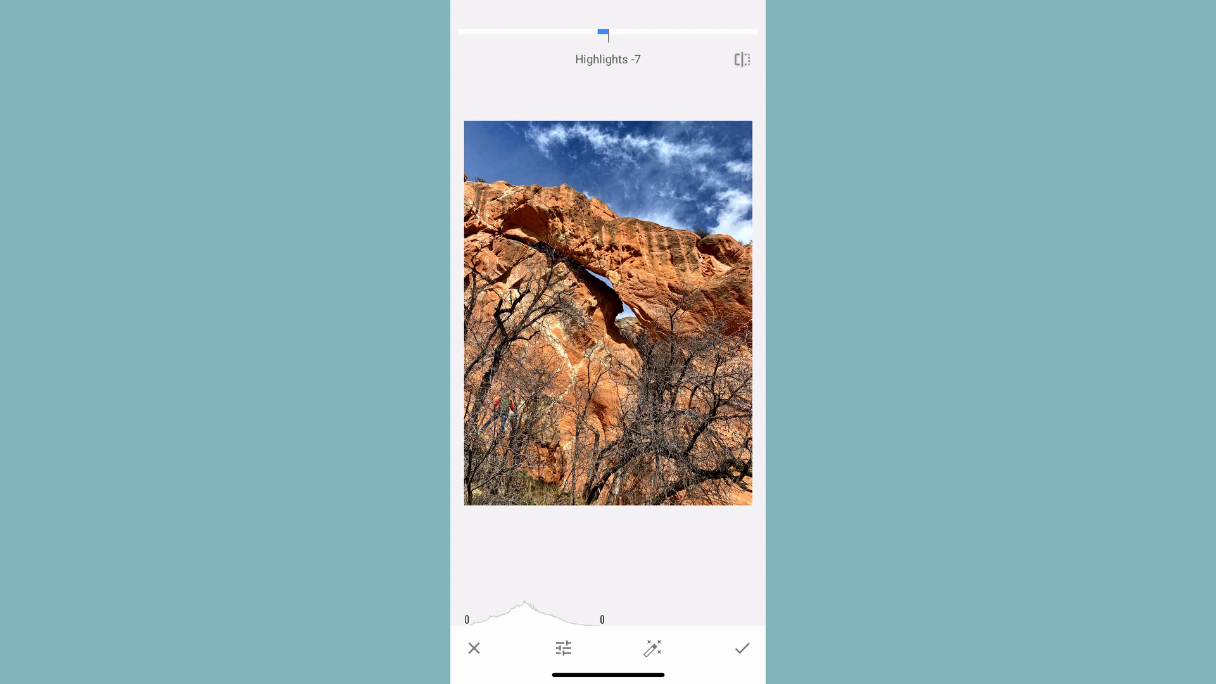
left_click(742, 648)
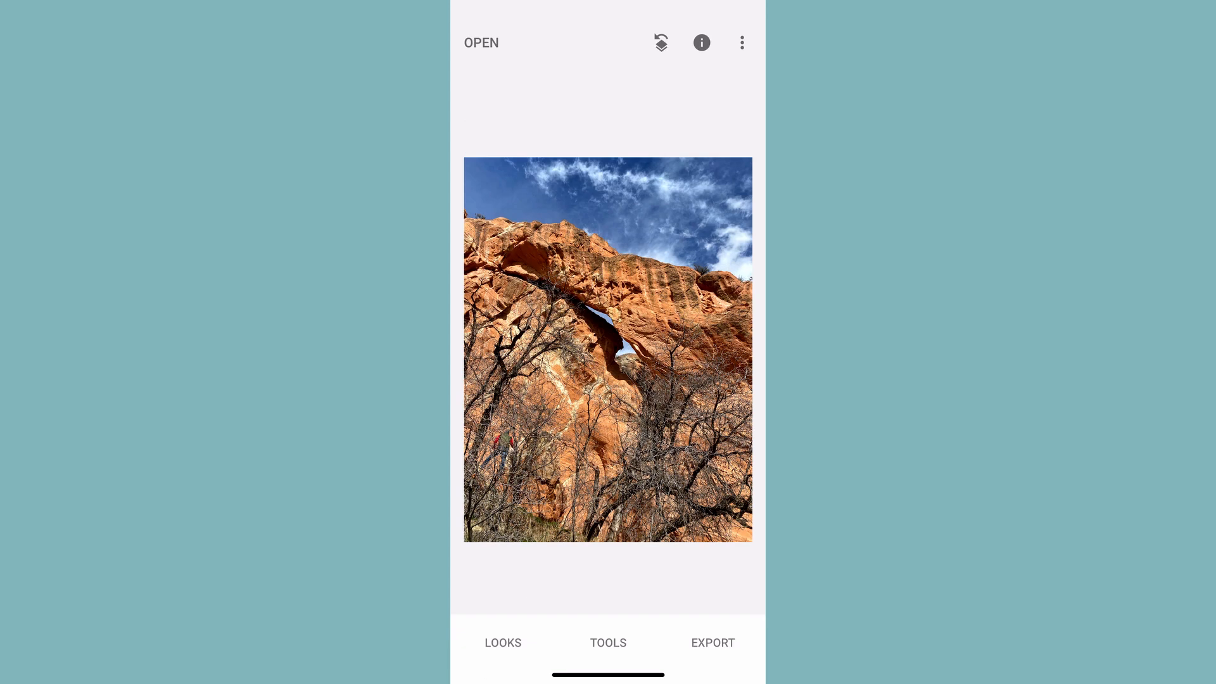
left_click(608, 642)
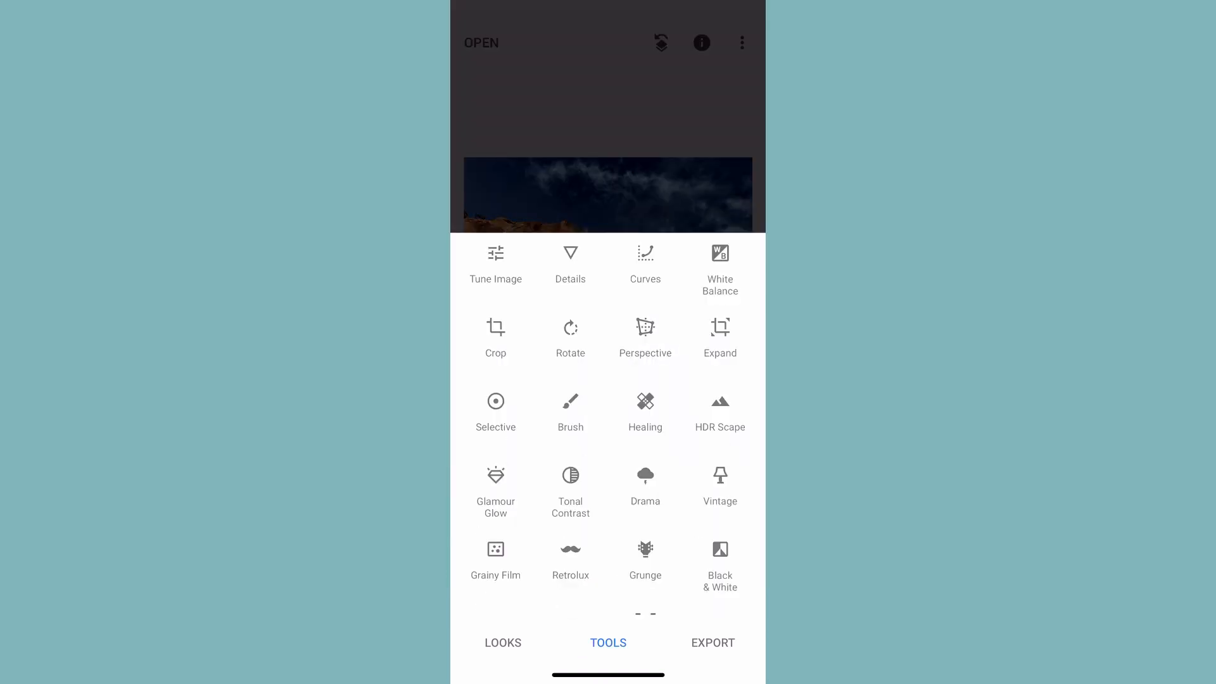
Step: Open Curves with the Neutral preset kept and the presets strip dismissed
left_click(646, 263)
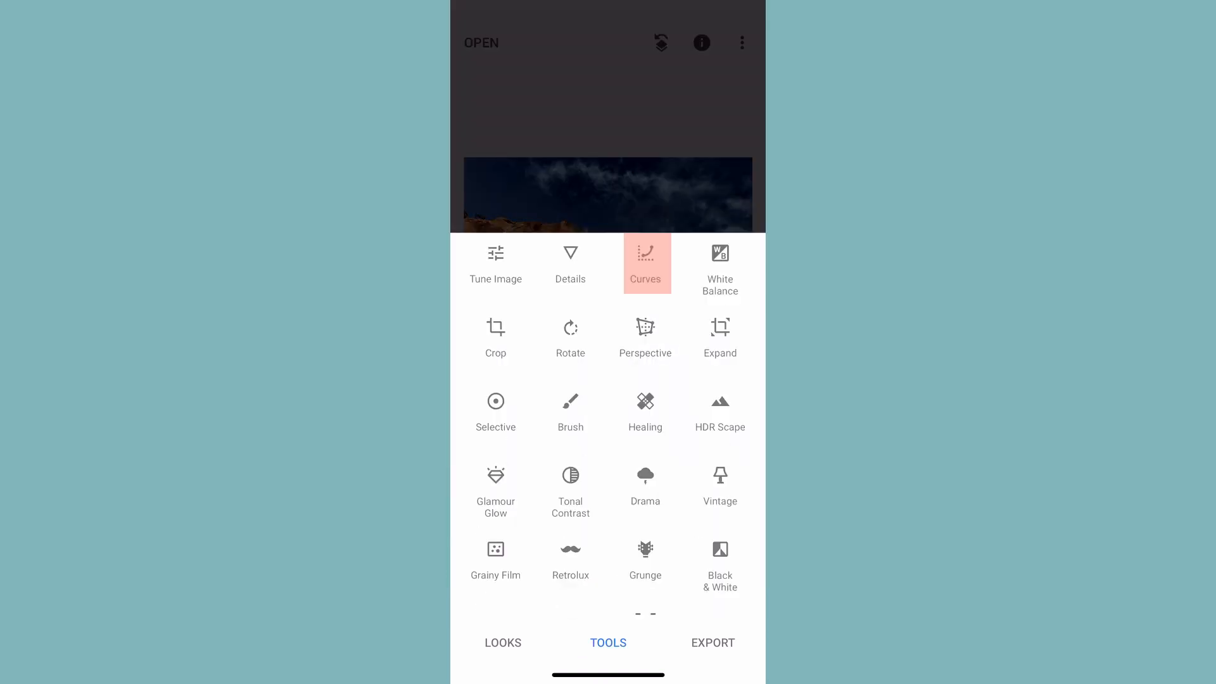
left_click(644, 262)
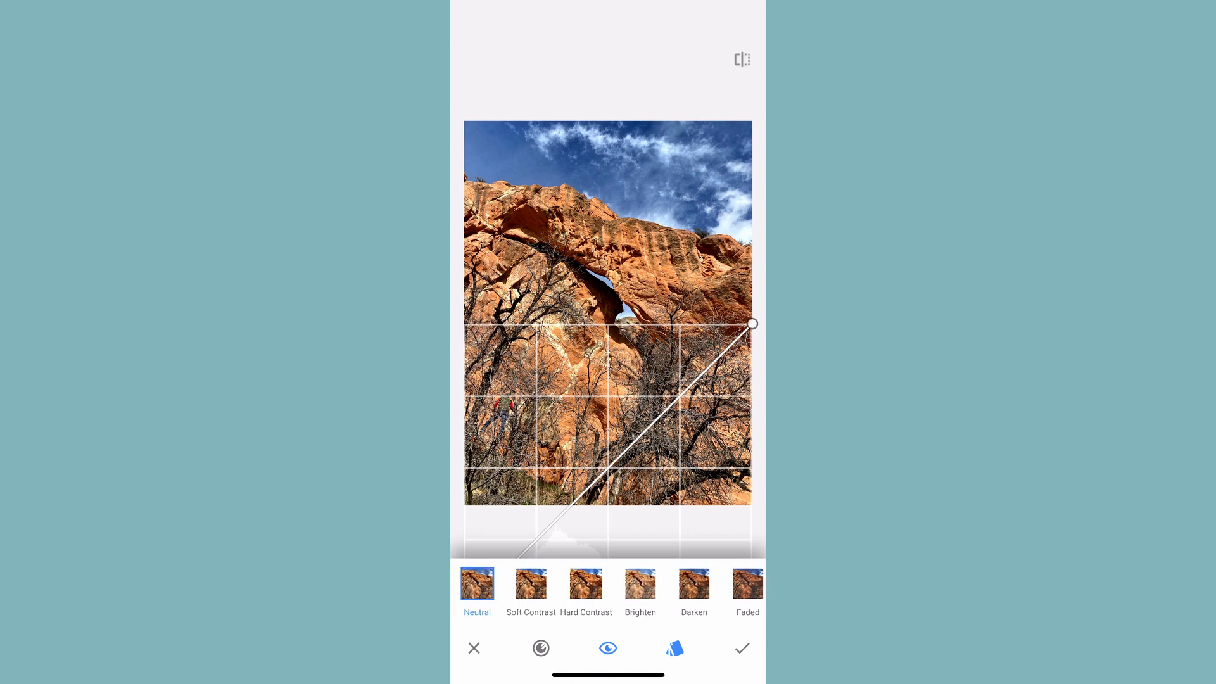
left_click(674, 647)
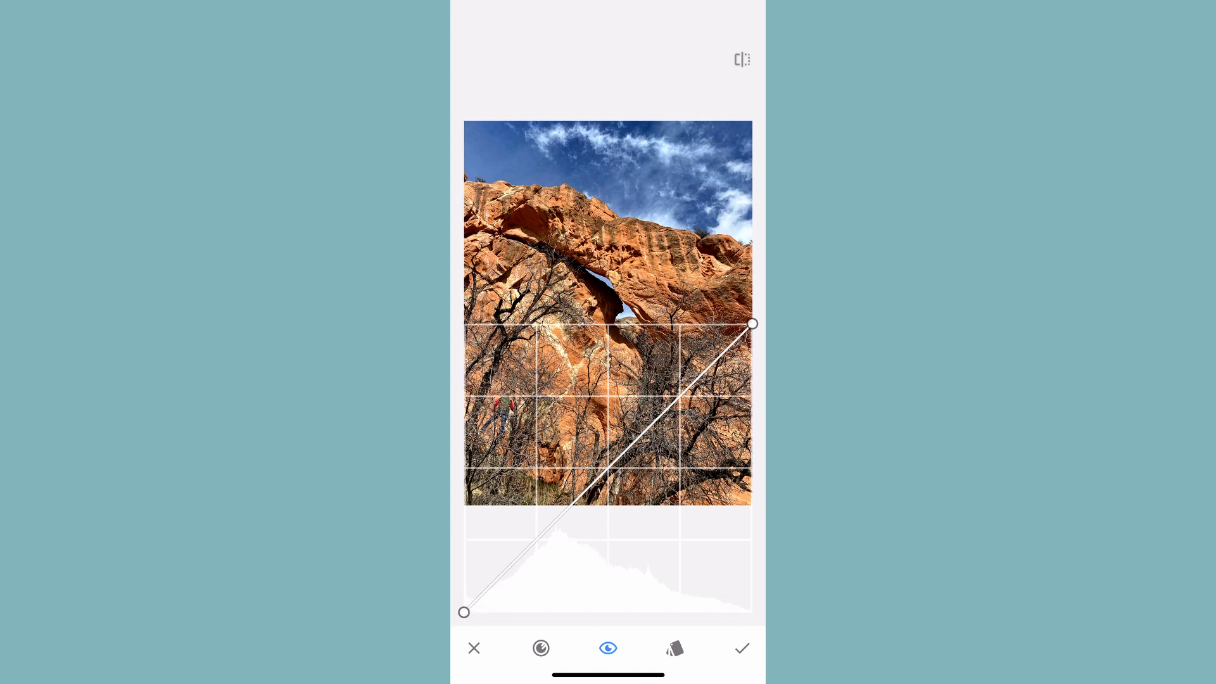
left_click(541, 648)
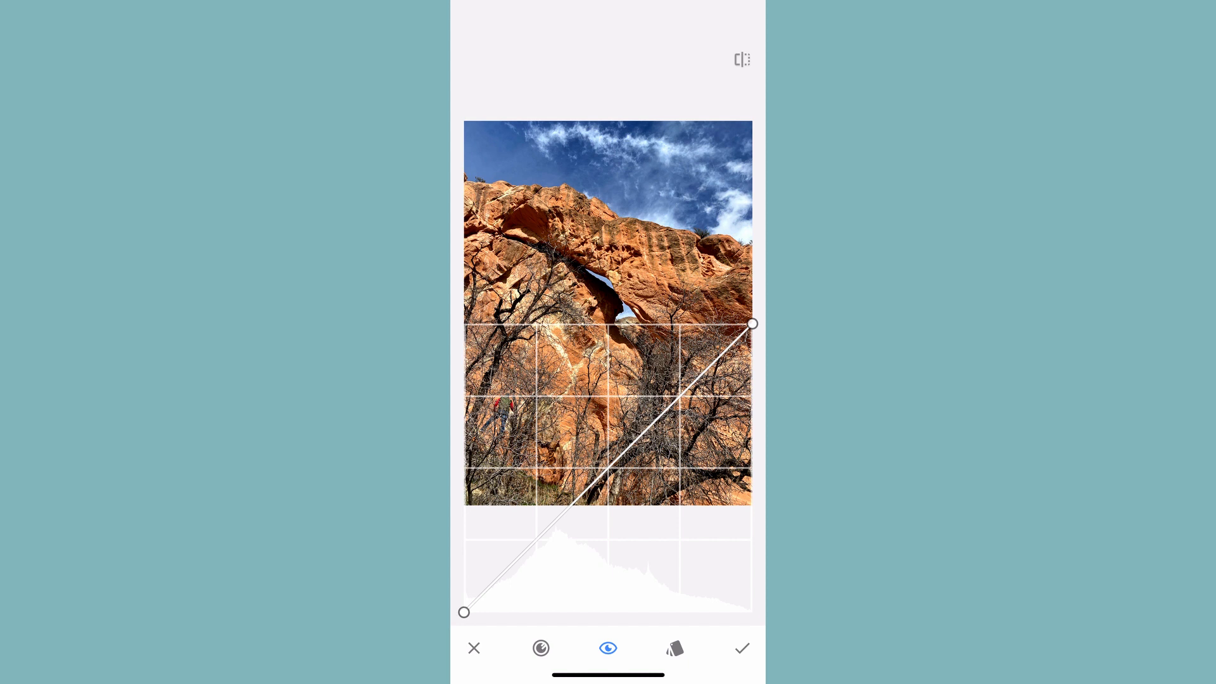
Step: Lift the curve's black point to fade shadows and pull a midtone point slightly down
left_click_drag(464, 611, 463, 588)
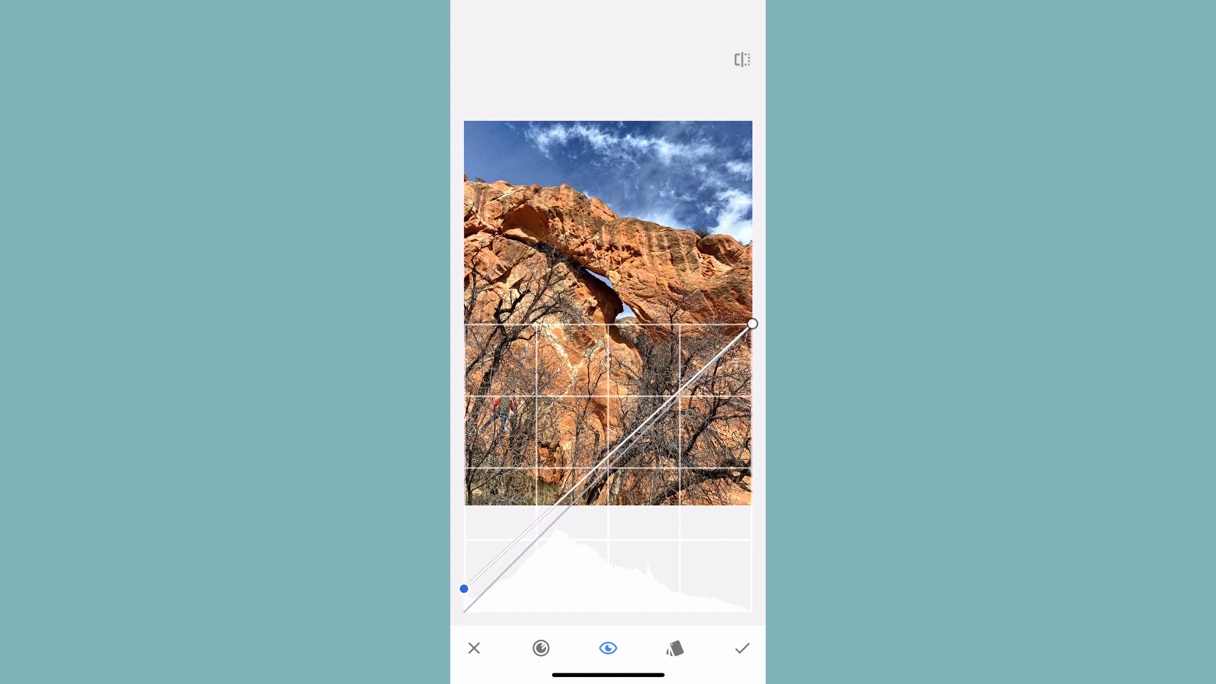
left_click_drag(463, 589, 463, 544)
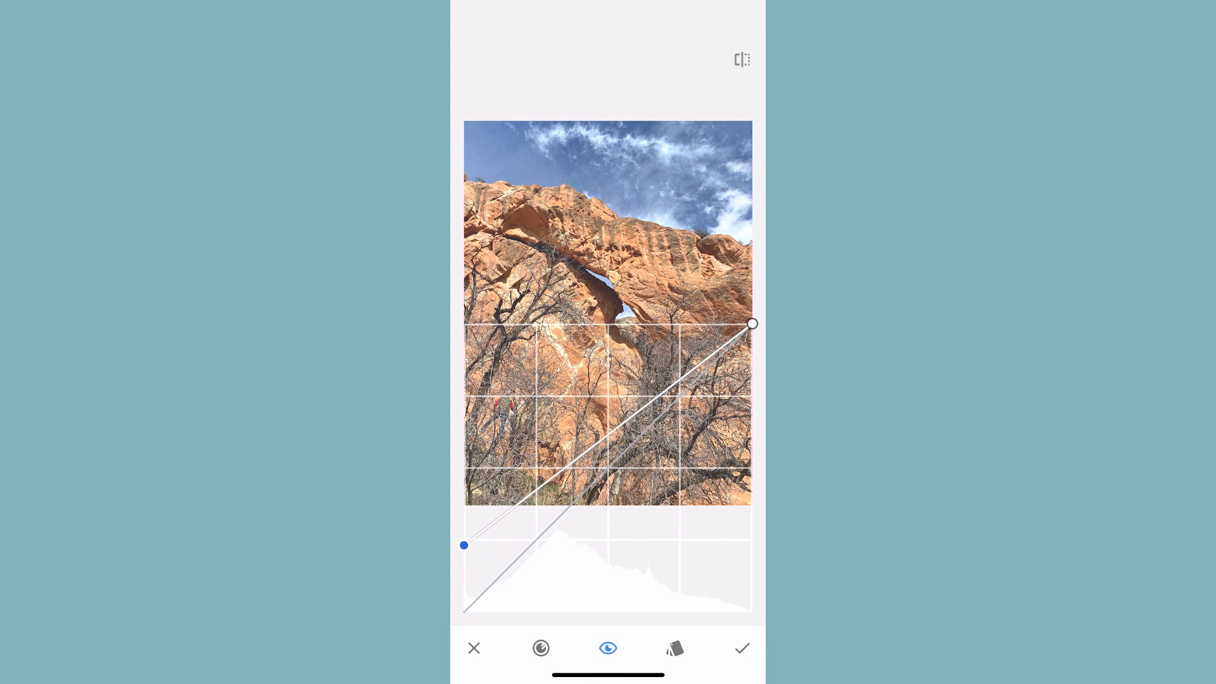
left_click_drag(463, 545, 463, 606)
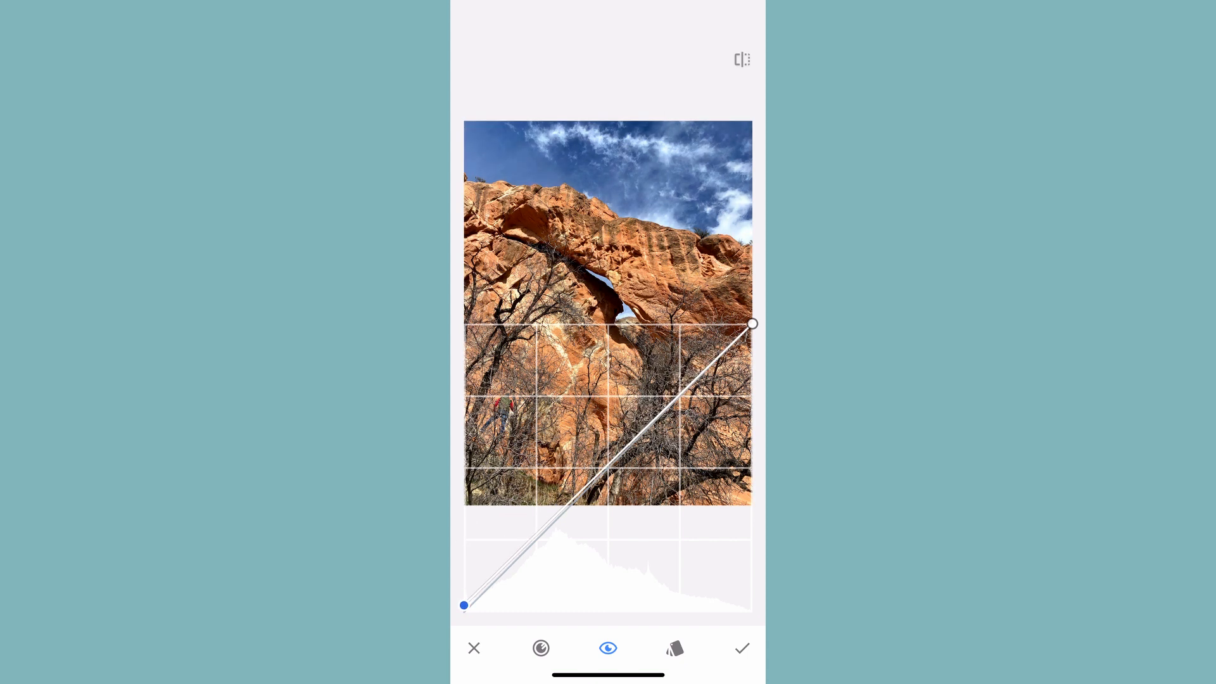
left_click_drag(465, 605, 464, 611)
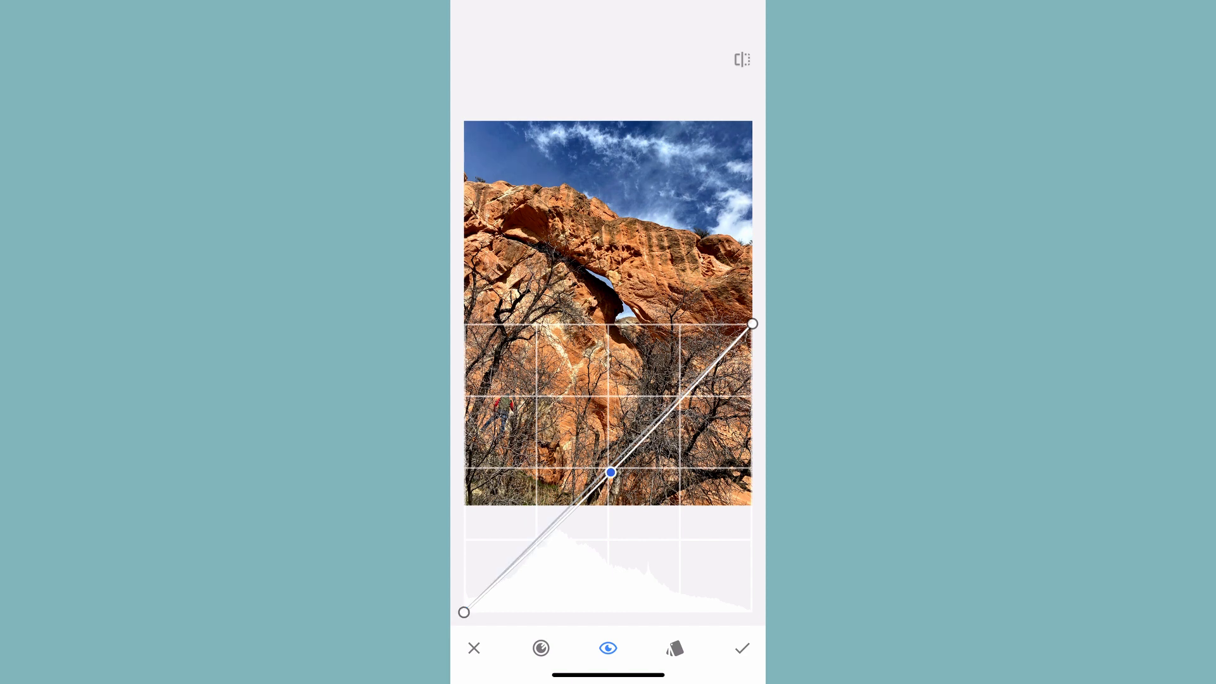
left_click_drag(463, 612, 463, 573)
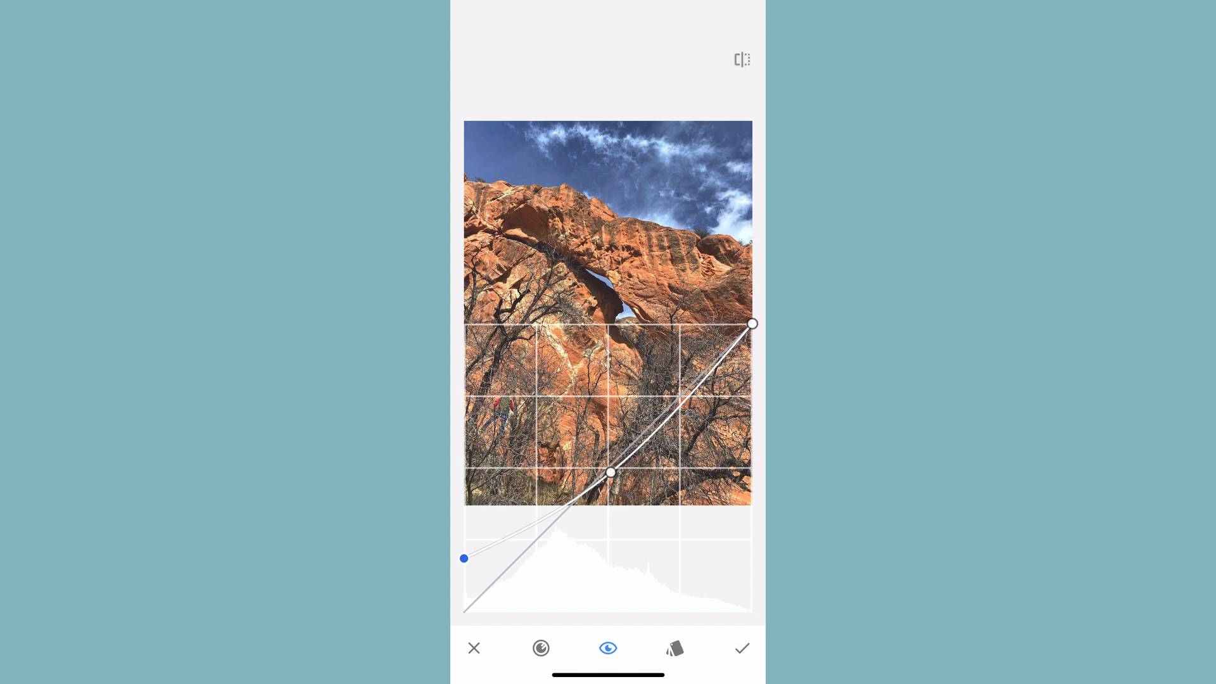
left_click_drag(611, 472, 605, 486)
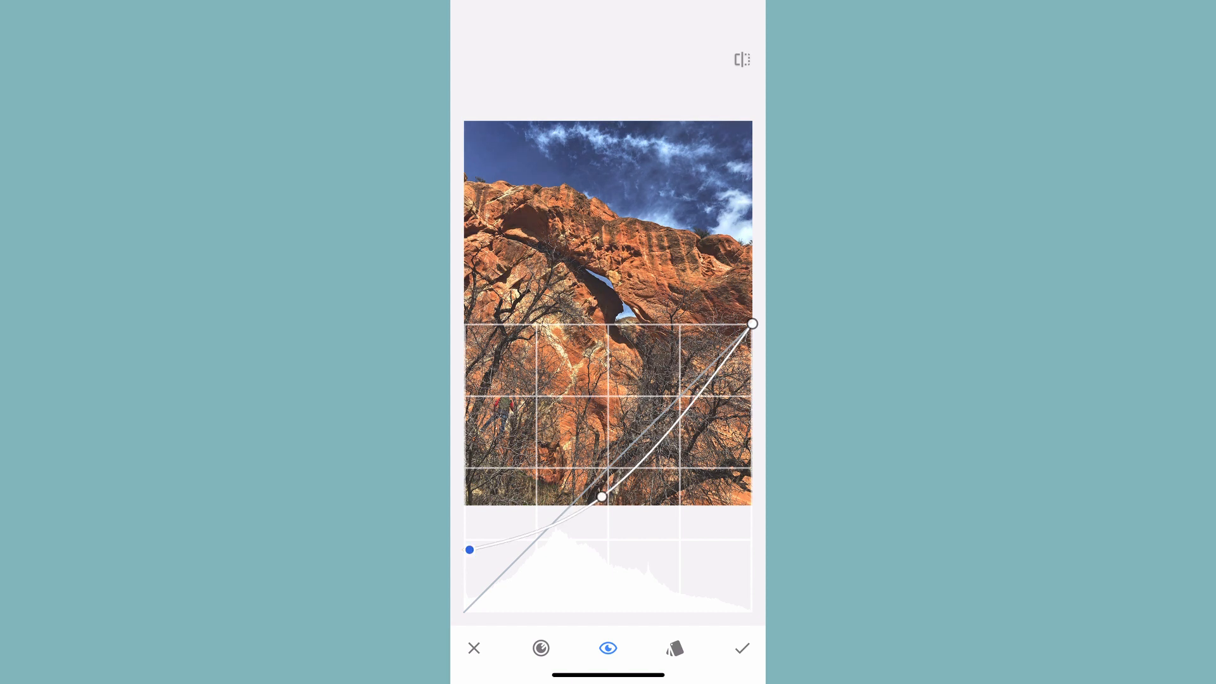
Step: Preview the photo without the curve overlay, then show the curve again
left_click(607, 648)
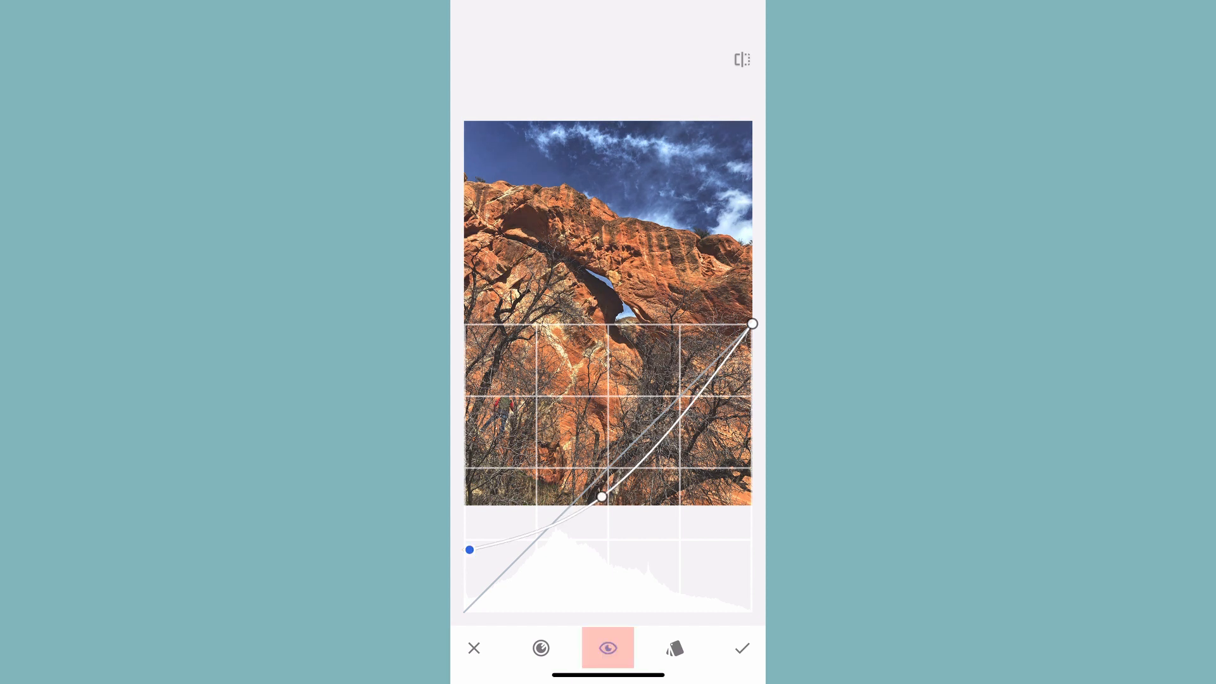
left_click(608, 648)
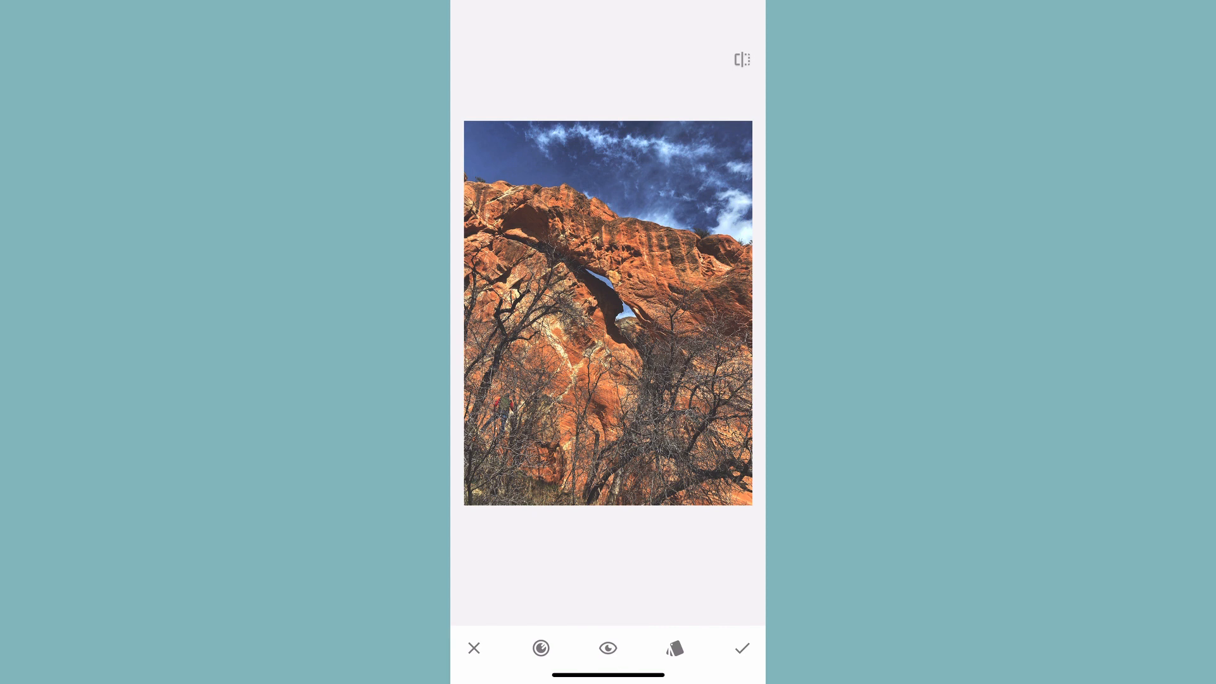
left_click(608, 649)
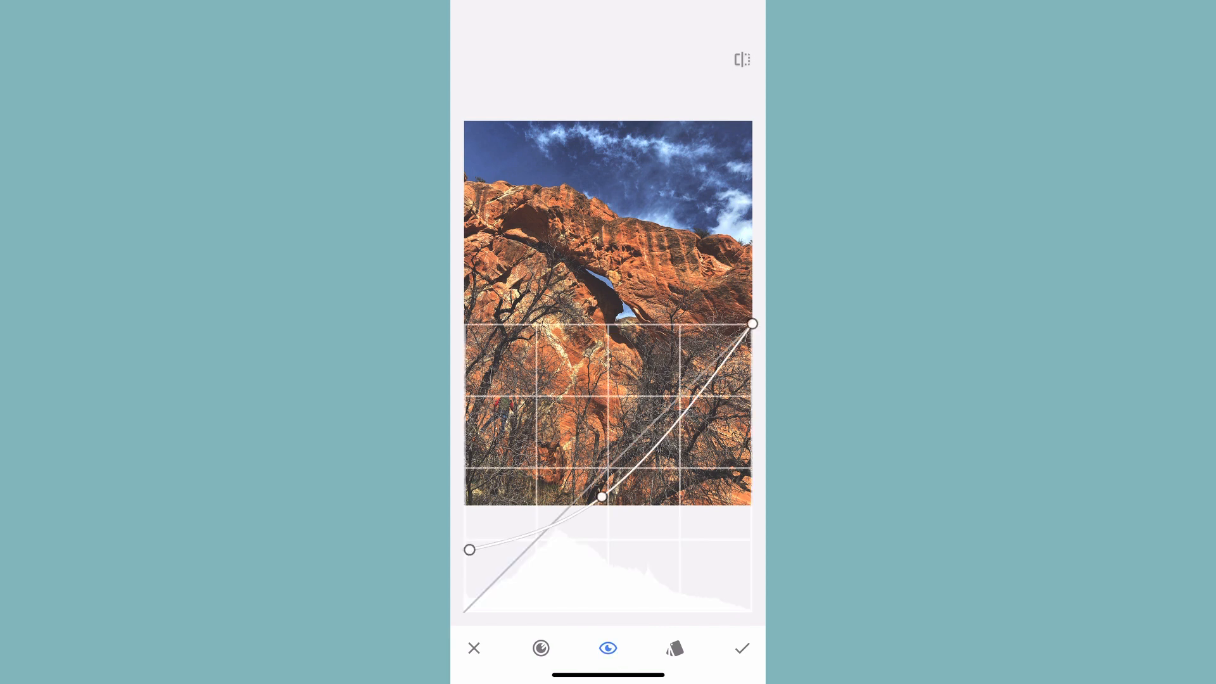
Step: Switch Curves to the red channel and nudge a midtone point to just below neutral
left_click(541, 649)
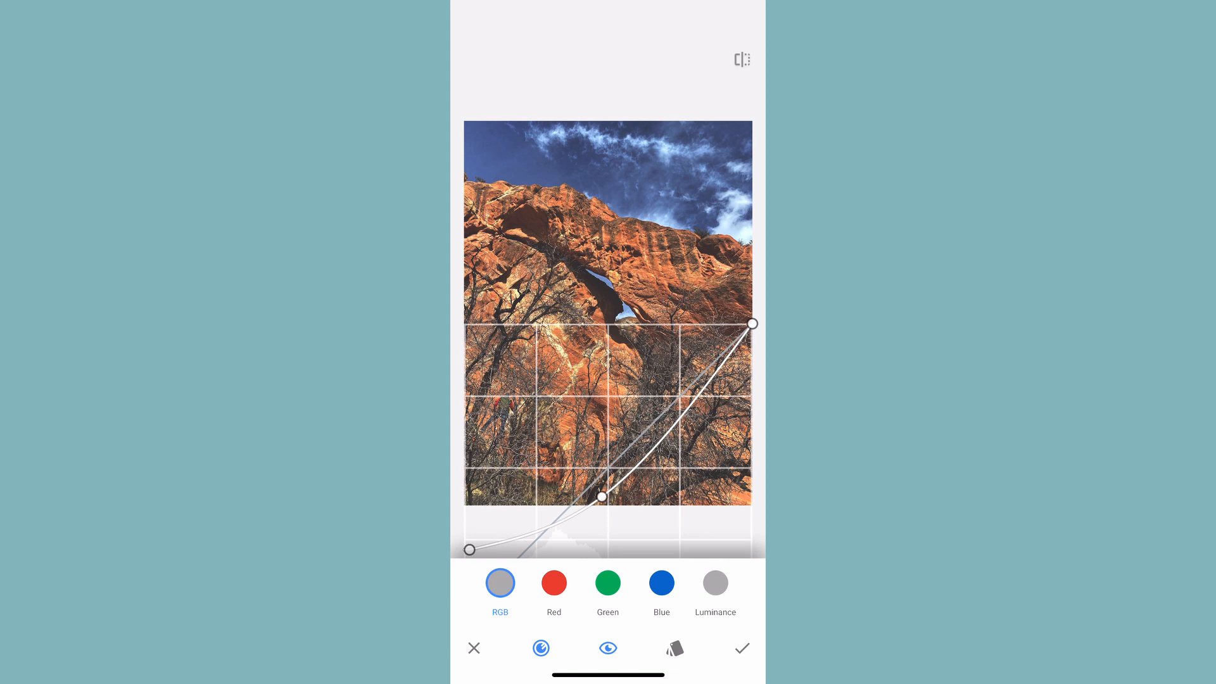
left_click(607, 649)
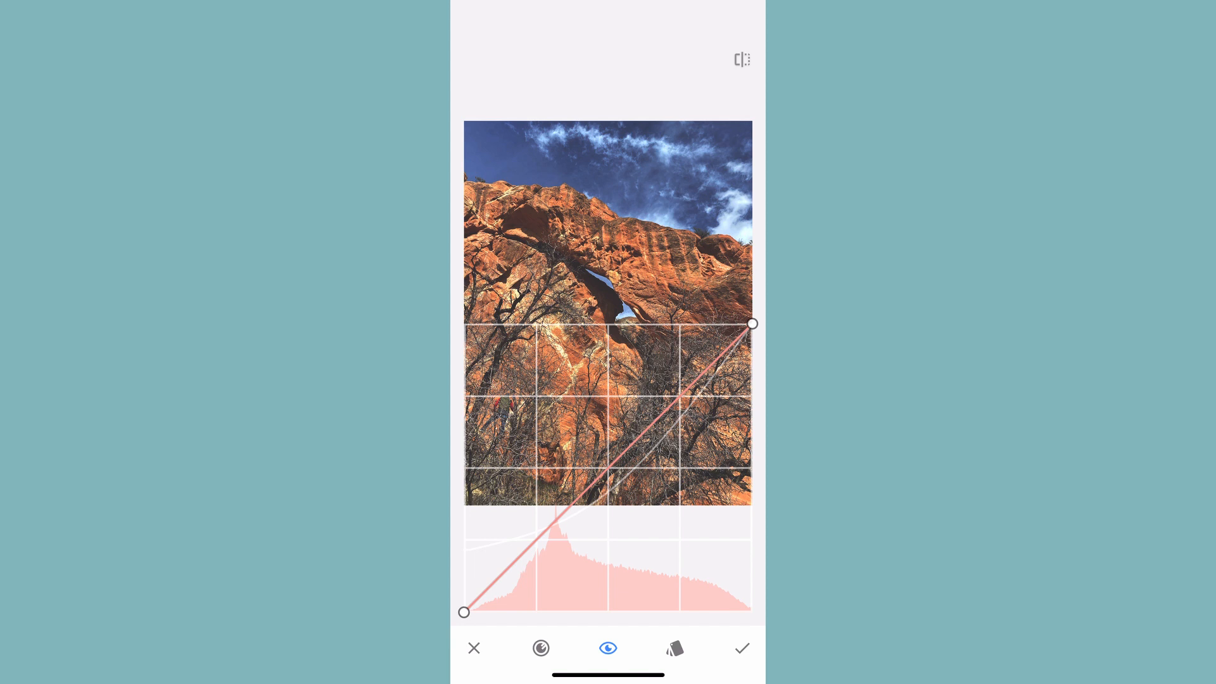
left_click(604, 467)
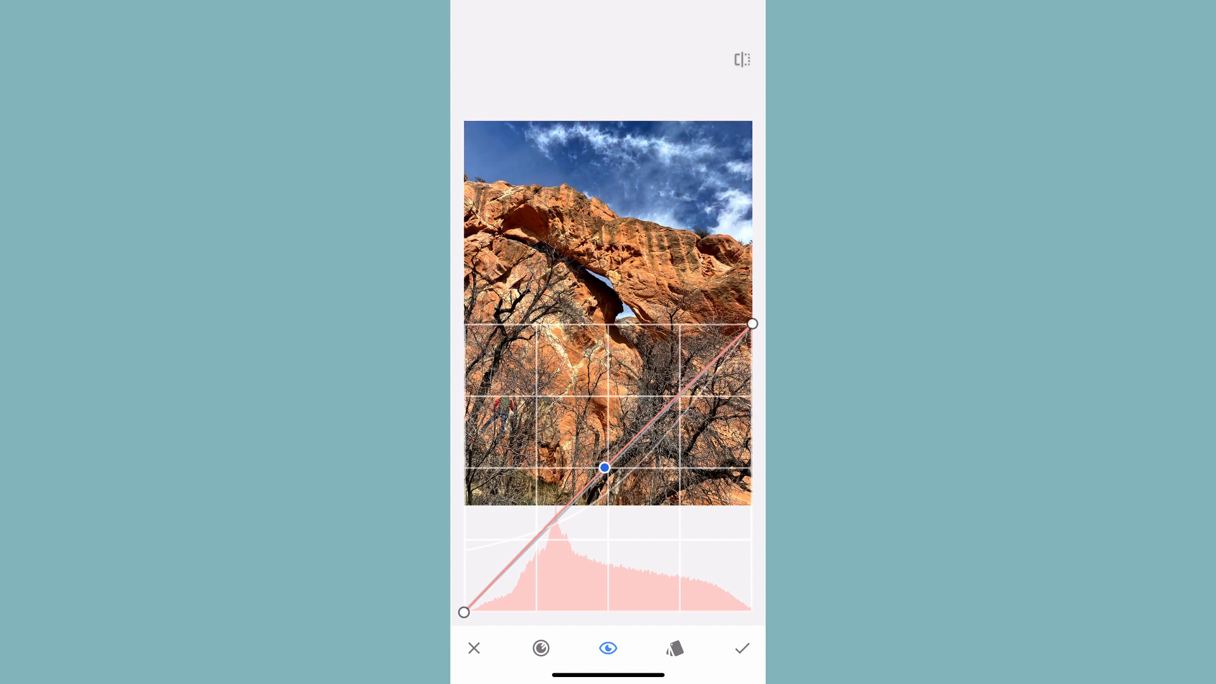
left_click_drag(605, 467, 595, 457)
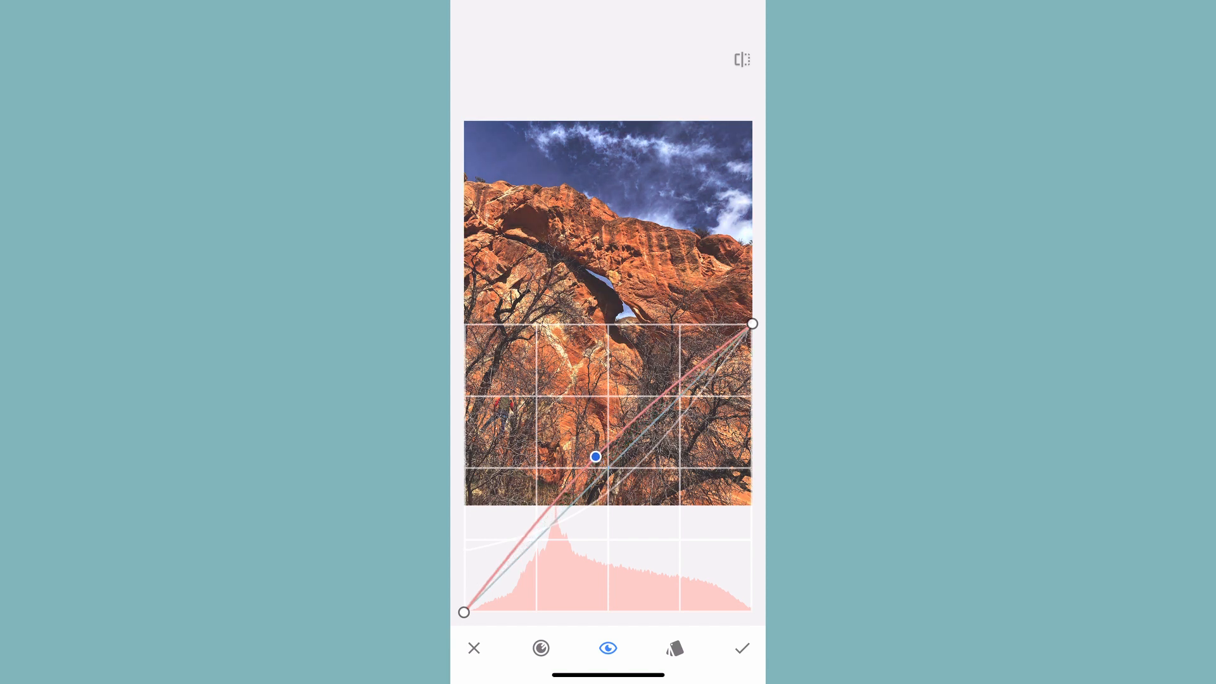
left_click_drag(595, 457, 590, 454)
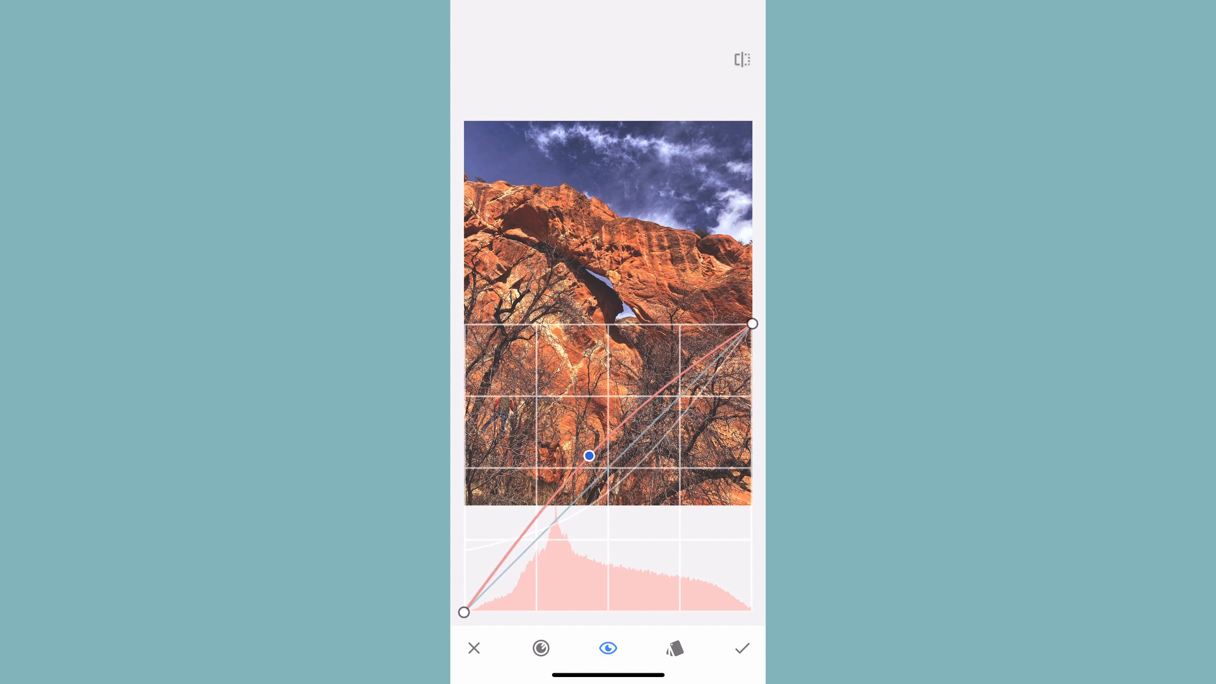
left_click_drag(589, 455, 616, 502)
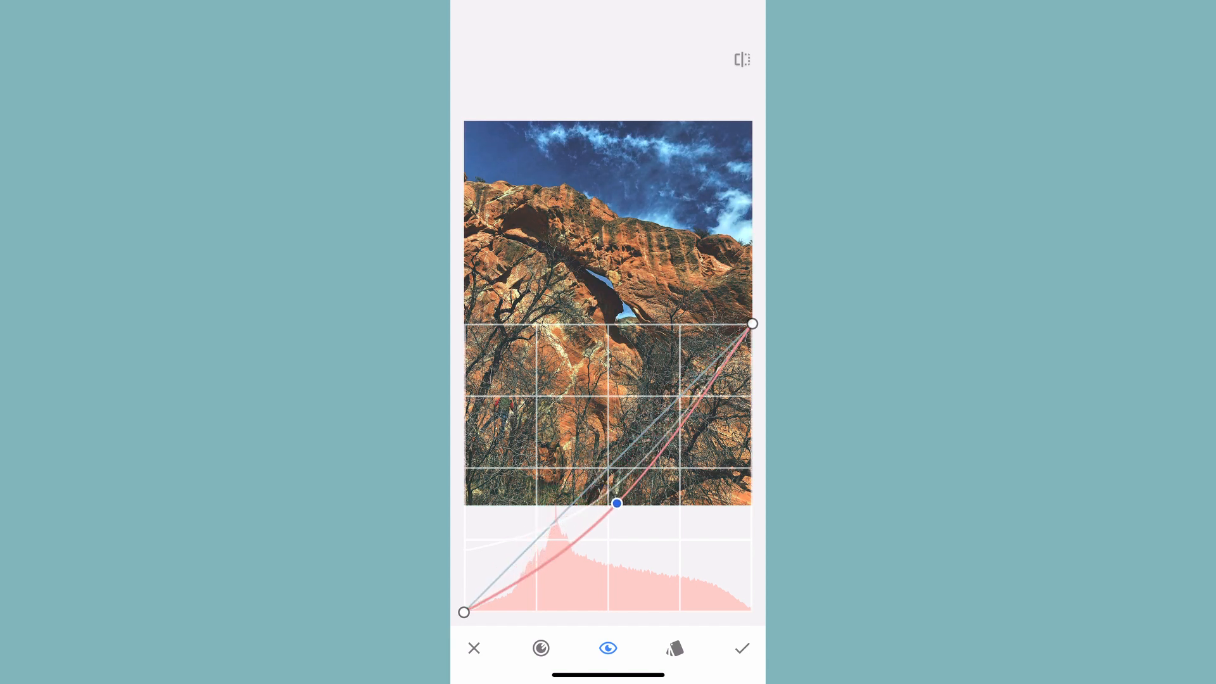
left_click_drag(617, 504, 590, 476)
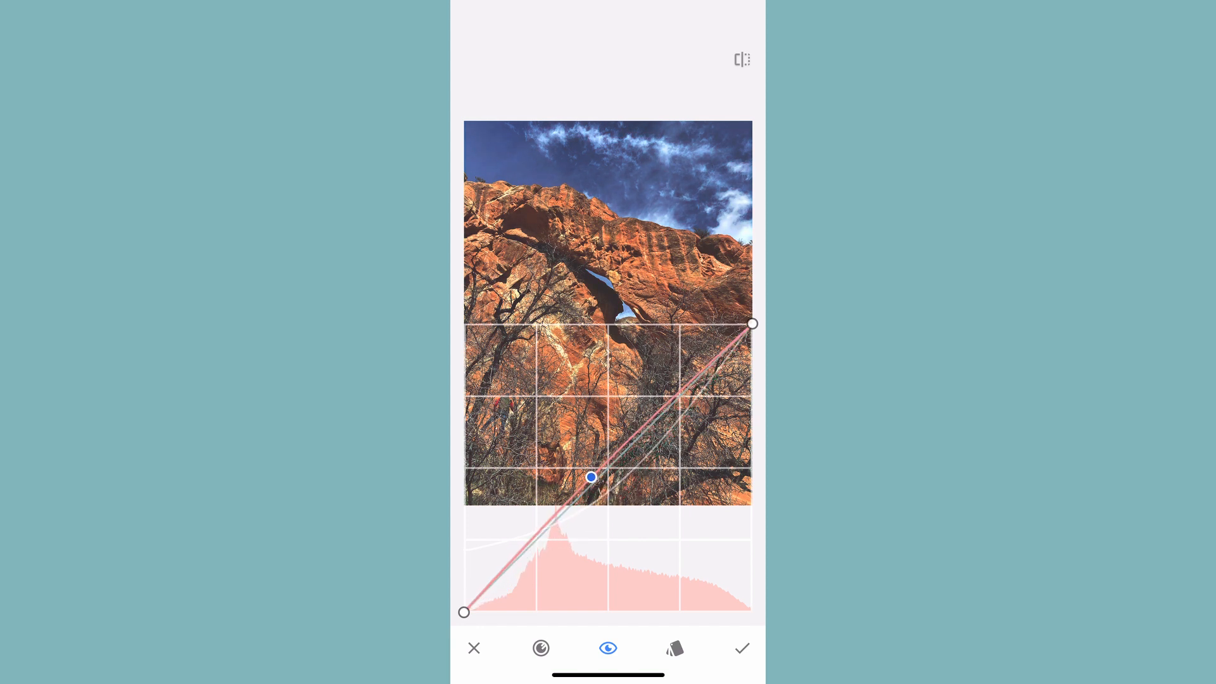
left_click_drag(591, 476, 589, 475)
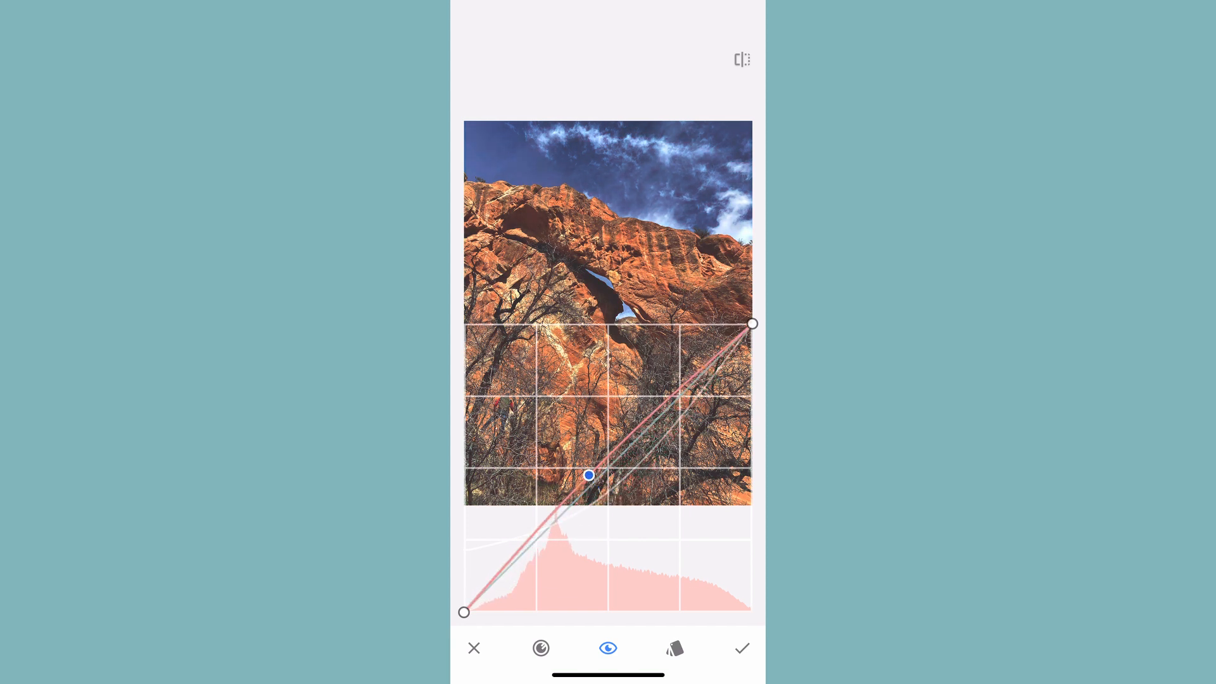
left_click_drag(589, 474, 592, 479)
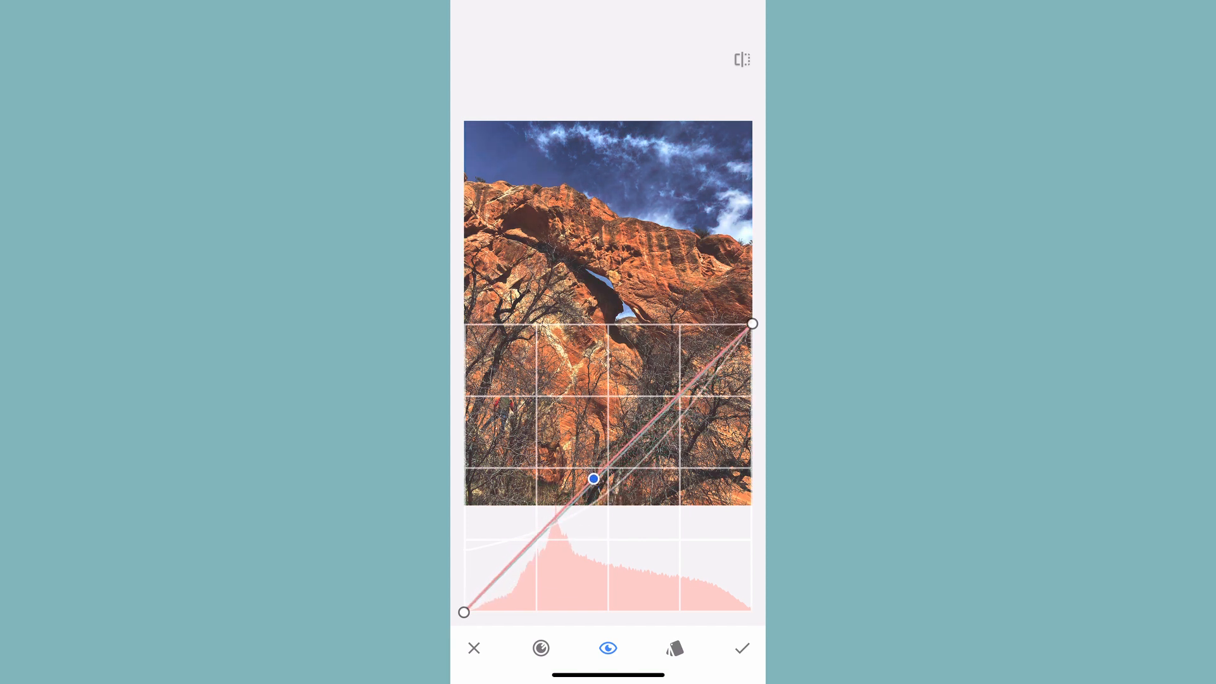
left_click_drag(593, 479, 599, 475)
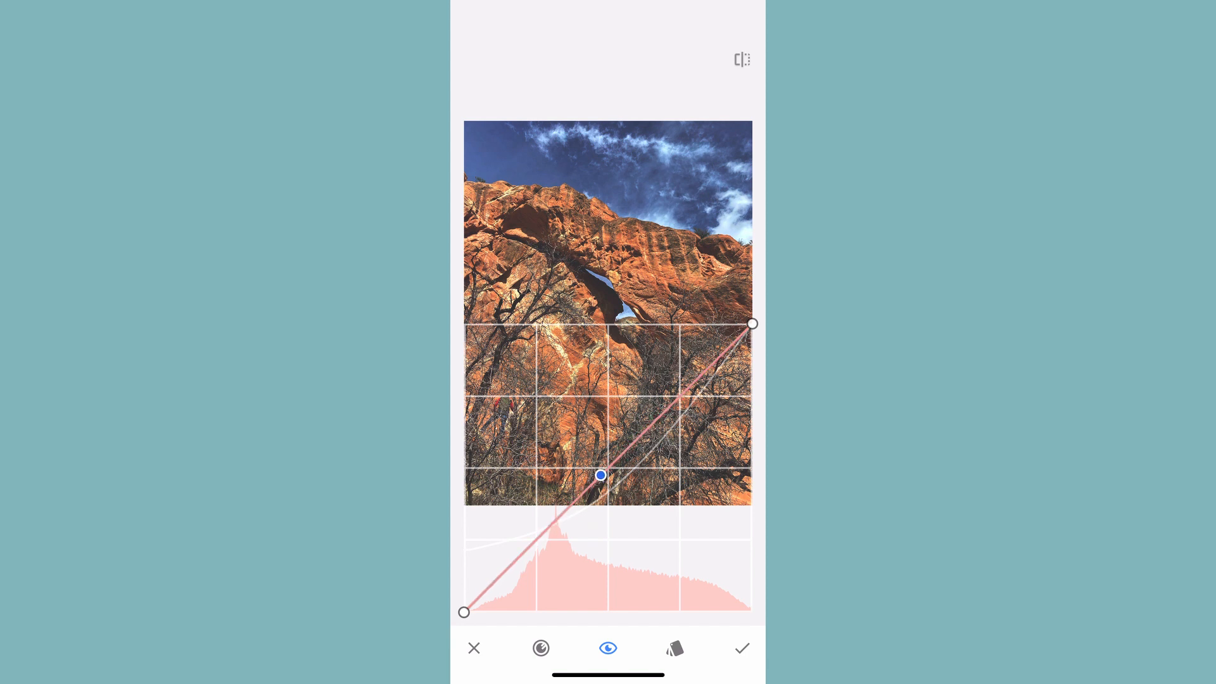
Step: Lift the red channel's black point subtly and pull its midtones down a little
left_click_drag(463, 612, 466, 517)
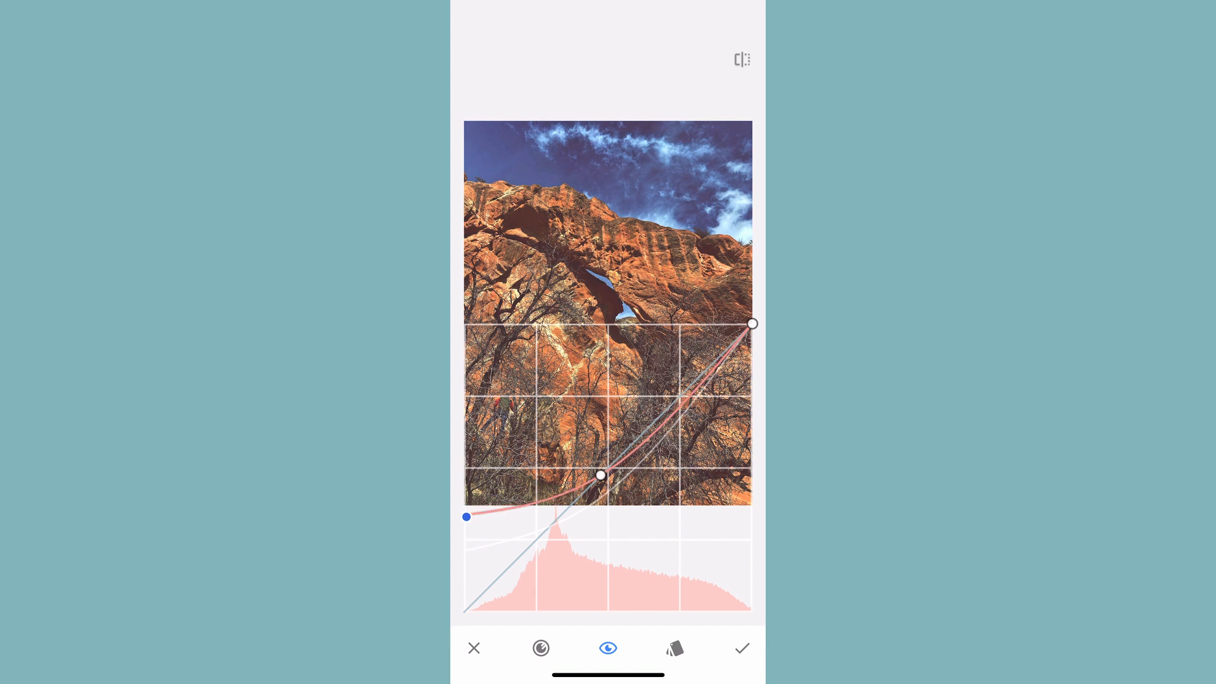
left_click_drag(466, 517, 463, 436)
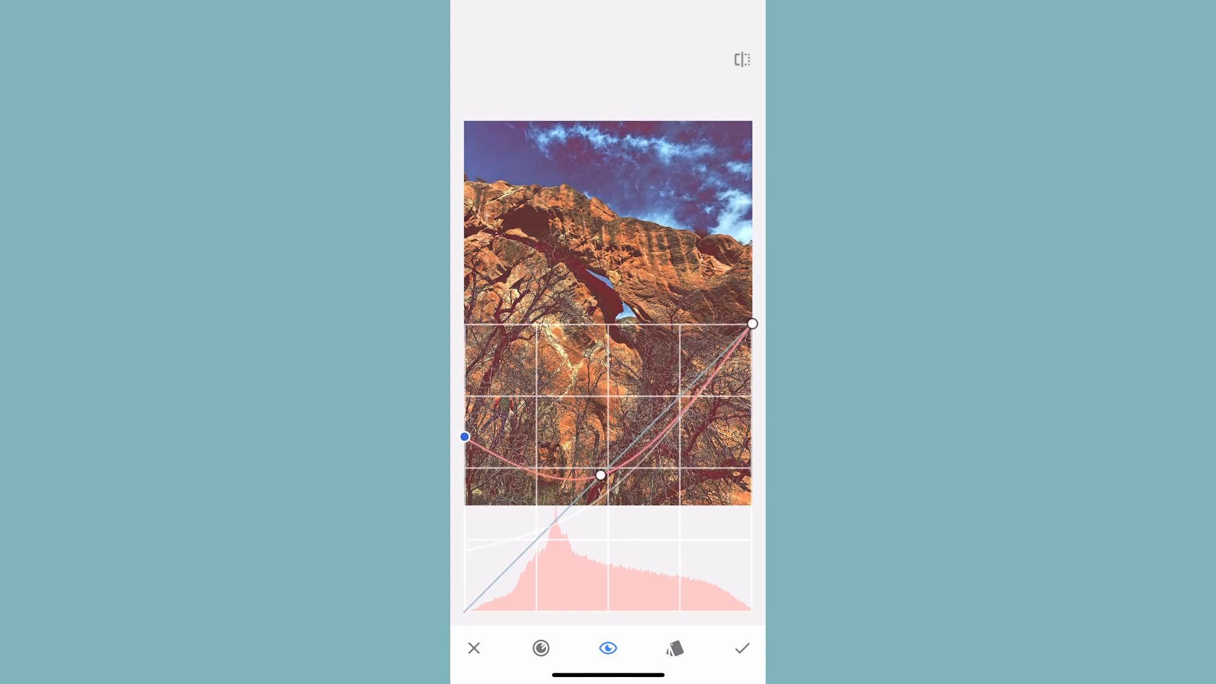
left_click_drag(465, 437, 465, 506)
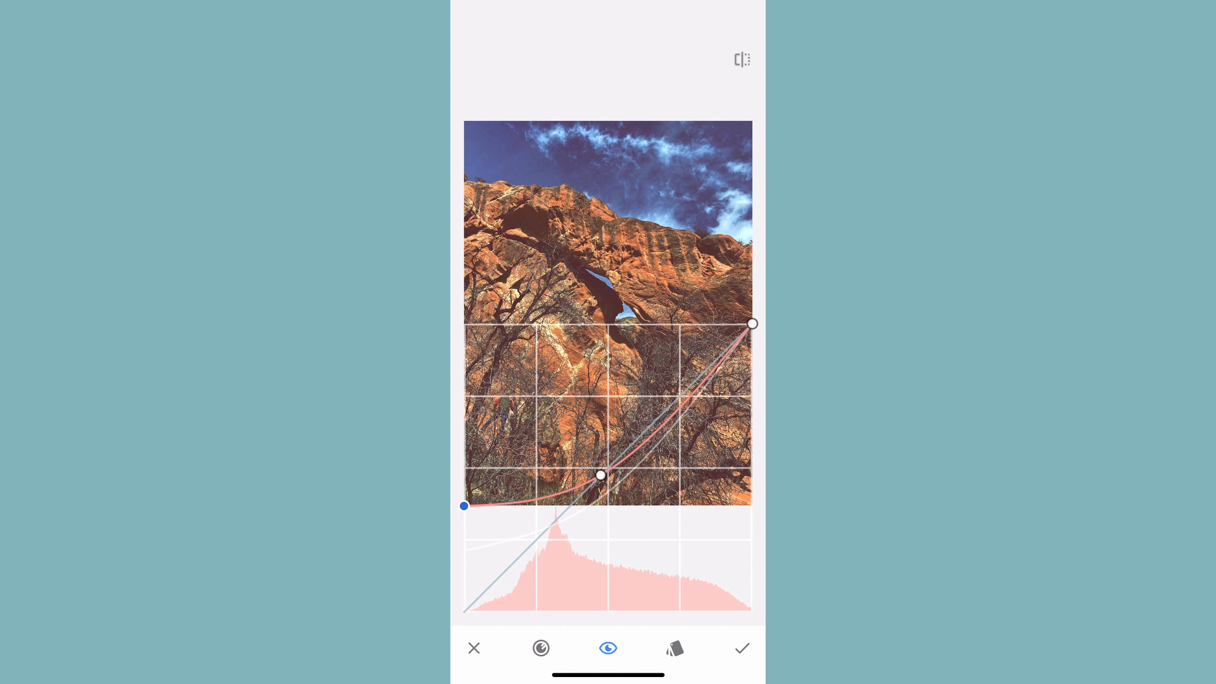
left_click_drag(600, 474, 606, 499)
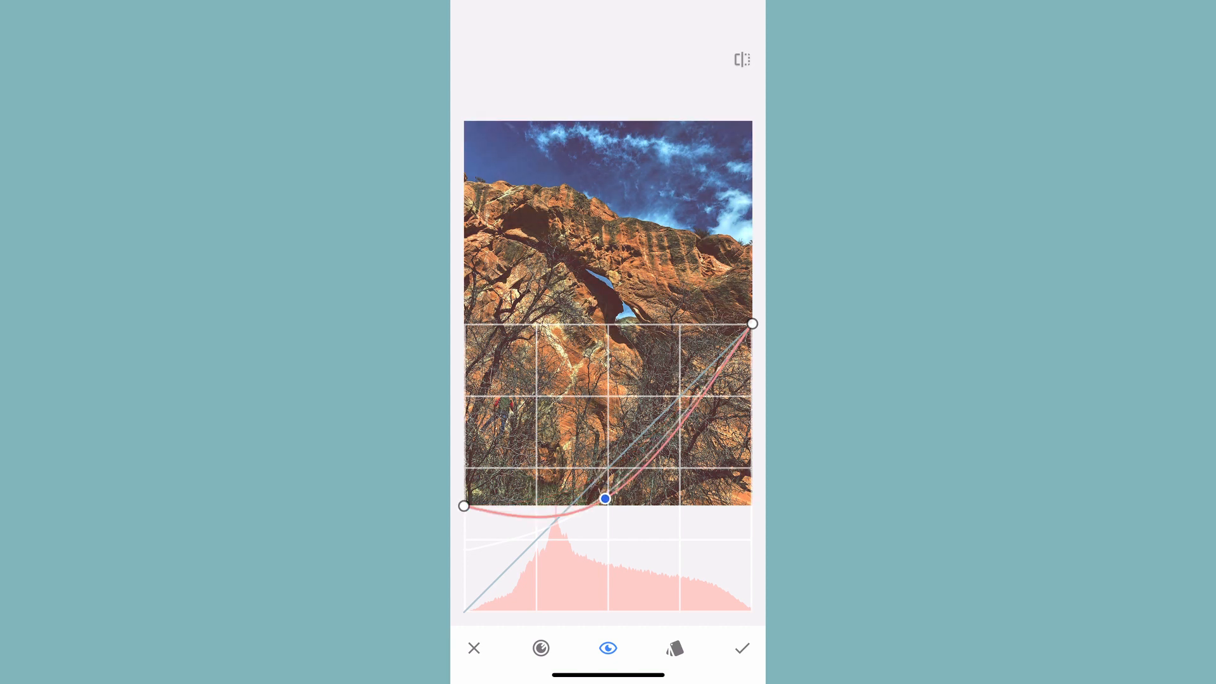
Step: Bow the green channel's midtones downward so the arch photo picks up a magenta tint
left_click_drag(606, 499, 604, 488)
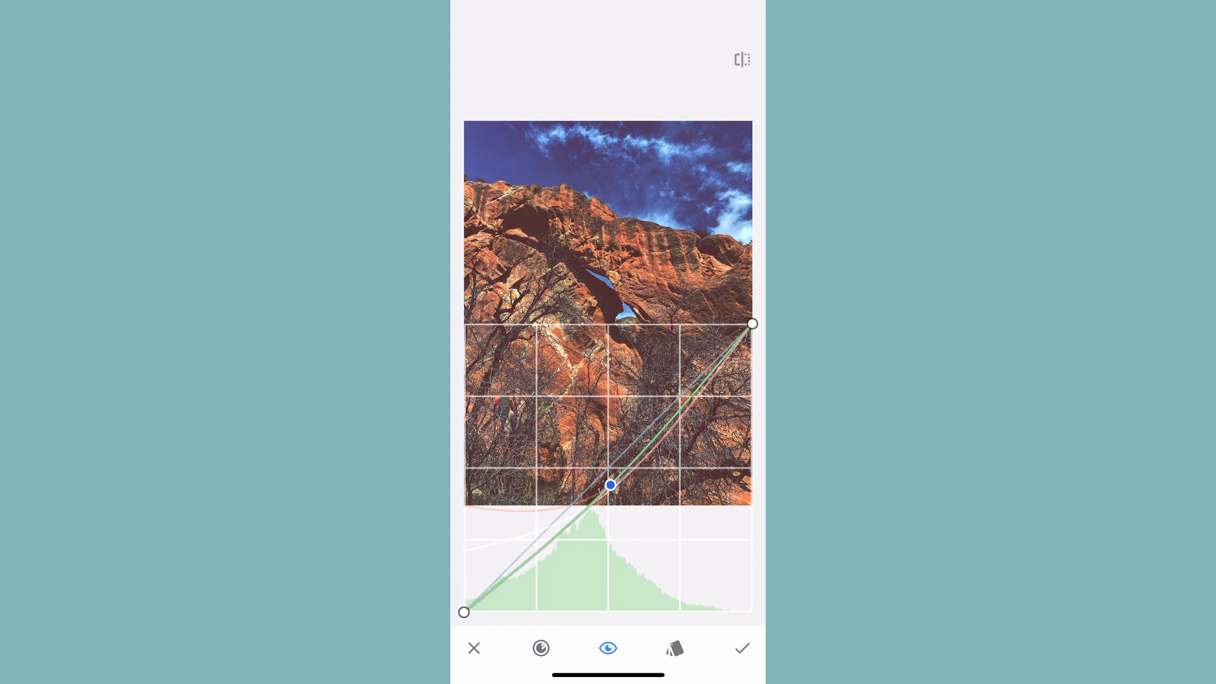
left_click_drag(611, 485, 609, 490)
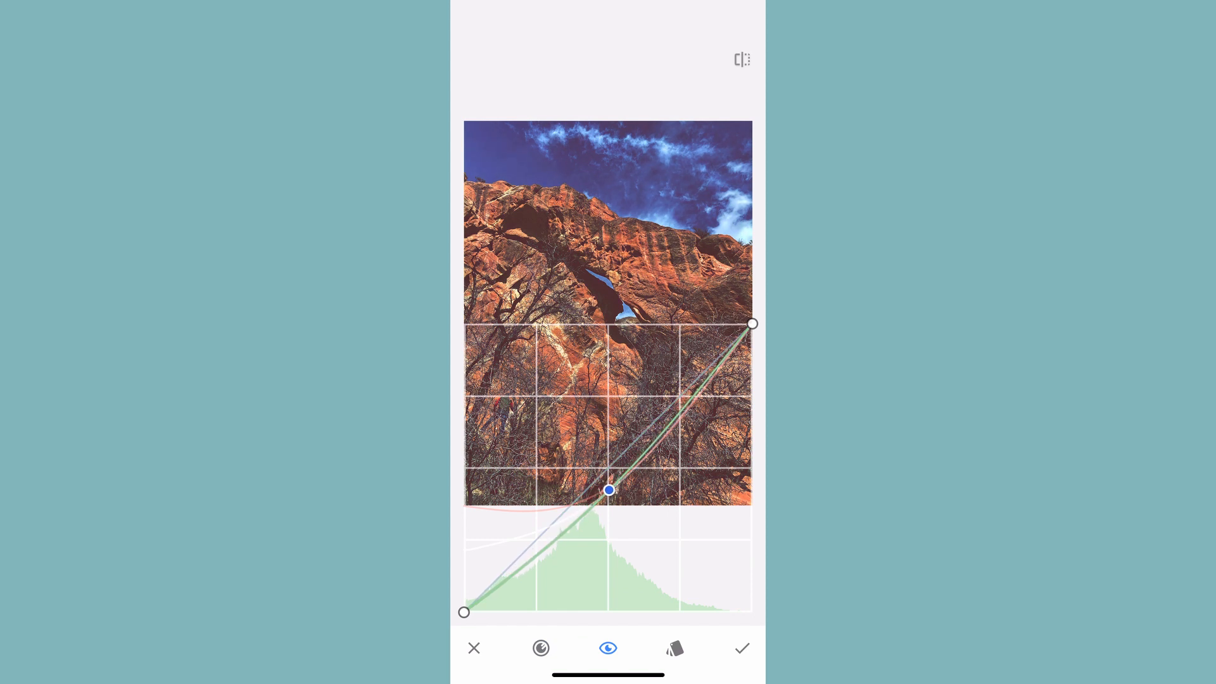
left_click_drag(609, 490, 613, 509)
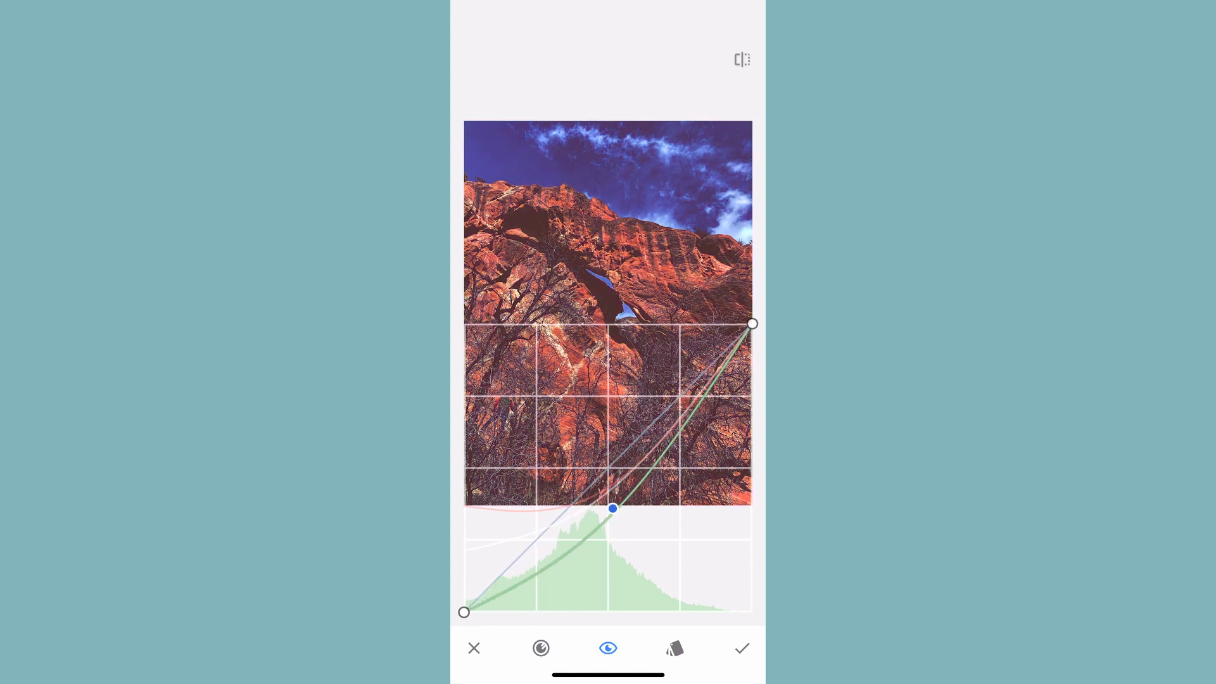
left_click_drag(613, 509, 604, 475)
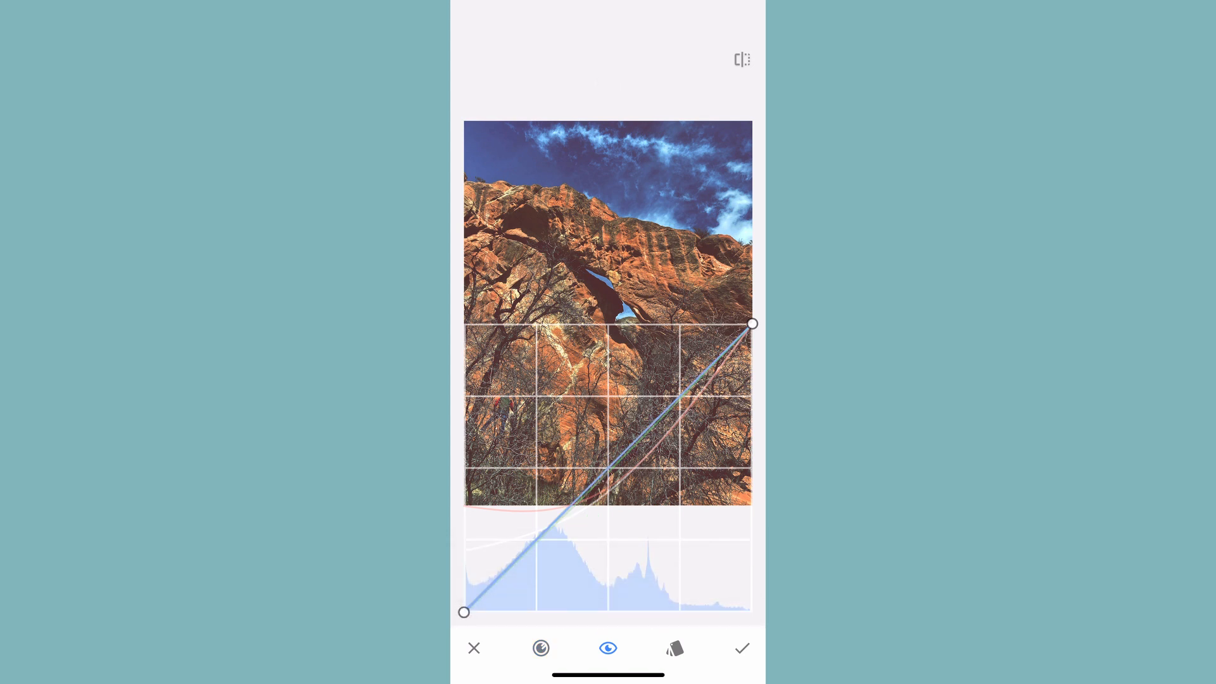
Step: Add a midtone point on the blue curve and settle it below neutral for warmth
left_click(603, 469)
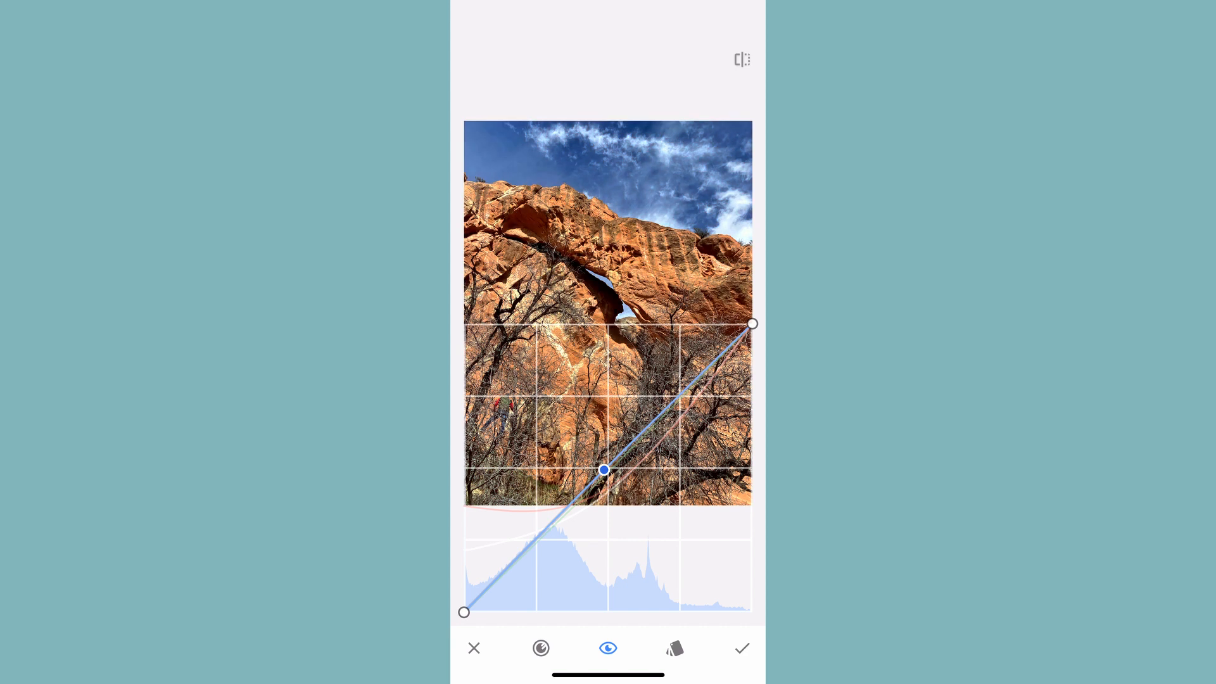
left_click_drag(604, 471, 617, 486)
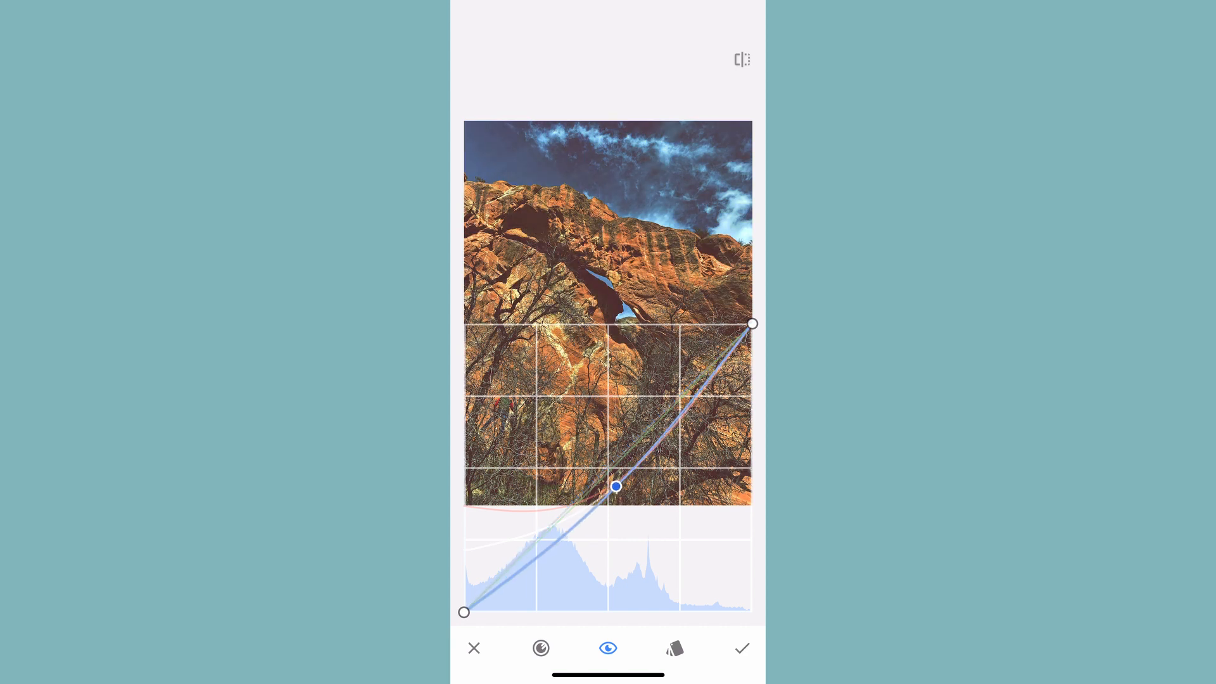
left_click_drag(617, 486, 598, 464)
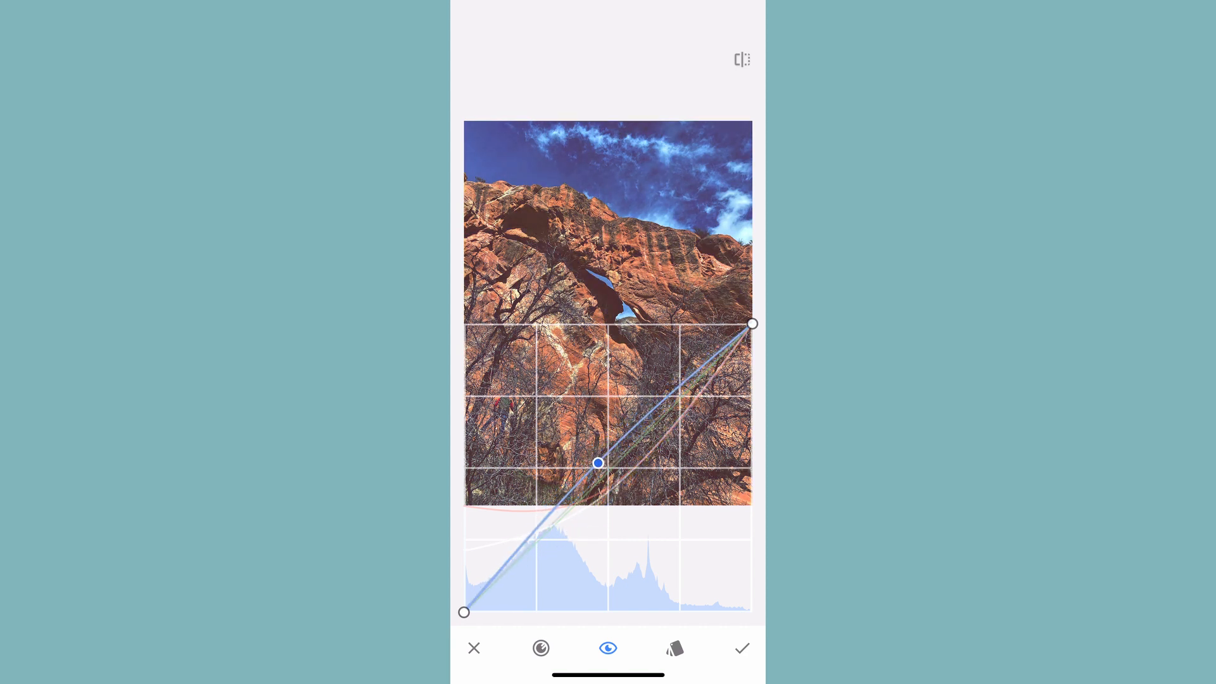
left_click_drag(598, 463, 613, 486)
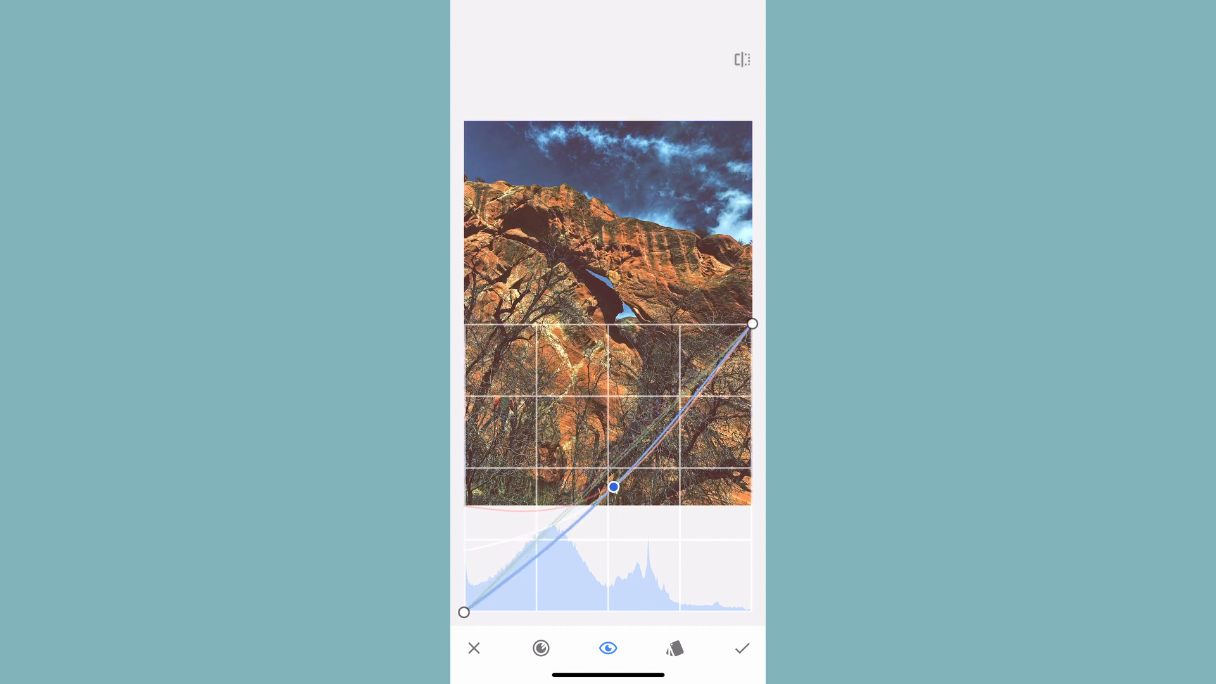
left_click_drag(616, 486, 609, 490)
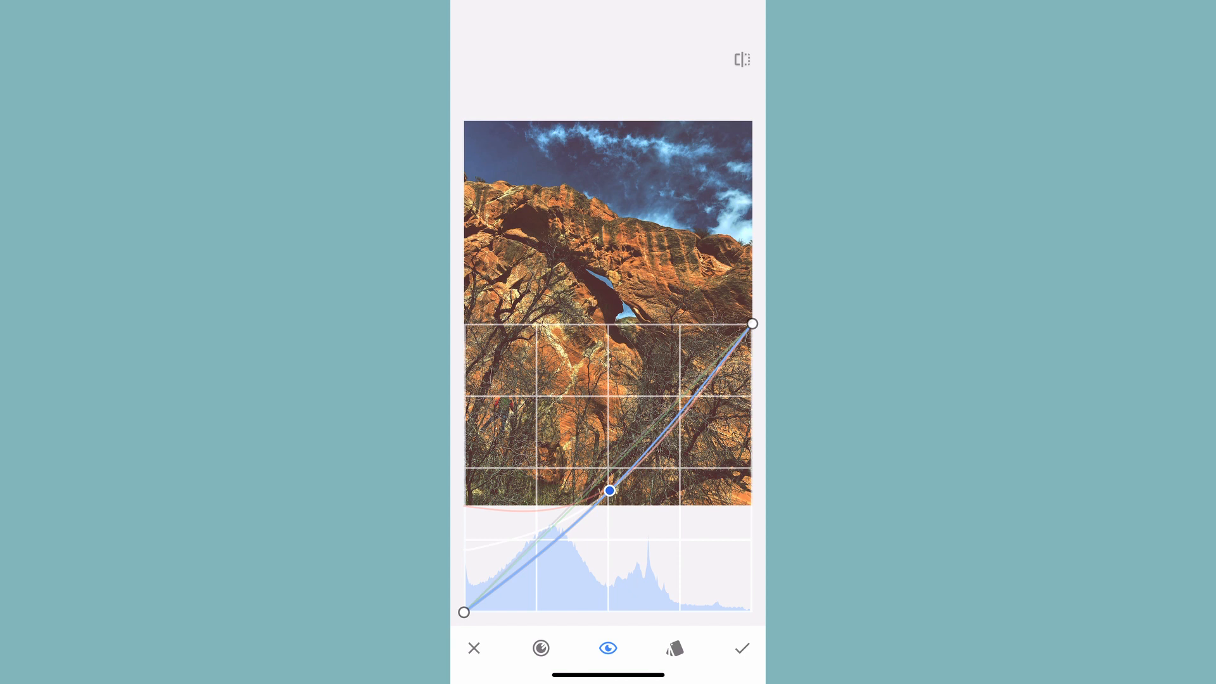
Step: Add a blue shadow point and lower it into place for a yellowed look
left_click_drag(609, 490, 540, 475)
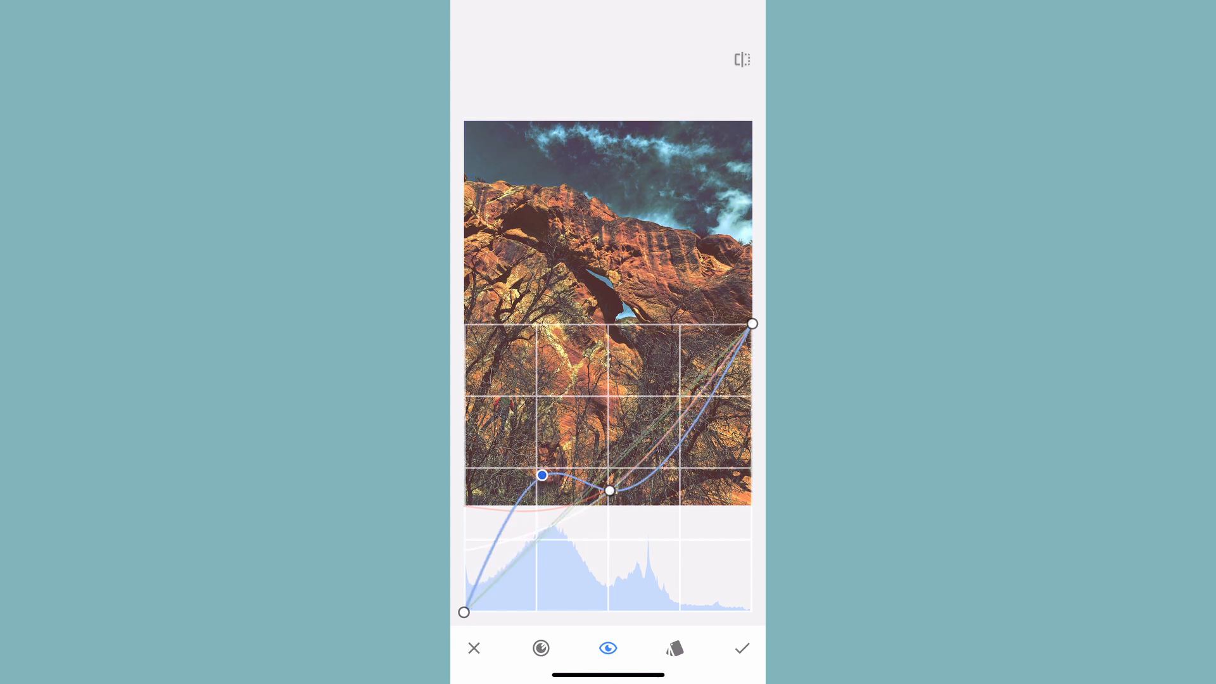
left_click_drag(543, 474, 545, 536)
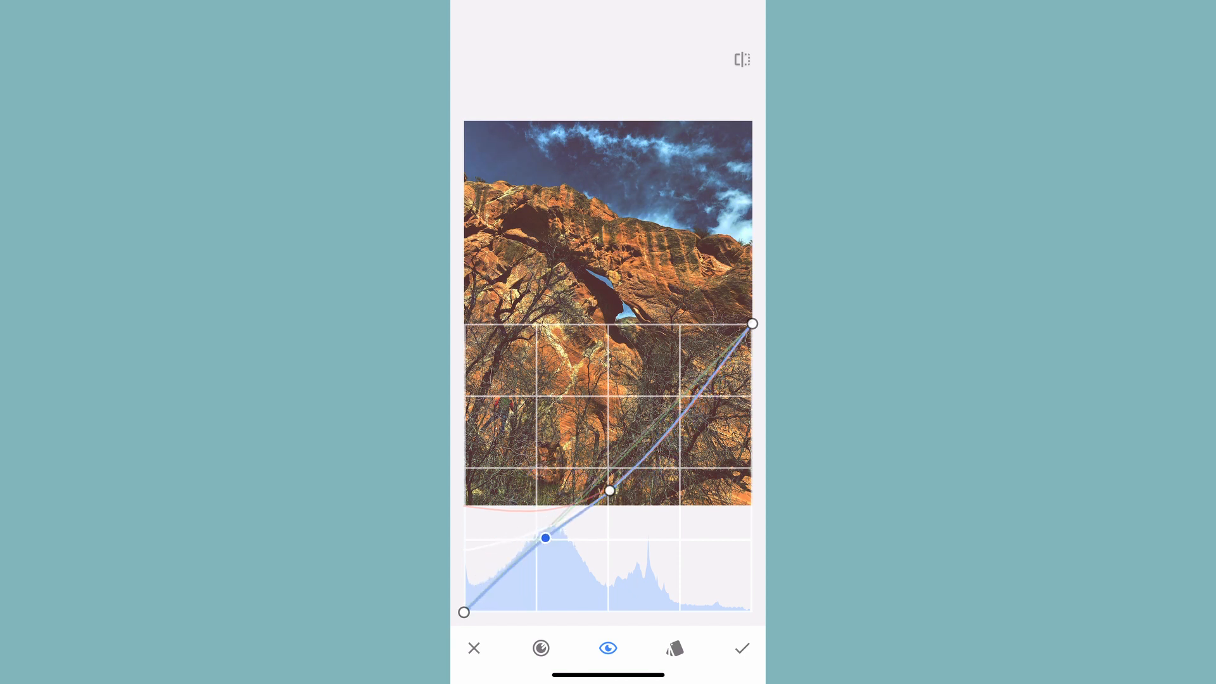
left_click_drag(544, 537, 531, 540)
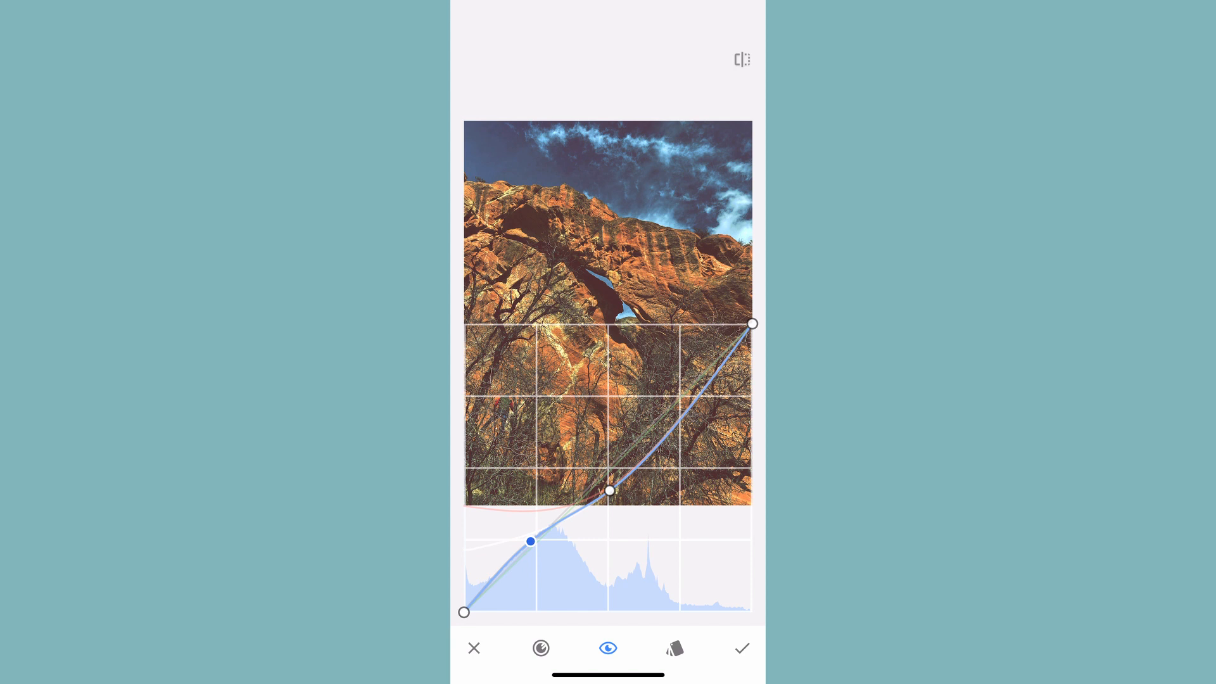
Step: Commit the tinted curves and return to the tools collection
left_click(742, 648)
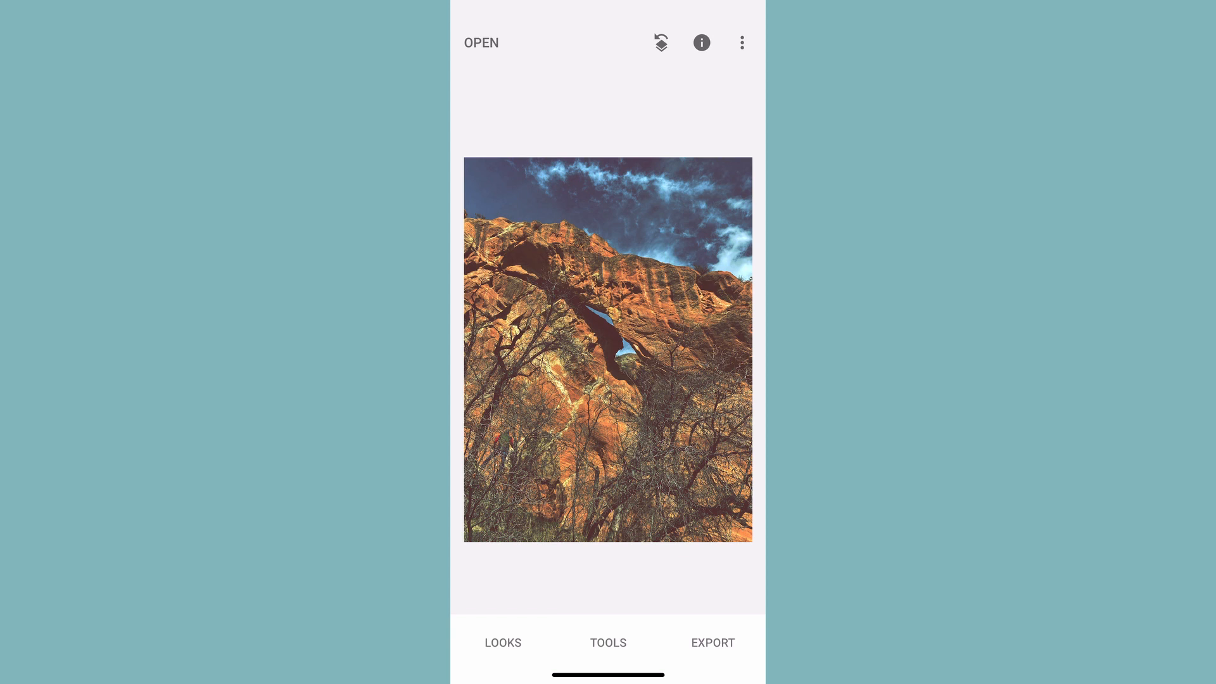
left_click(608, 642)
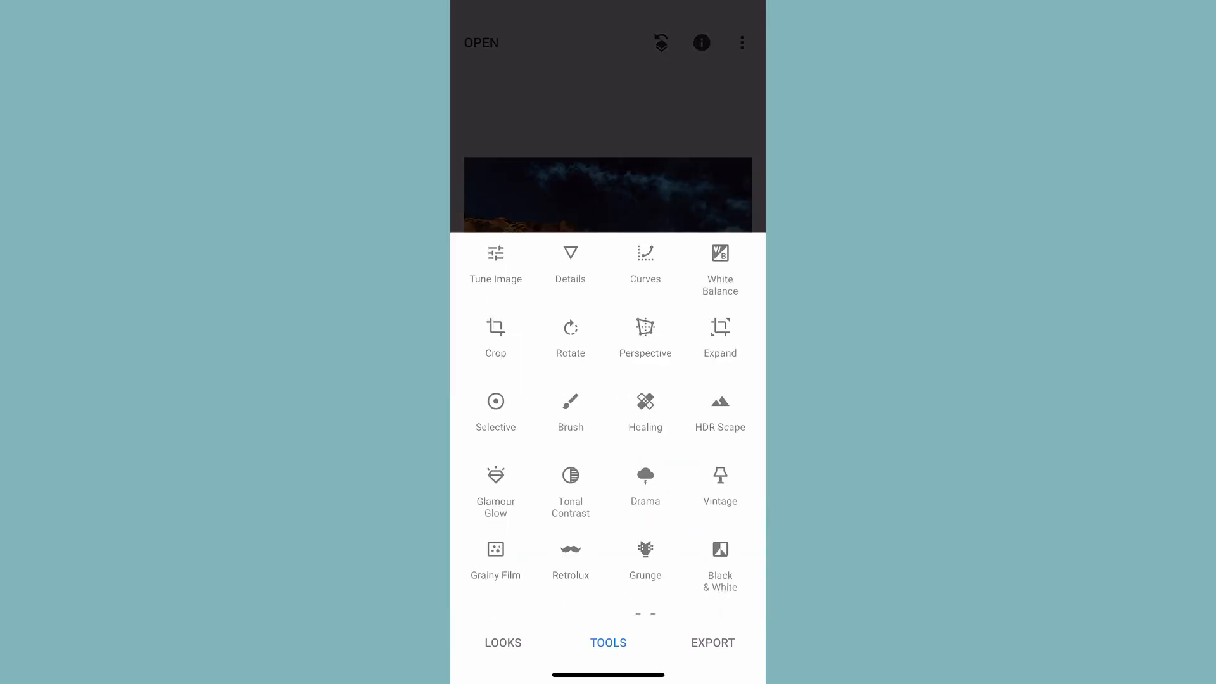
Step: Add Grainy Film with the A02 style at style strength +80
left_click(495, 562)
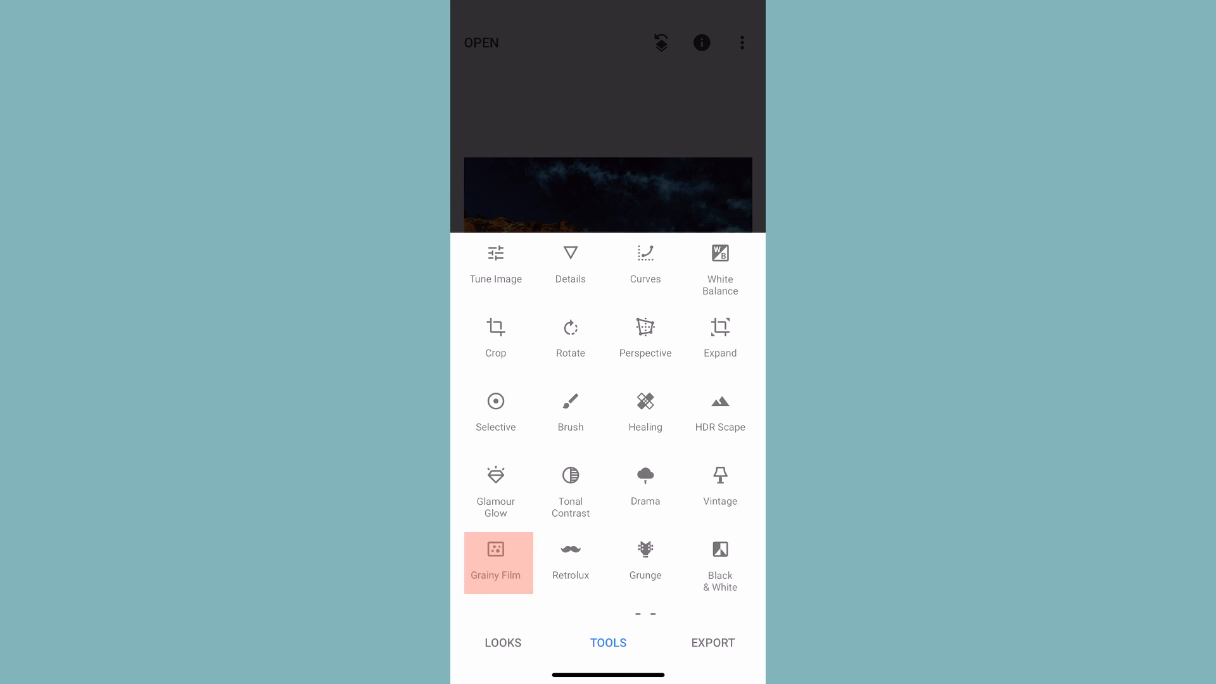
left_click(497, 562)
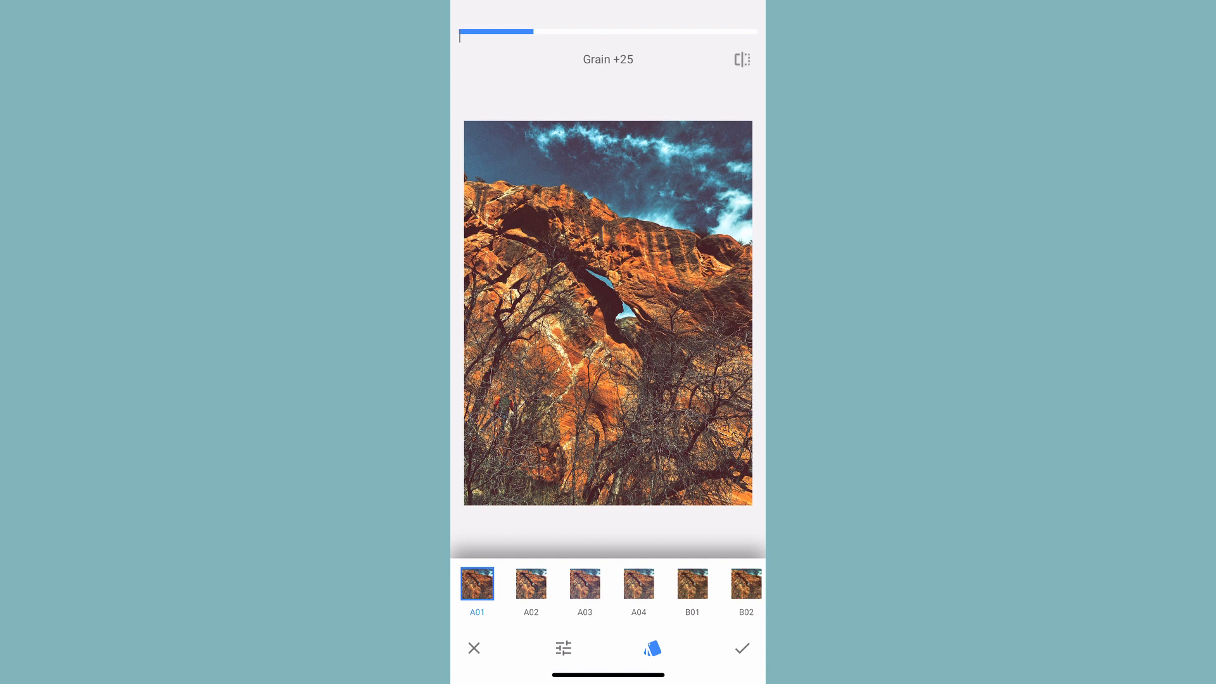
left_click(530, 583)
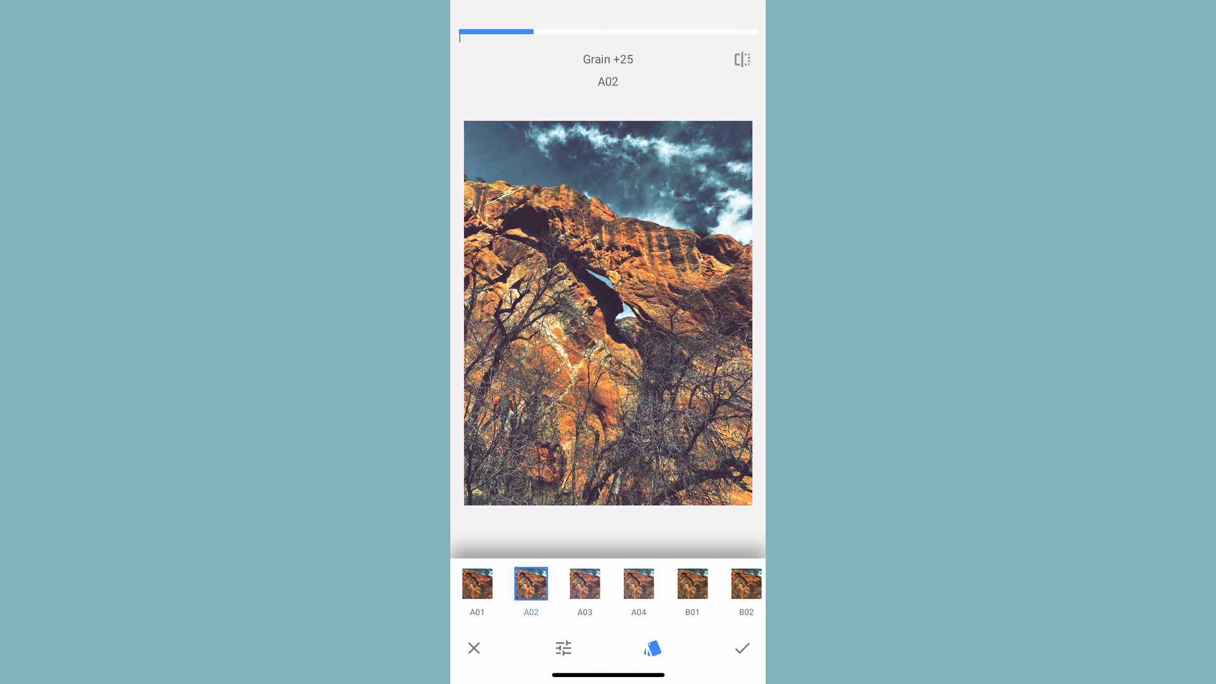
left_click(638, 582)
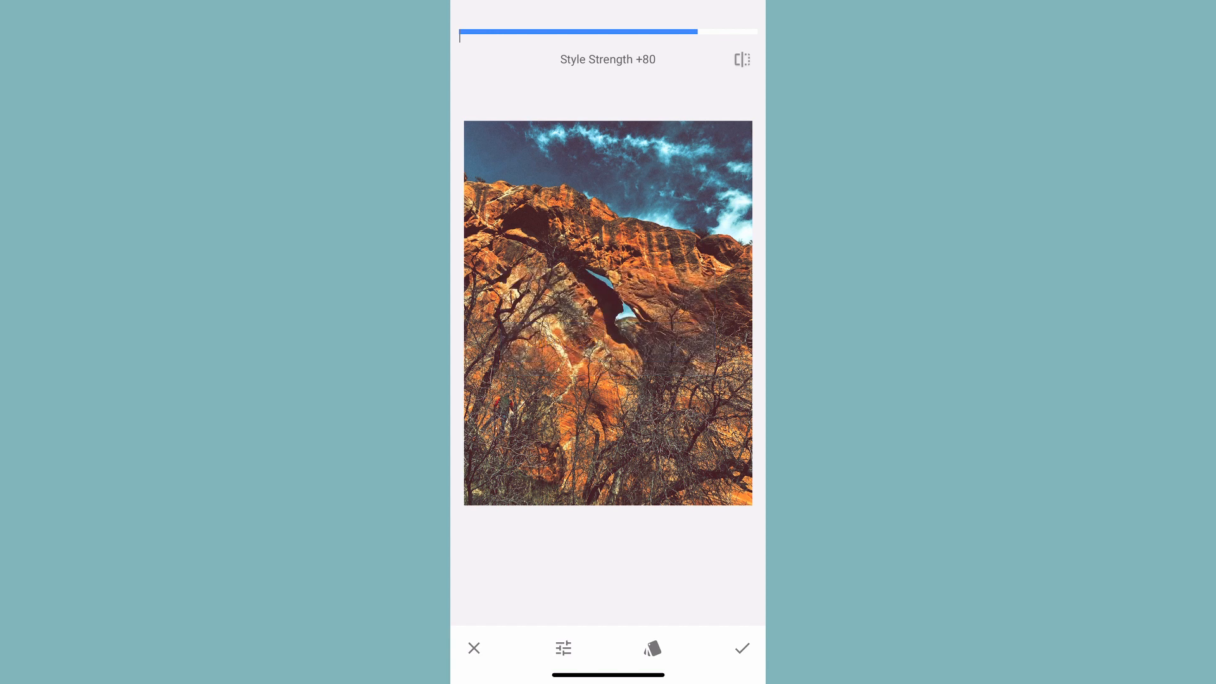
left_click_drag(694, 31, 628, 32)
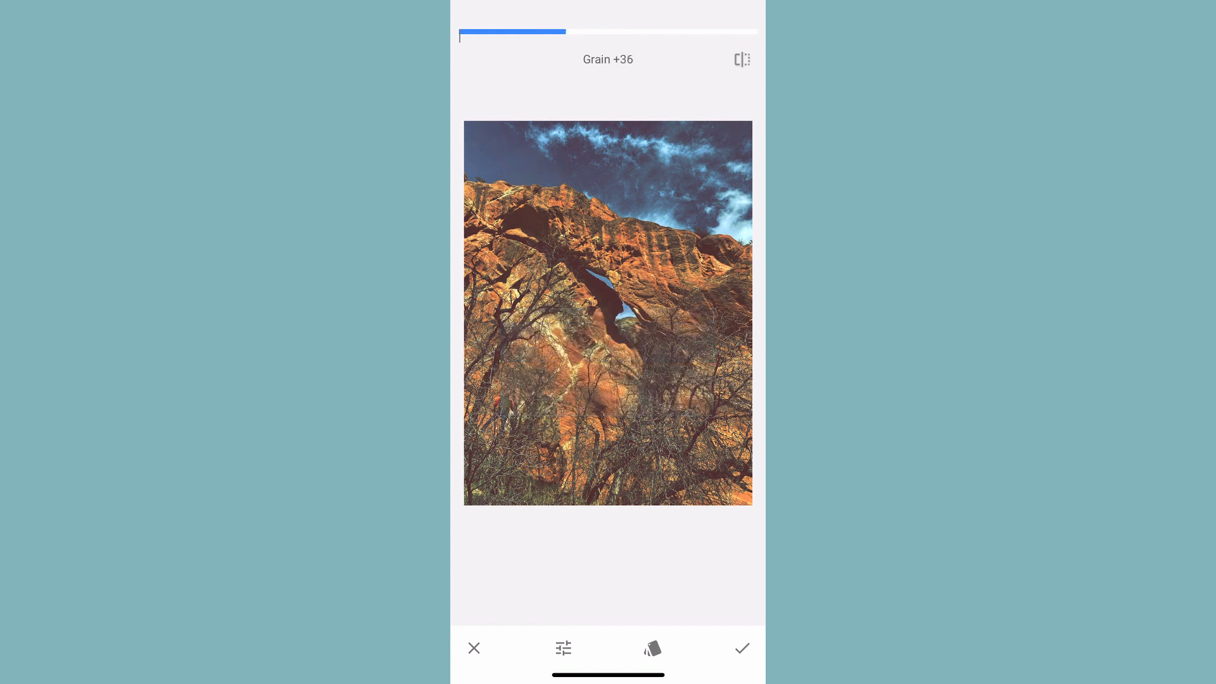
Step: Tune the grain amount down to +26 while inspecting the sky, then refit the photo
left_click_drag(558, 33, 459, 33)
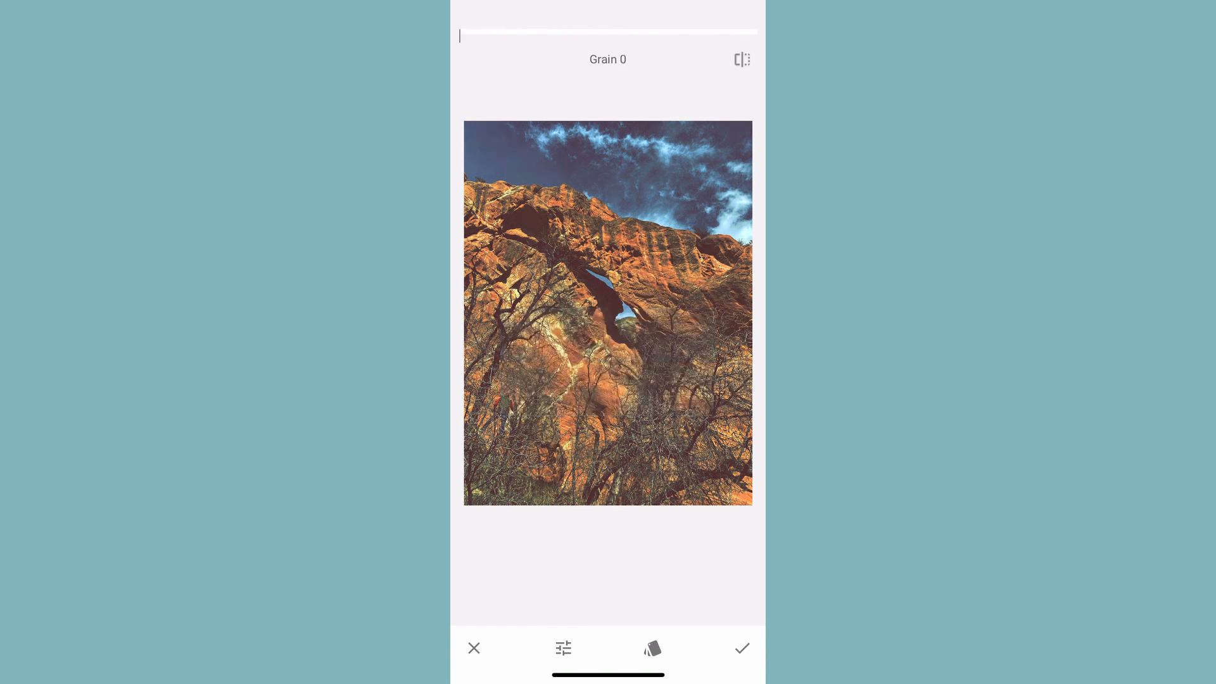
left_click_drag(464, 35, 552, 36)
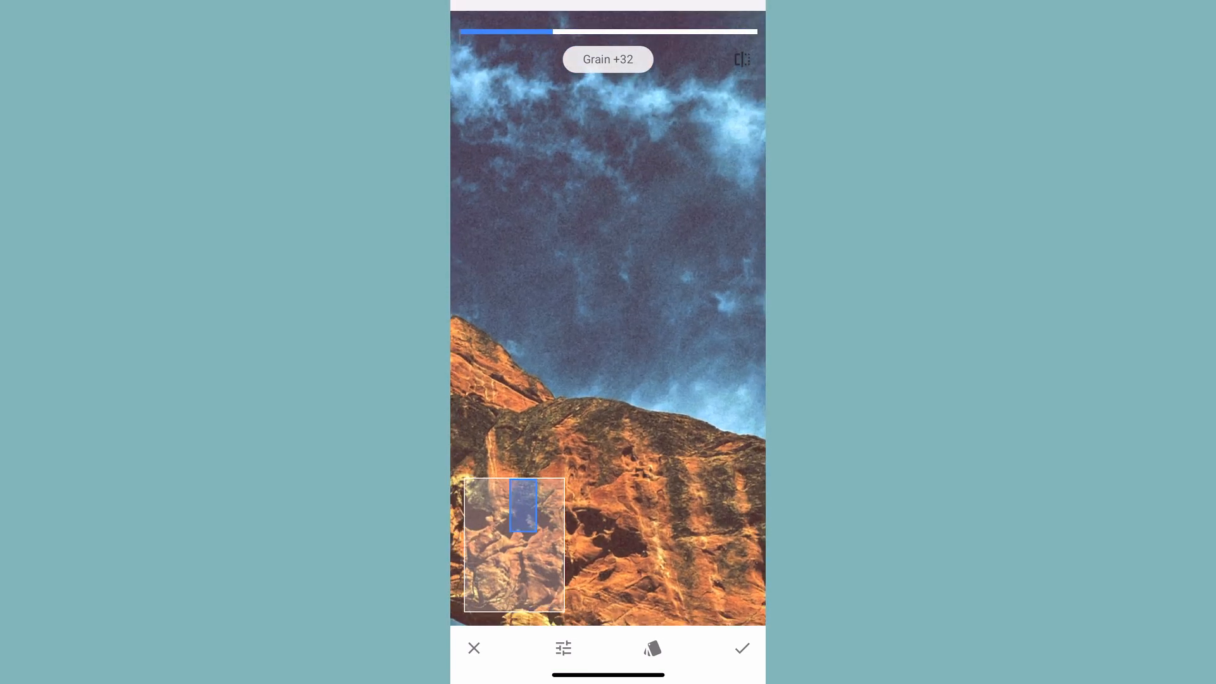
left_click_drag(558, 30, 469, 31)
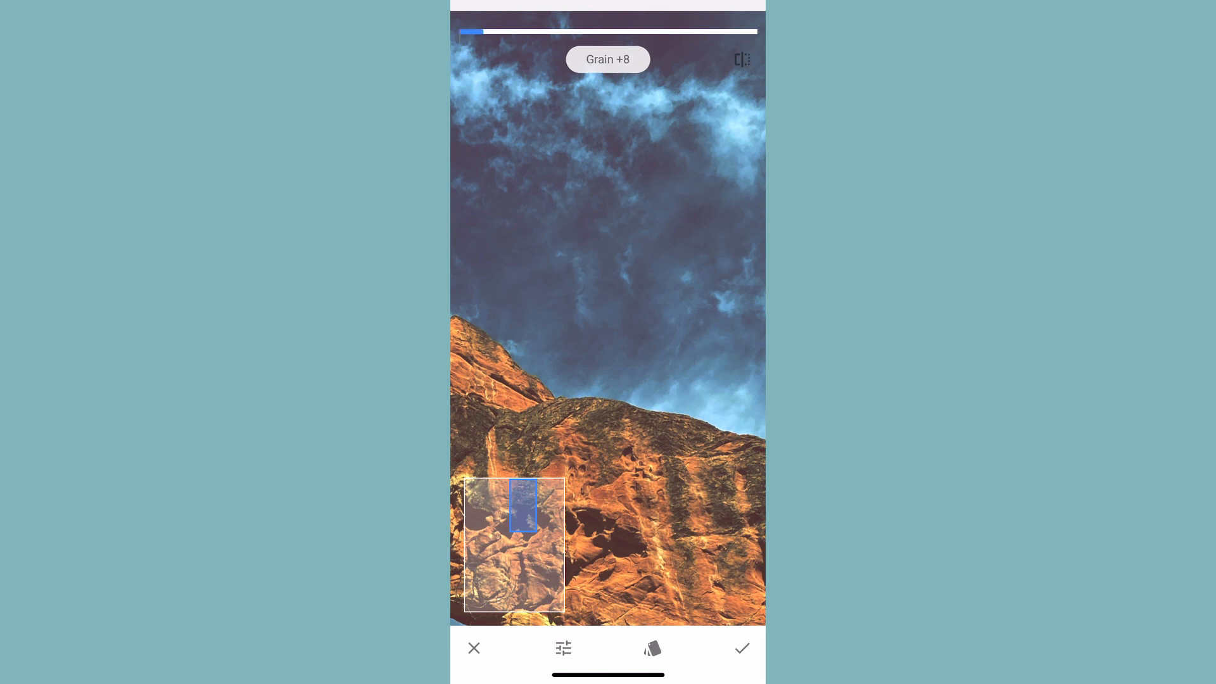
left_click_drag(485, 32, 547, 31)
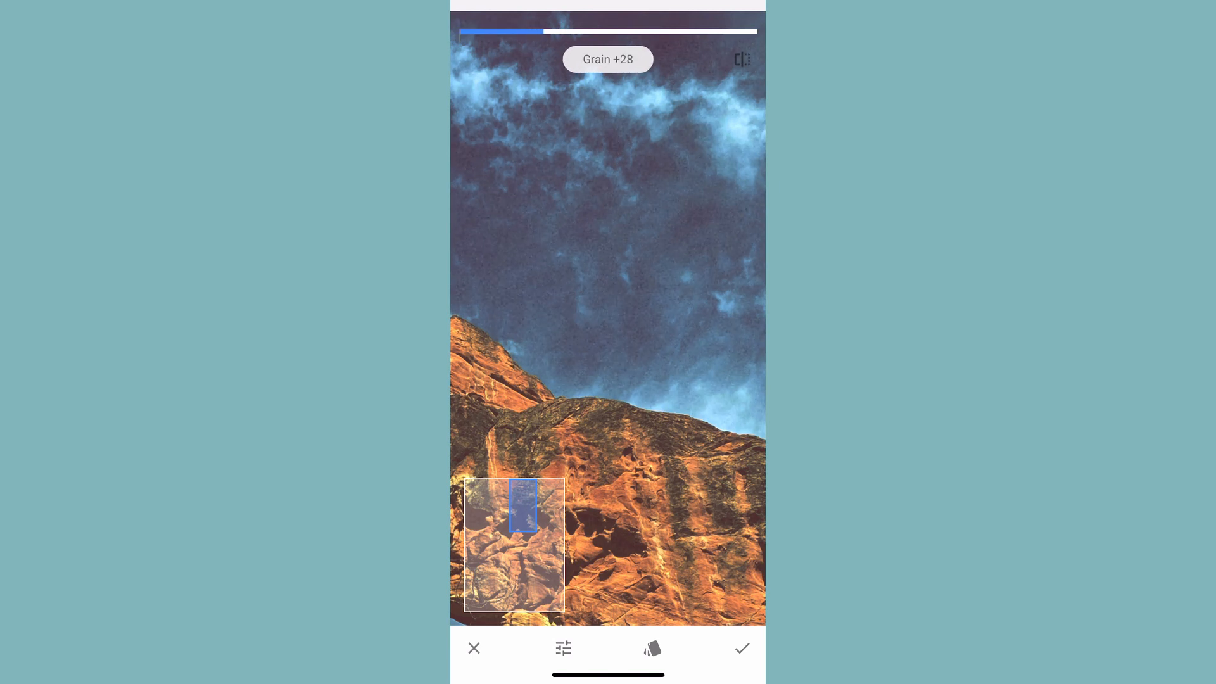
left_click_drag(566, 30, 531, 30)
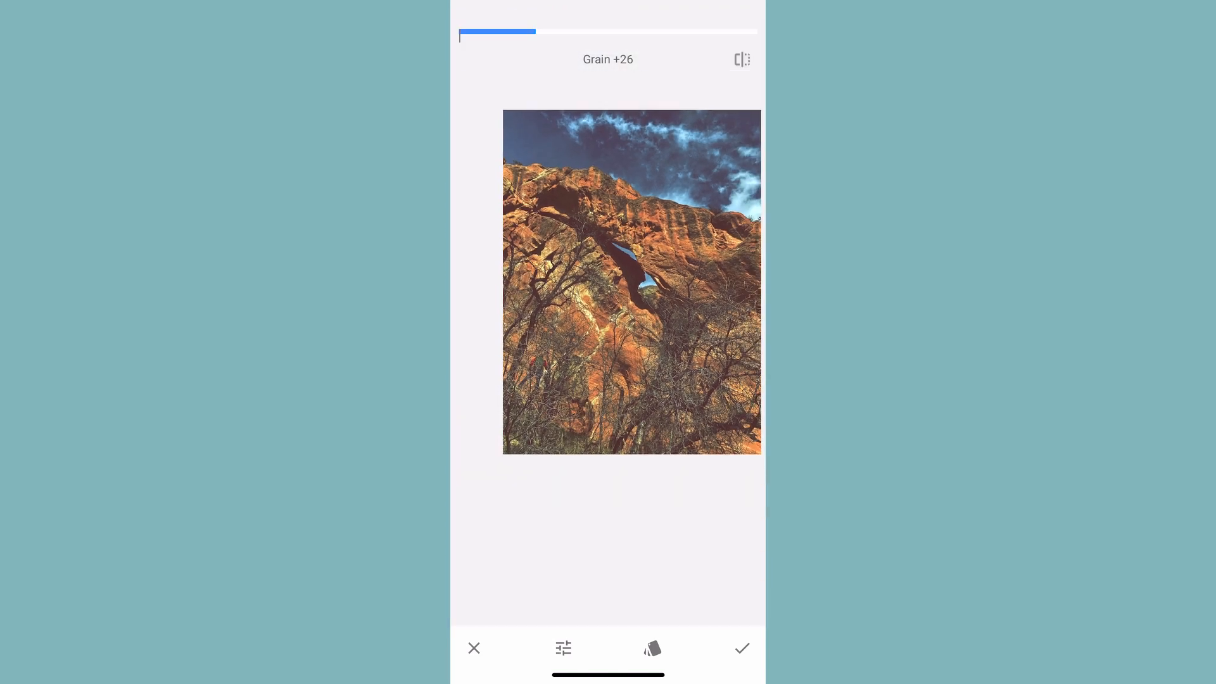
left_click(652, 648)
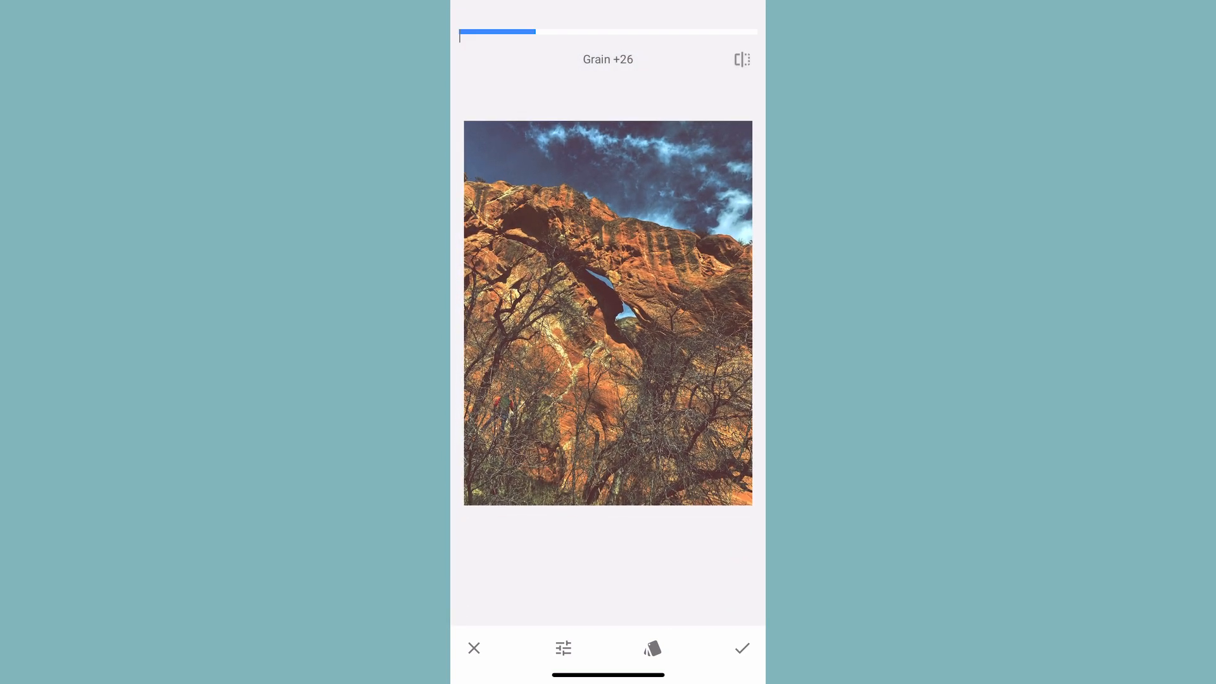
Step: Commit the Grainy Film effect and compare the result against the original
left_click(742, 649)
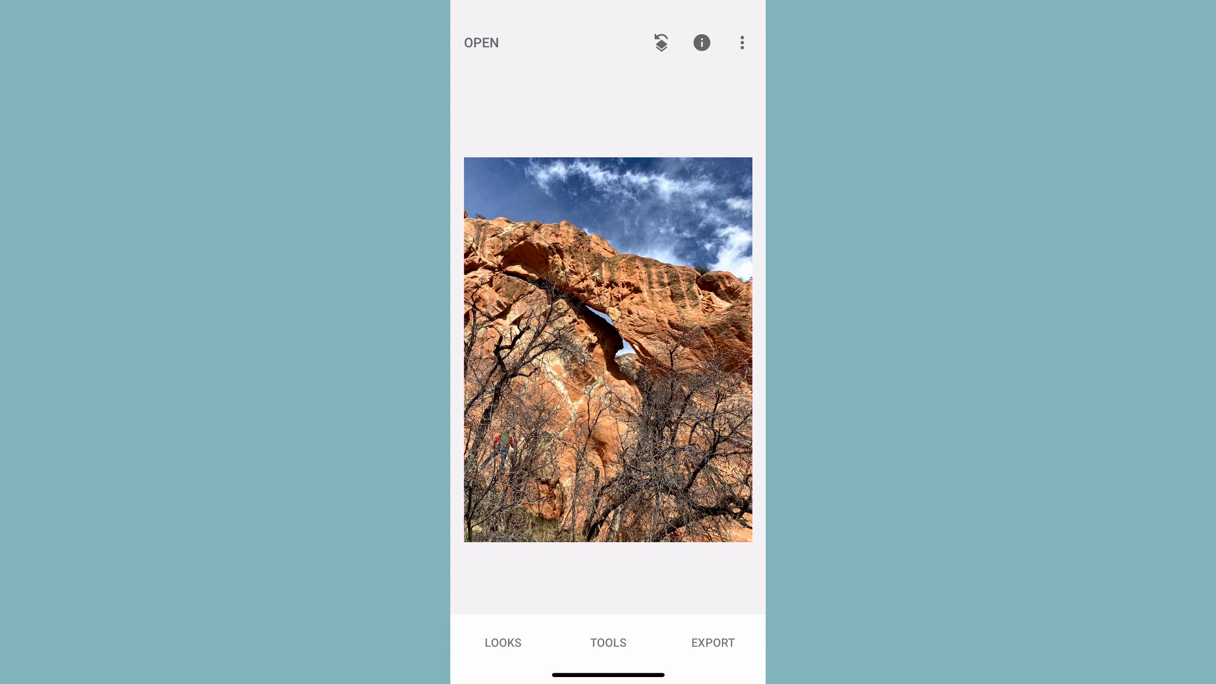
left_click(503, 642)
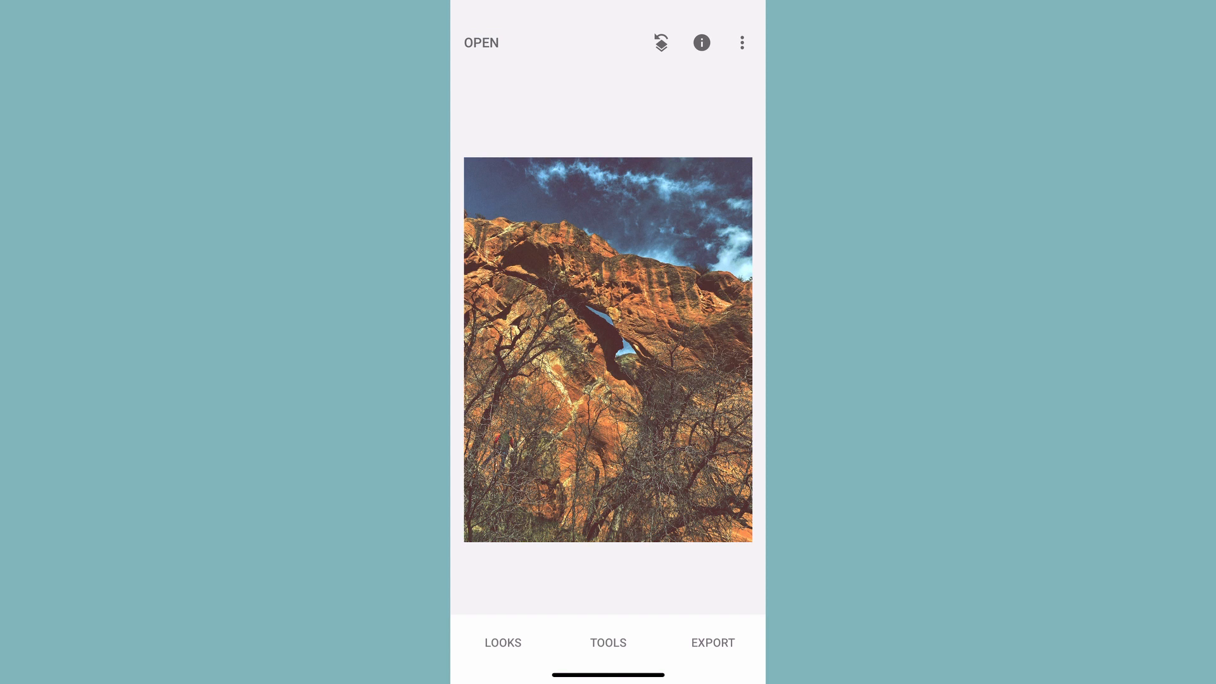
Step: Export with Save, allow modifying the original, and view the saved arch photo in Photos
left_click(712, 642)
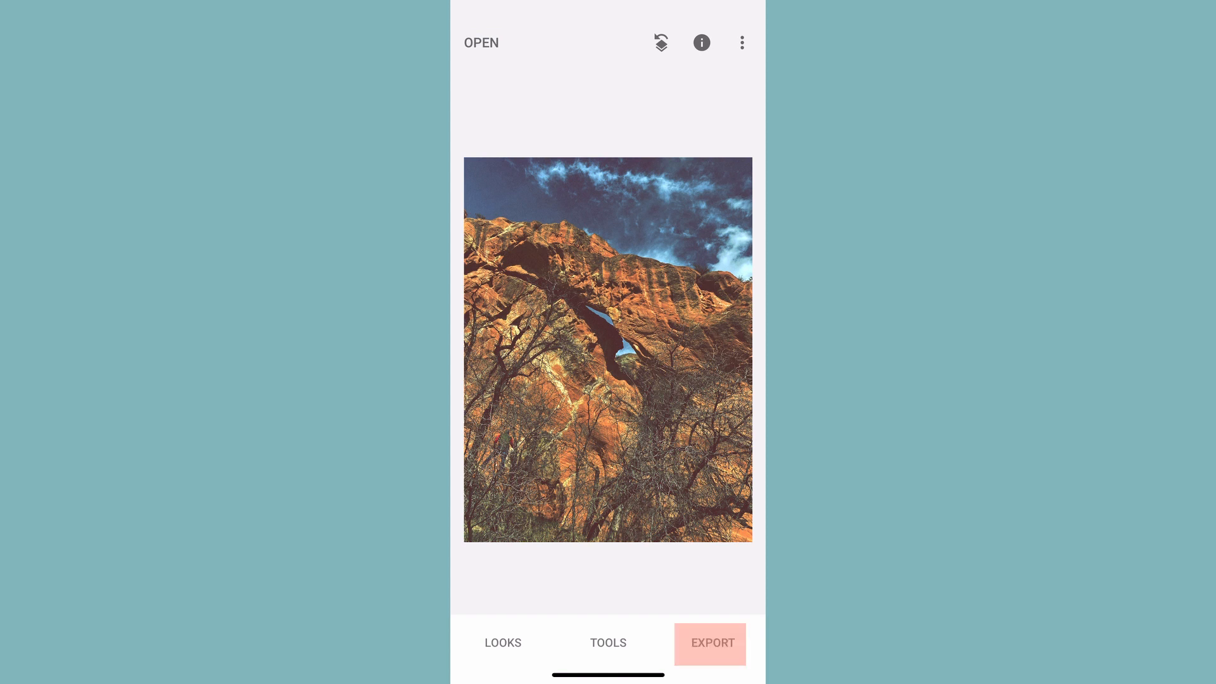
left_click(709, 643)
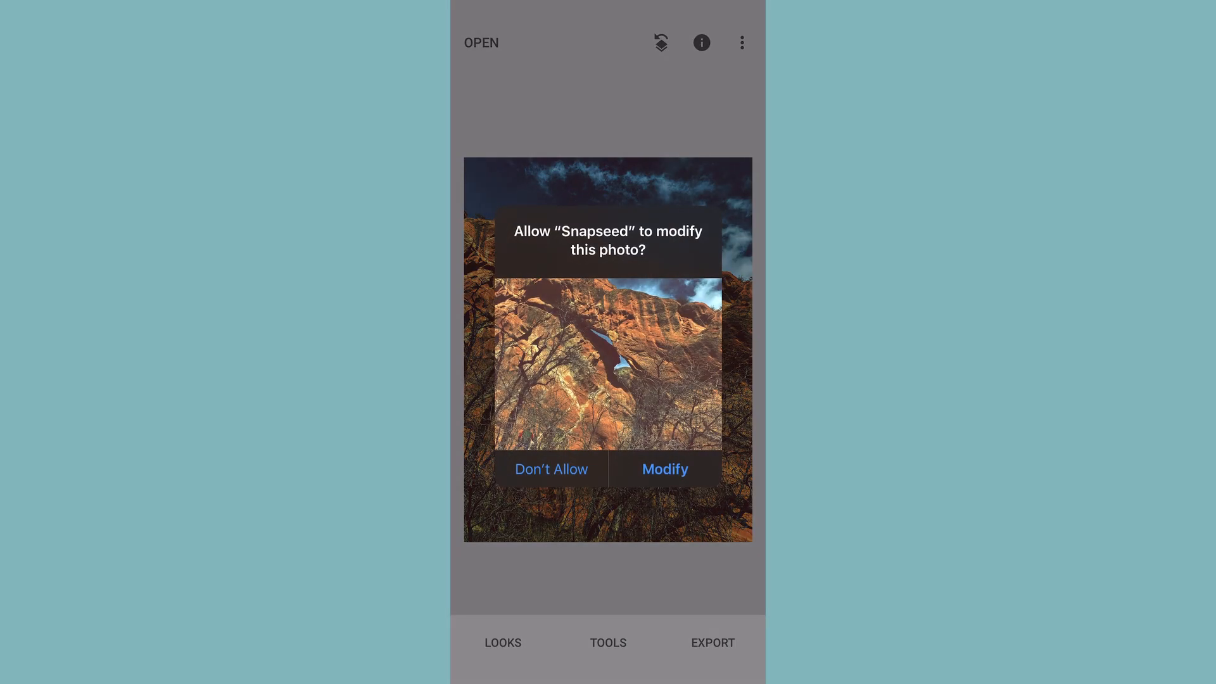
left_click(665, 468)
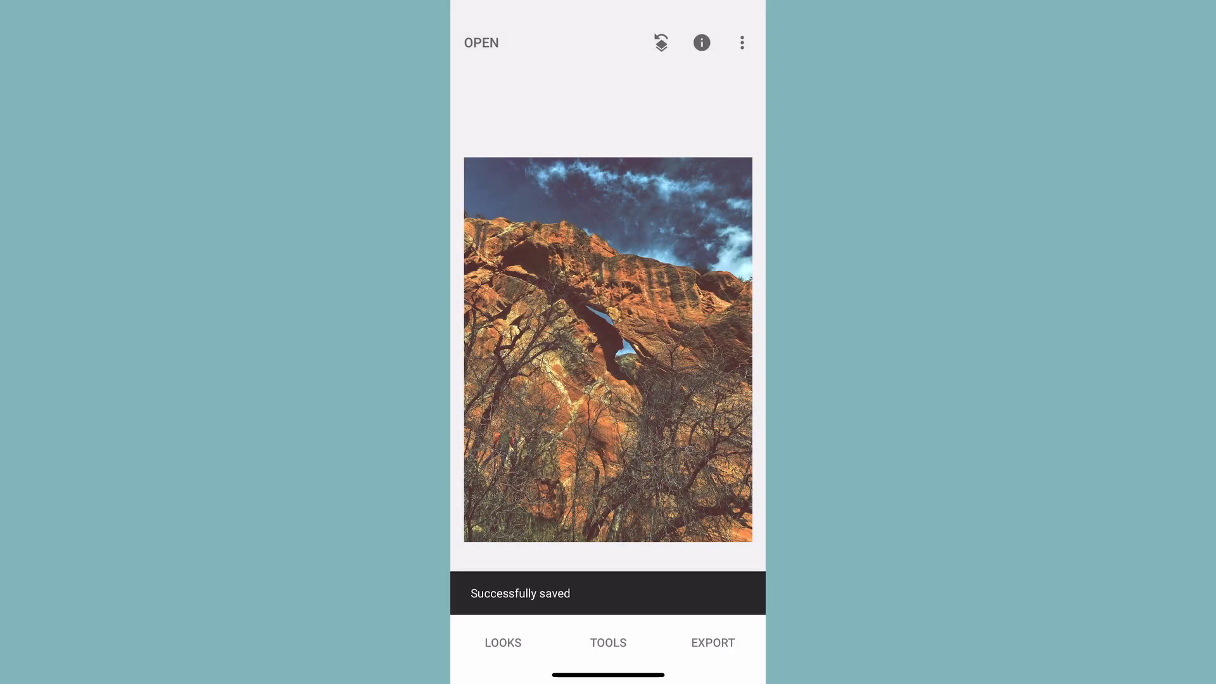
scroll("up", 3)
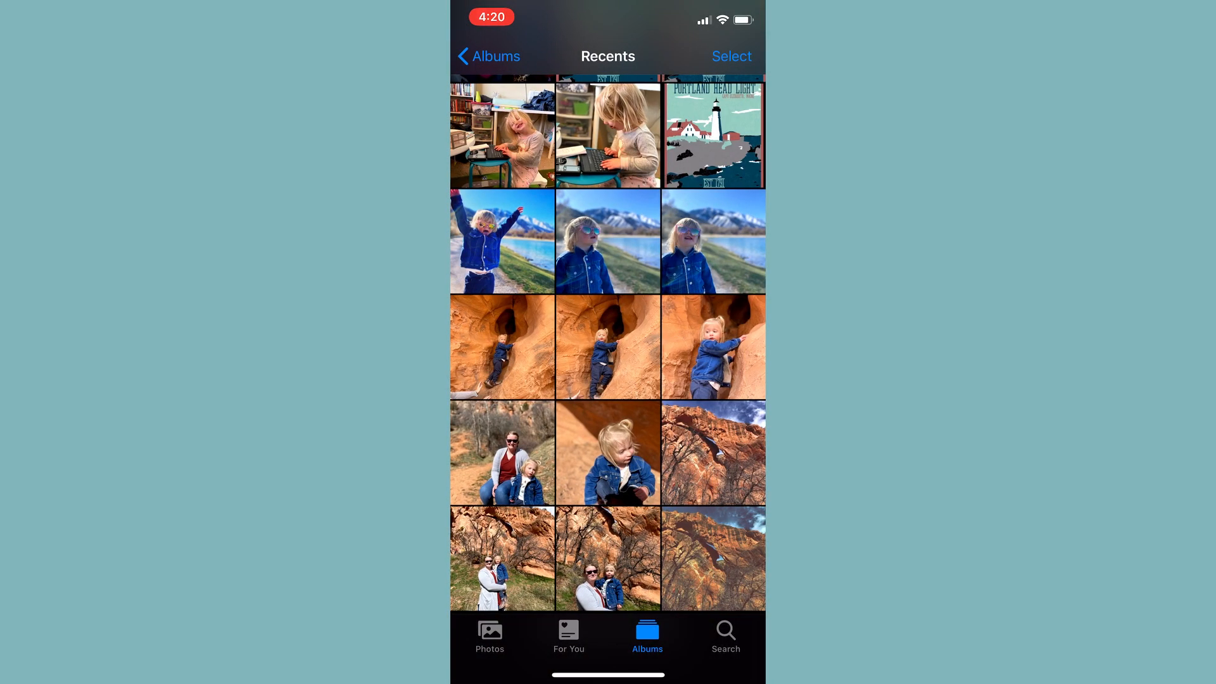
left_click(713, 451)
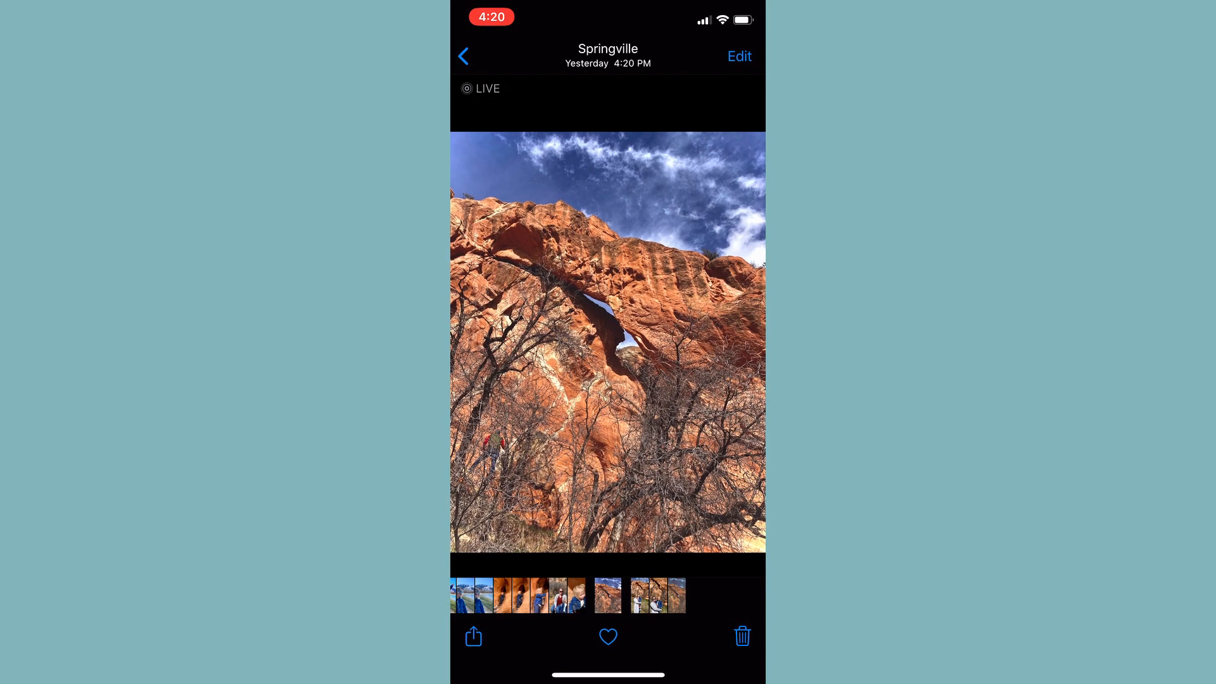